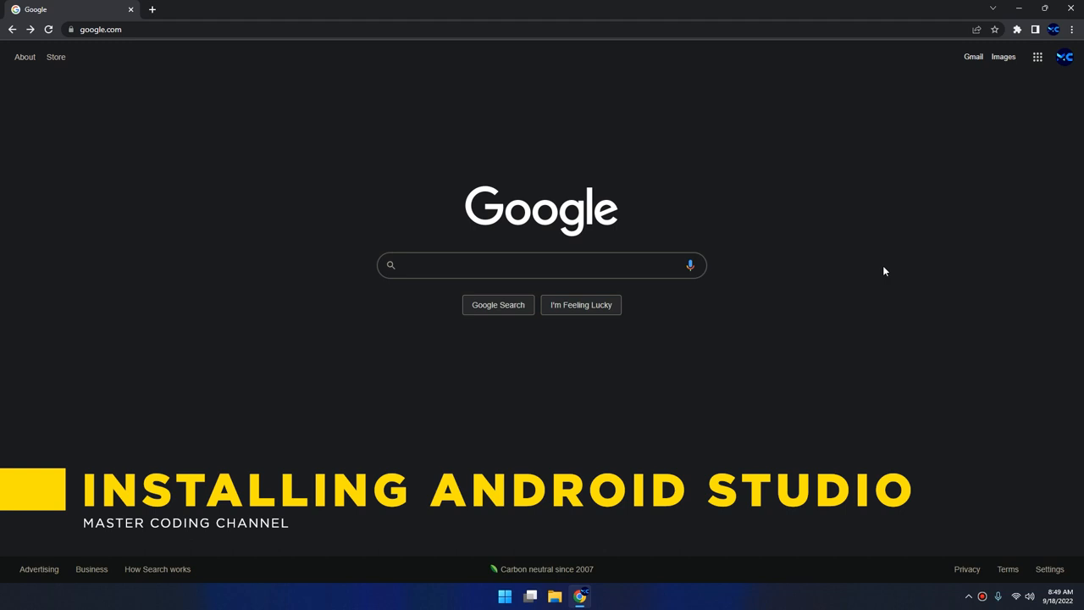
pyautogui.moveTo(701, 281)
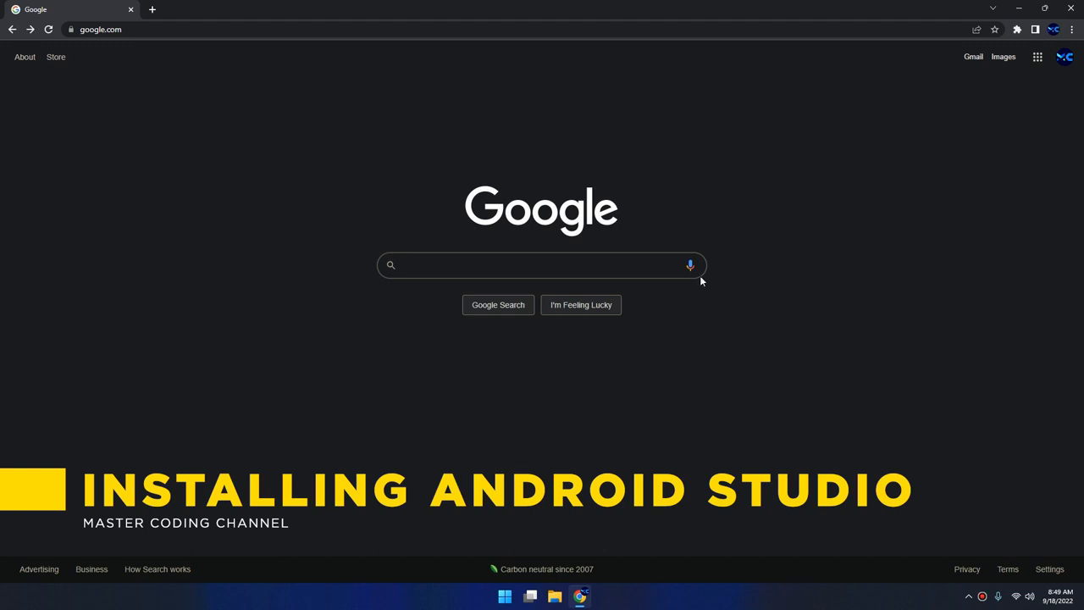
# Search Google for 'android studio' to find the official download listing.
pyautogui.click(542, 266)
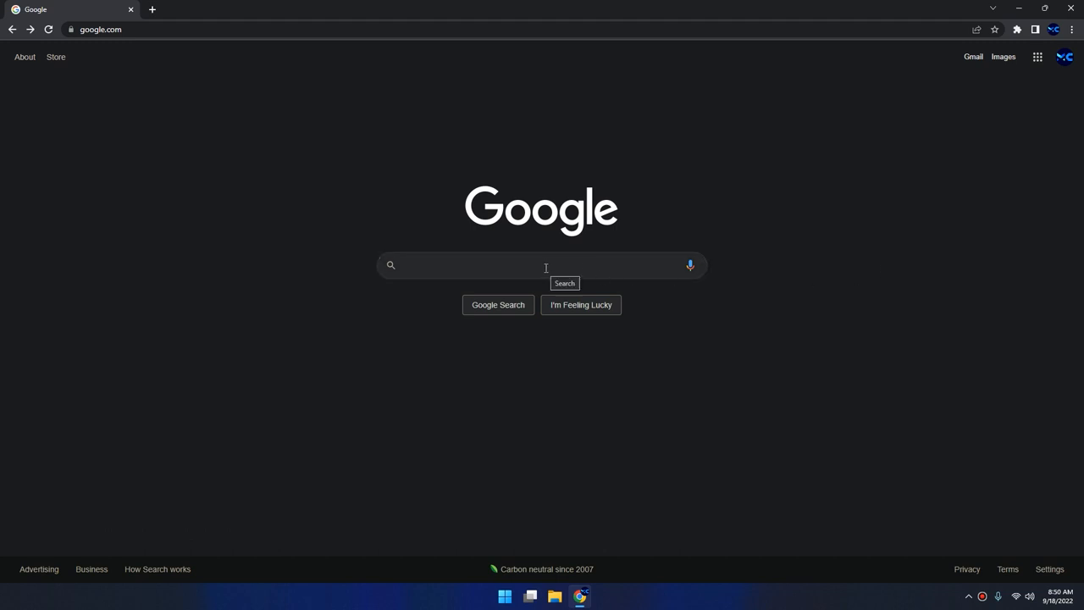
pyautogui.write('androids')
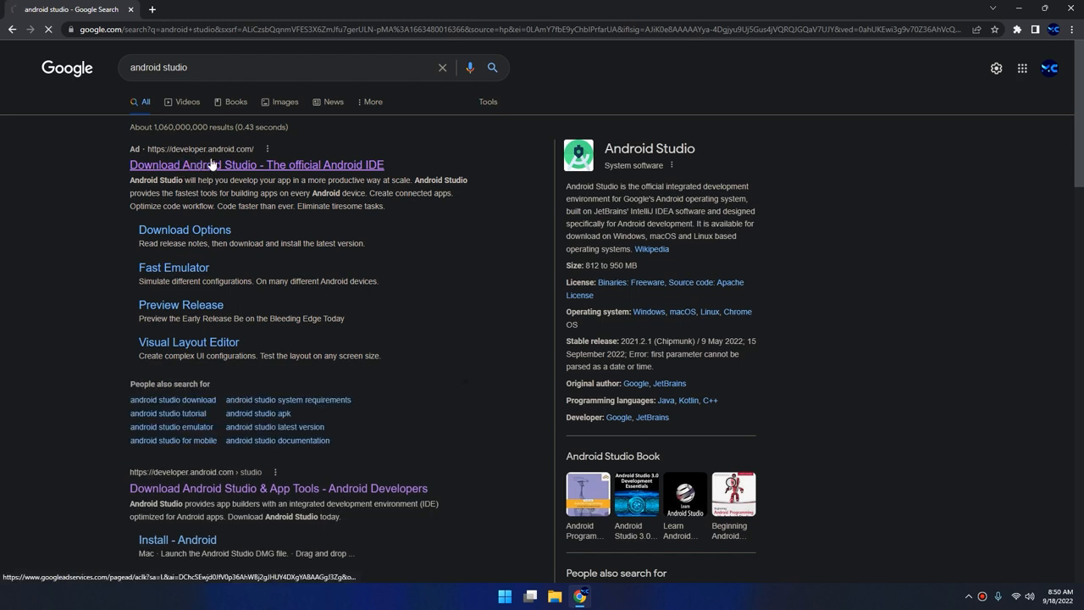
# Open the Android Studio download page, accept the license terms, and request the Dolphin Windows download.
pyautogui.click(256, 164)
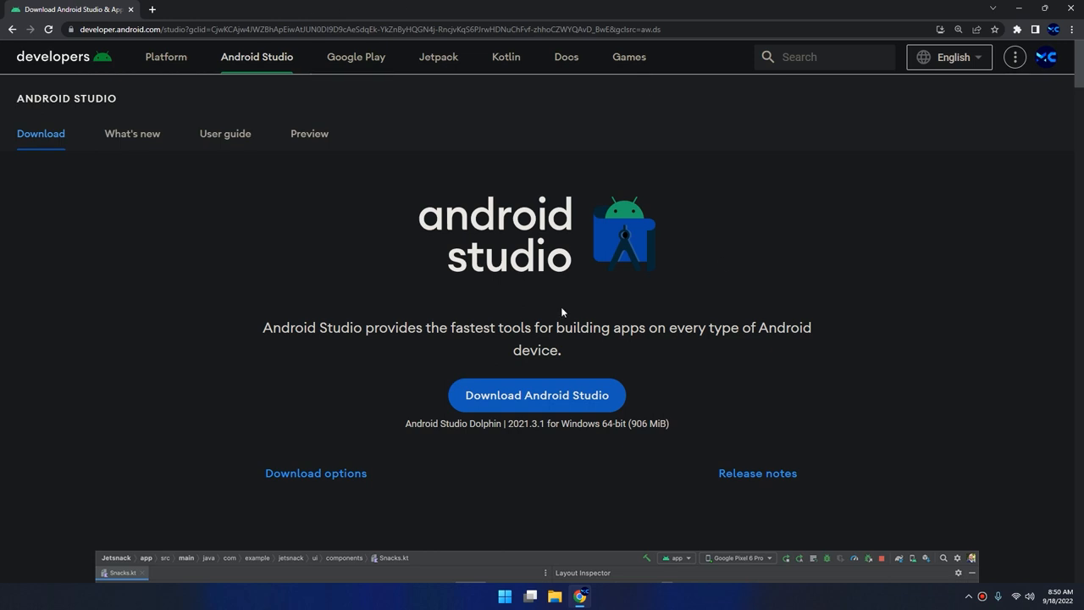
pyautogui.moveTo(644, 283)
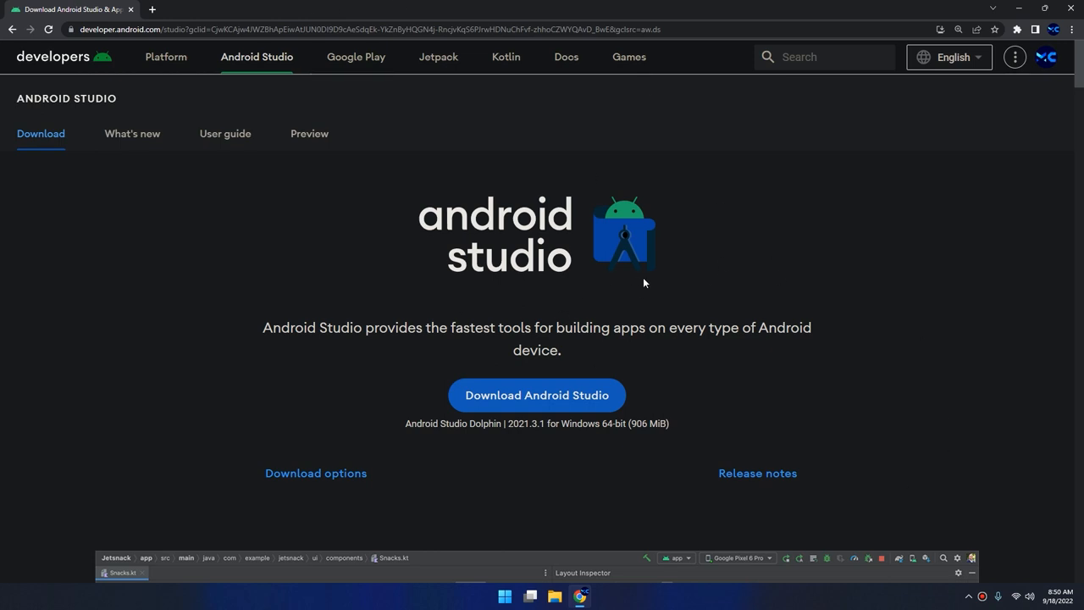
pyautogui.scroll(-3)
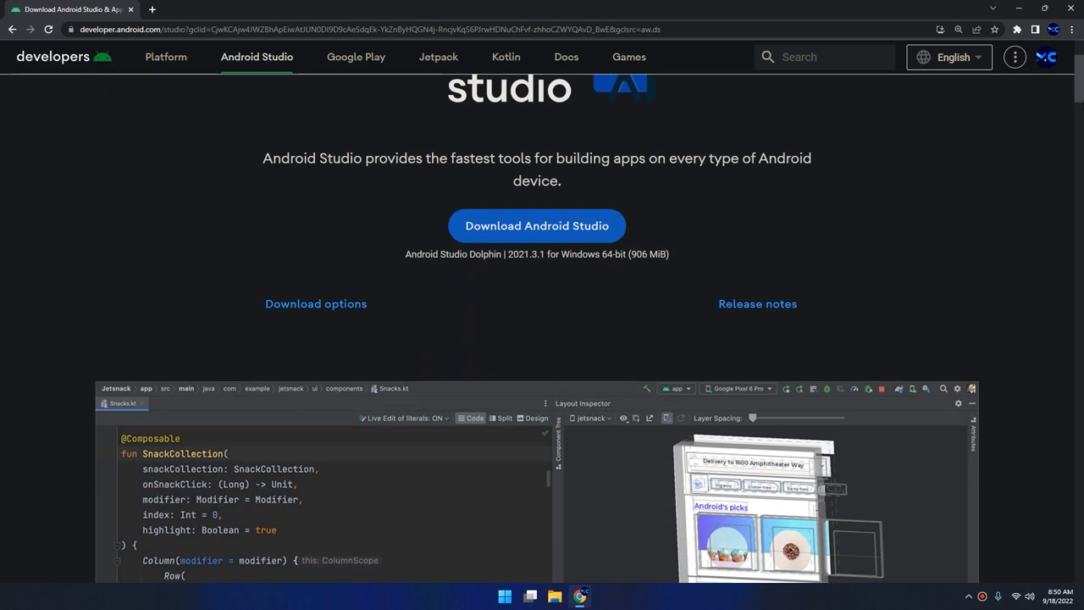
pyautogui.scroll(-3)
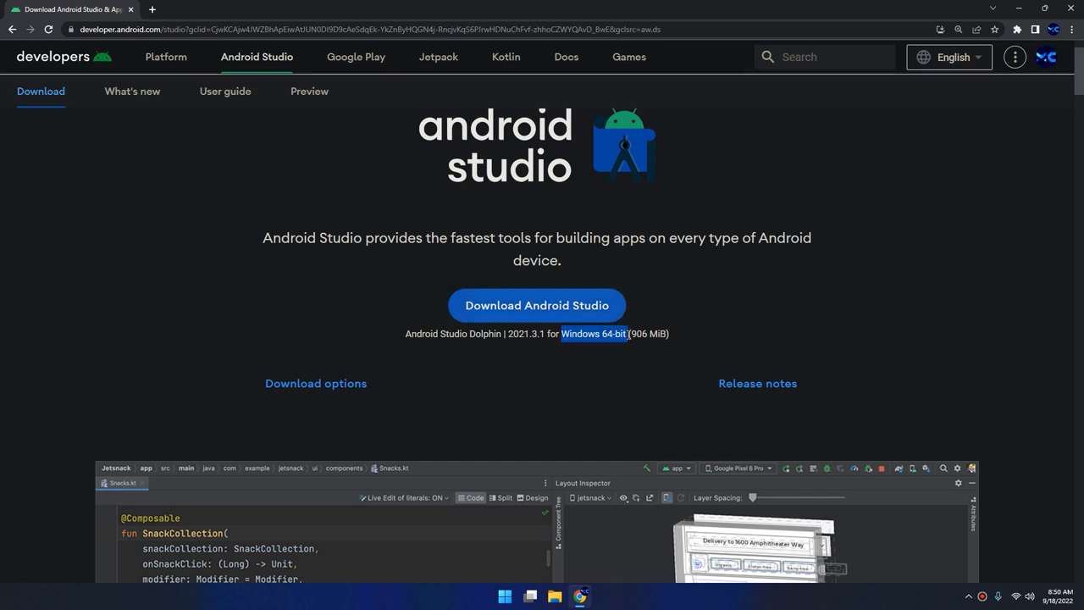
pyautogui.moveTo(537, 305)
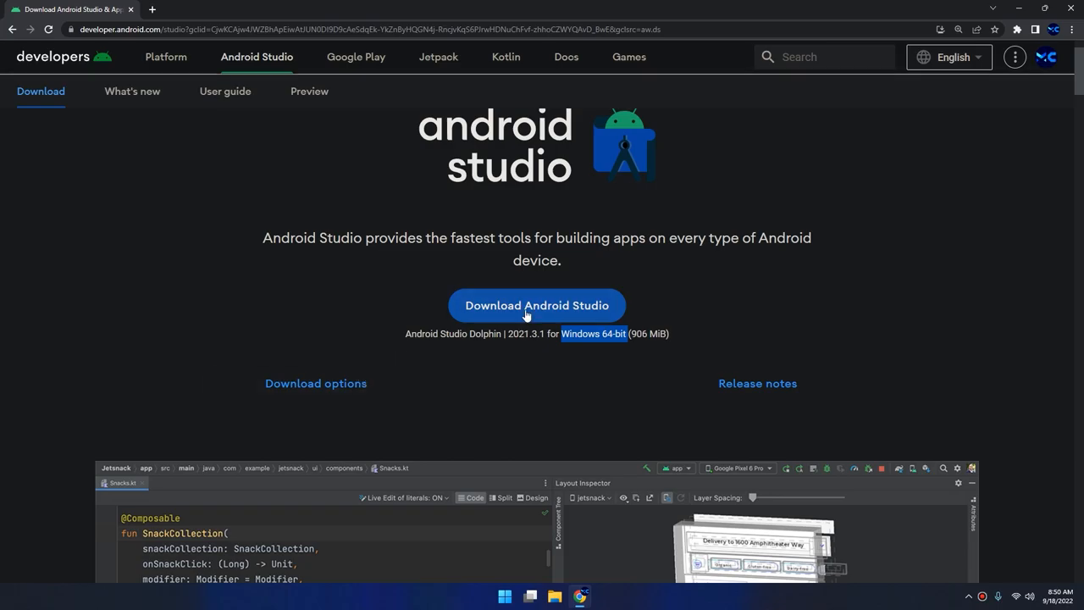
pyautogui.click(536, 305)
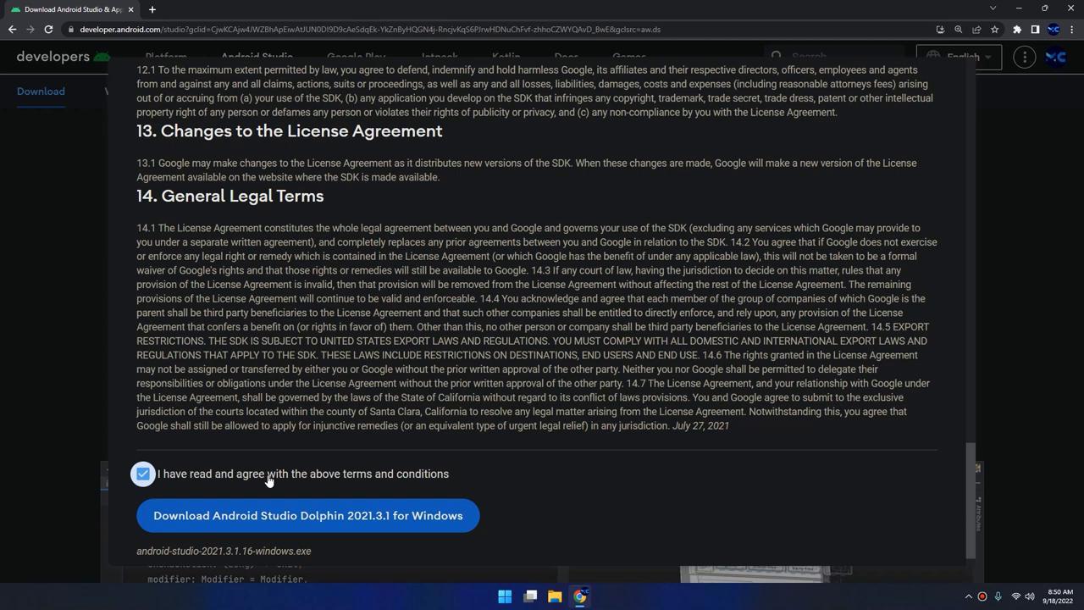
pyautogui.click(307, 515)
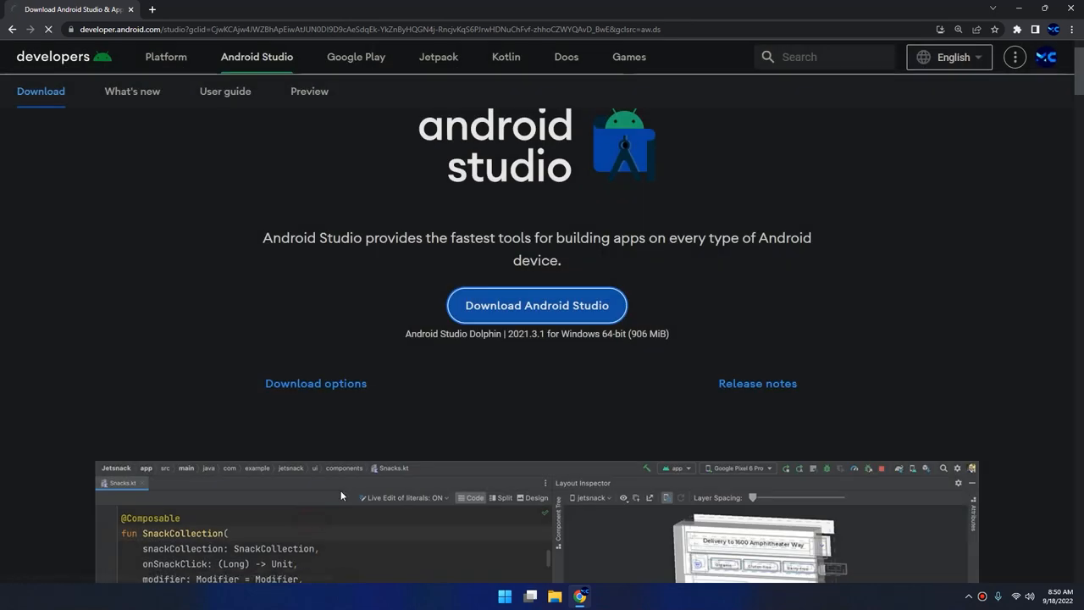
pyautogui.click(537, 304)
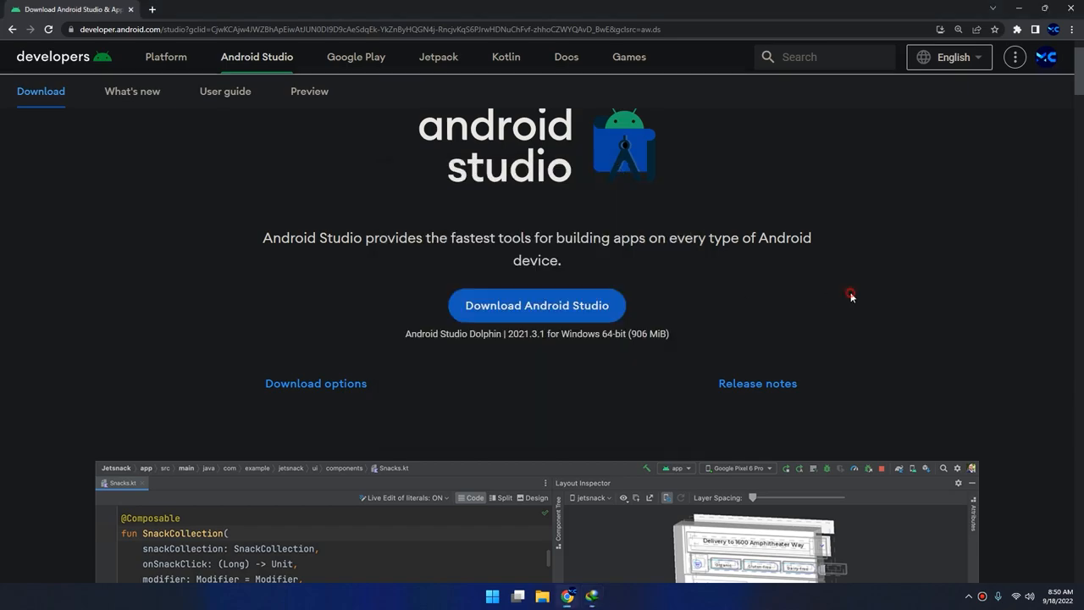
pyautogui.scroll(-3)
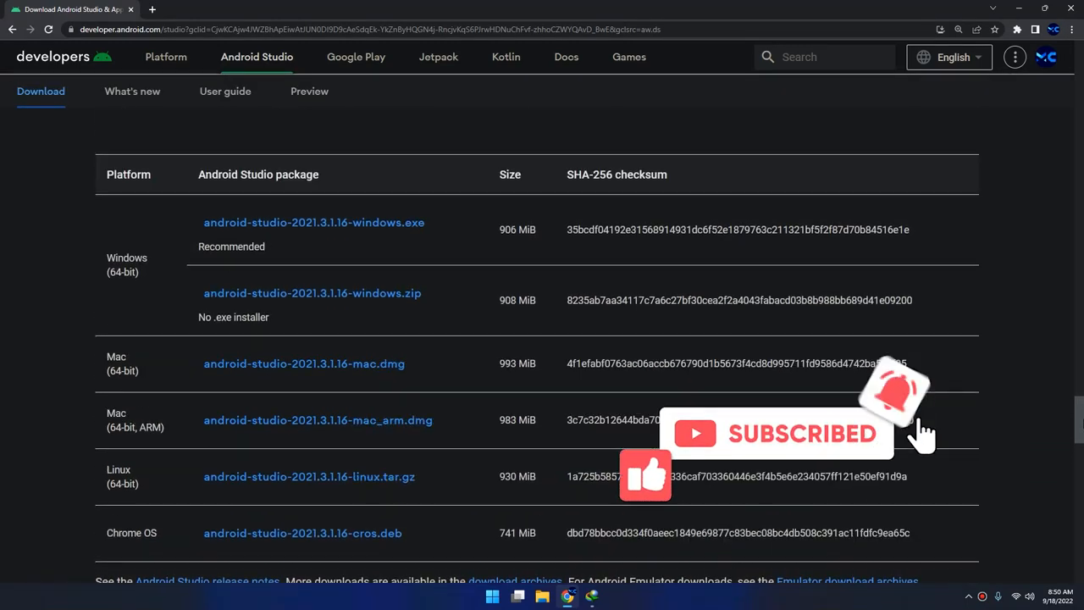
pyautogui.scroll(-3)
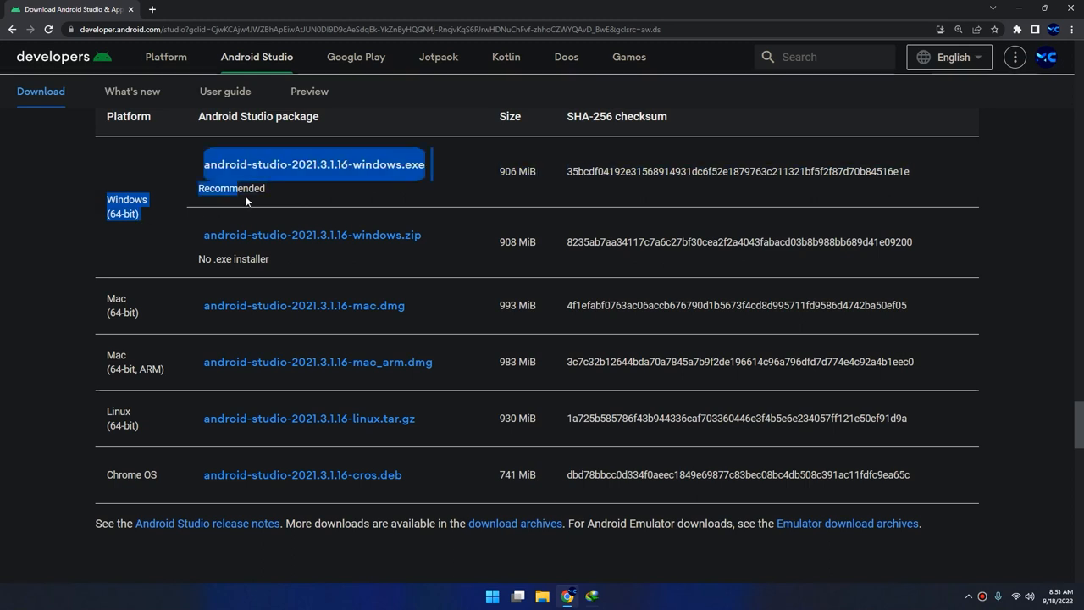
pyautogui.moveTo(415, 234)
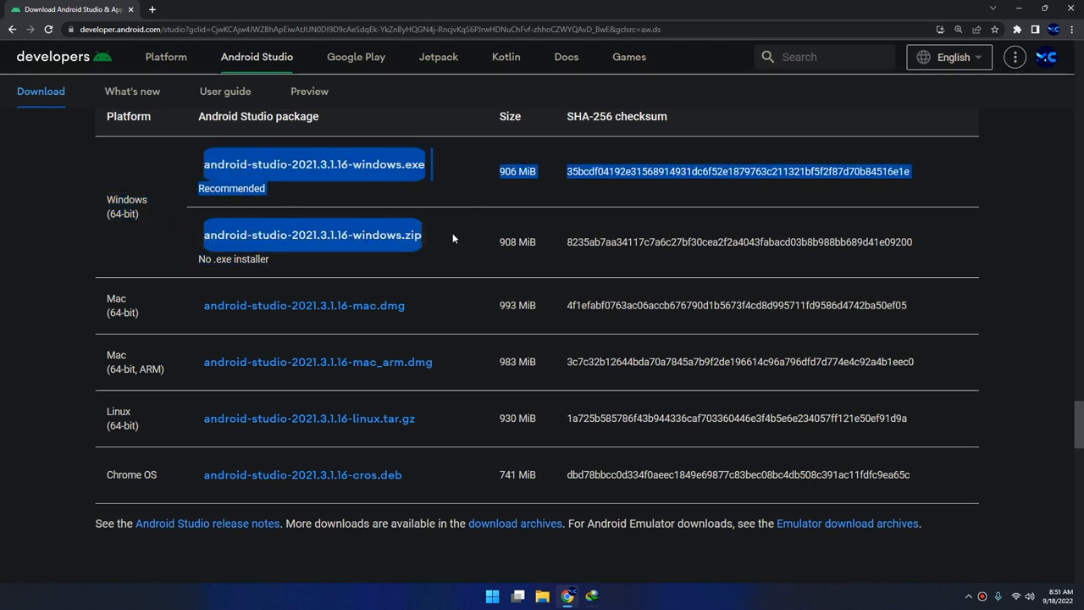
pyautogui.moveTo(283, 270)
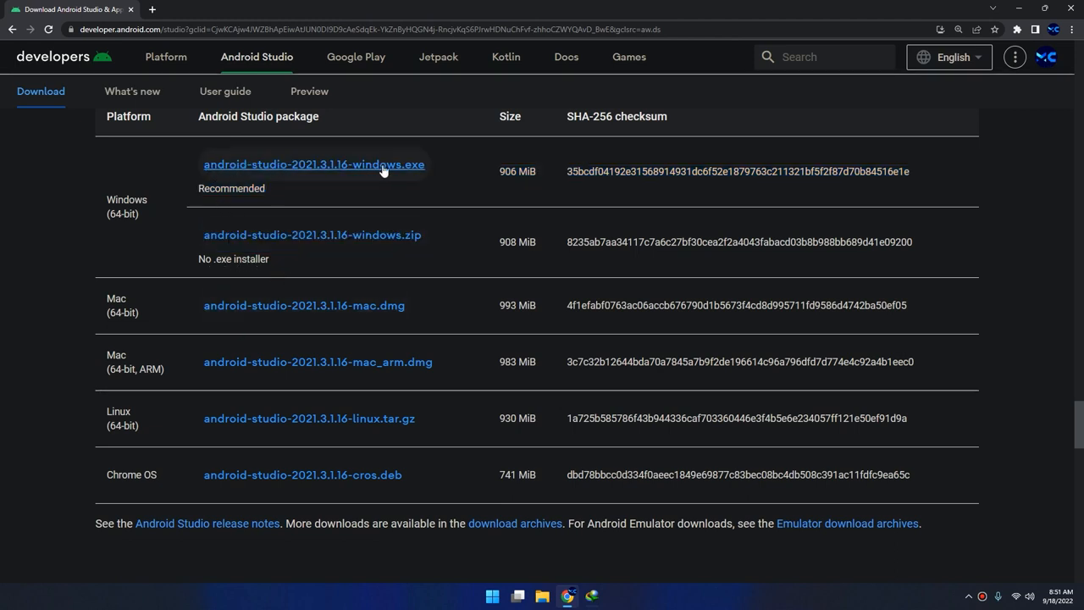
pyautogui.moveTo(100, 305)
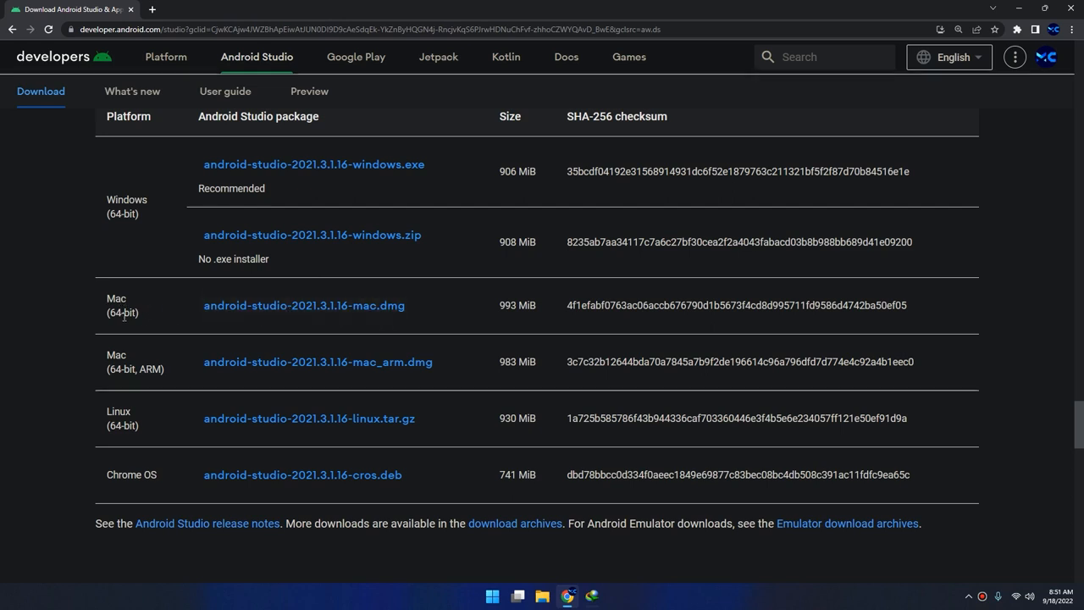
pyautogui.moveTo(146, 383)
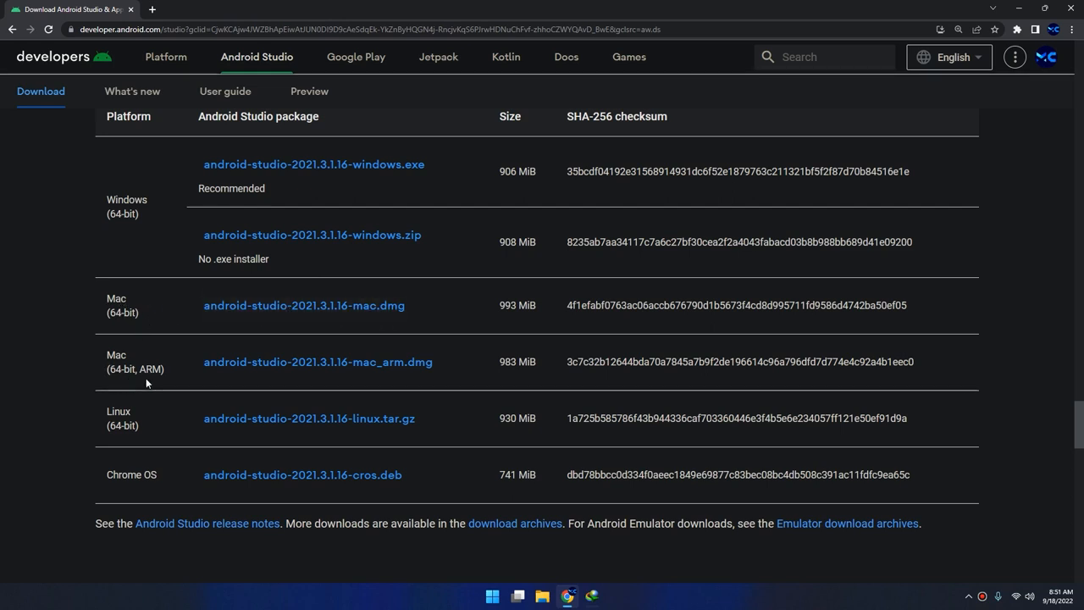
pyautogui.moveTo(244, 380)
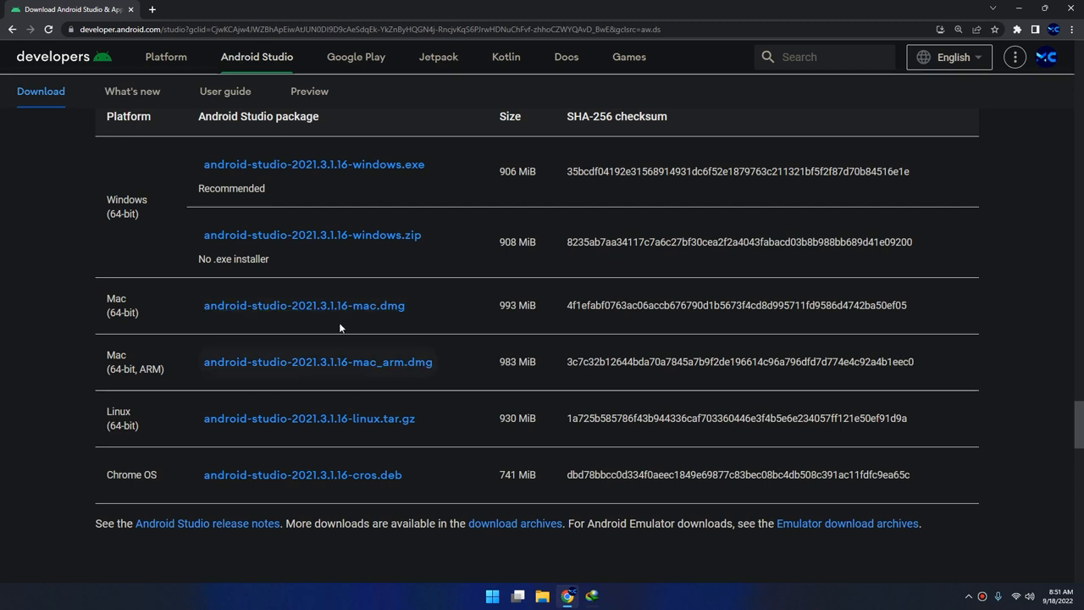
pyautogui.moveTo(354, 426)
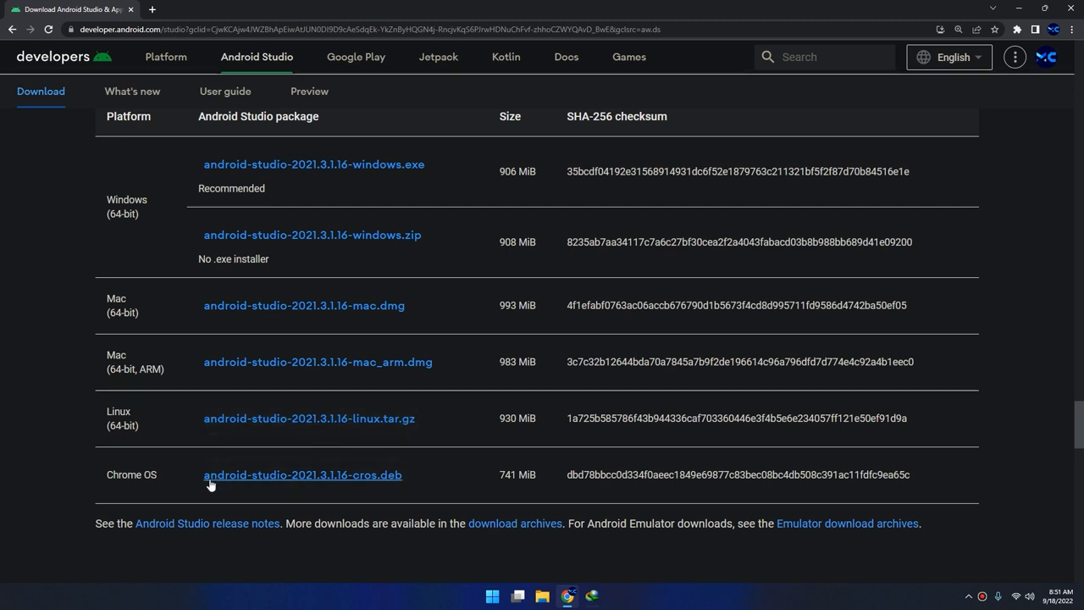
pyautogui.moveTo(392, 482)
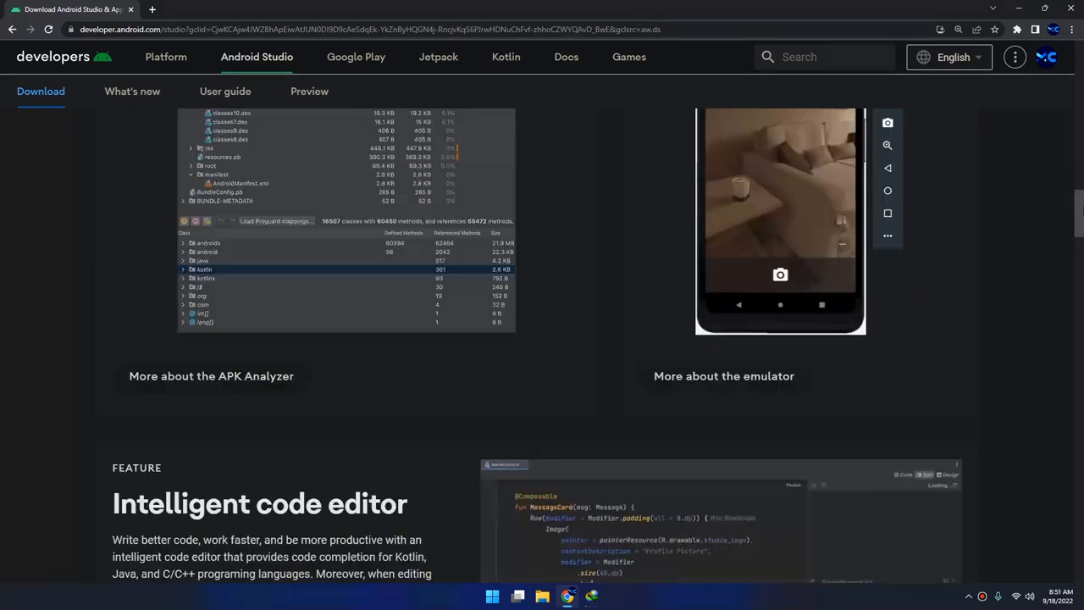
pyautogui.scroll(3)
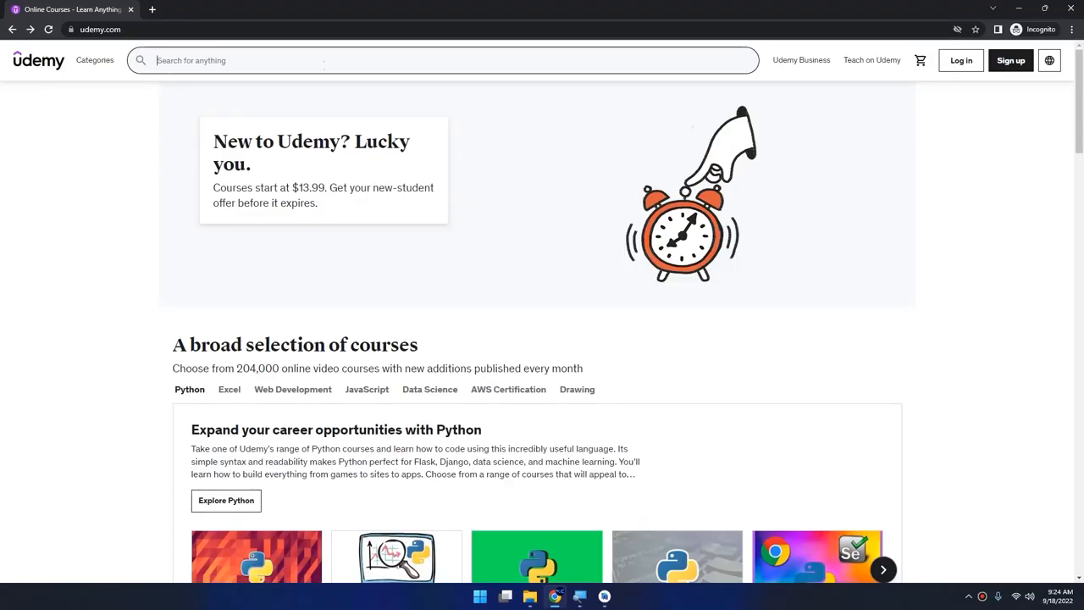
# Search Udemy for 'android' and scroll through the 5,617 course results.
pyautogui.write('android')
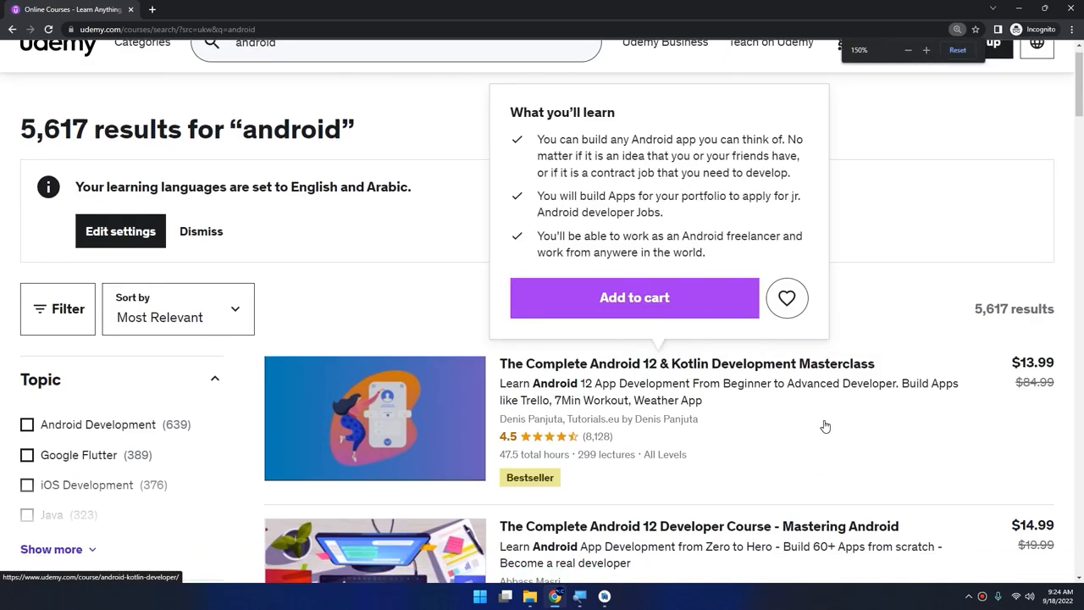
pyautogui.scroll(-3)
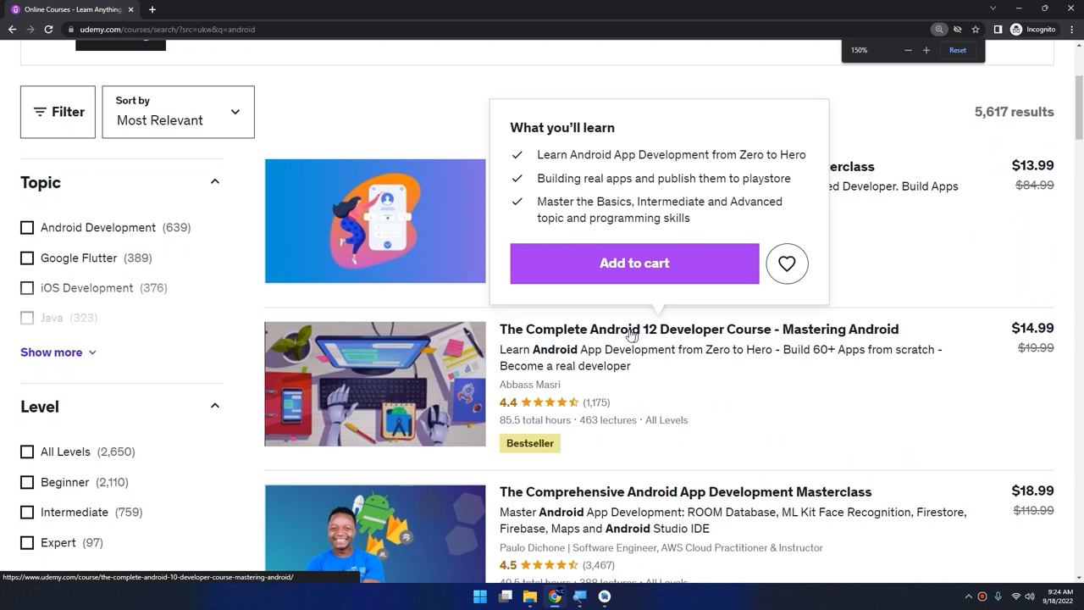
pyautogui.moveTo(672, 339)
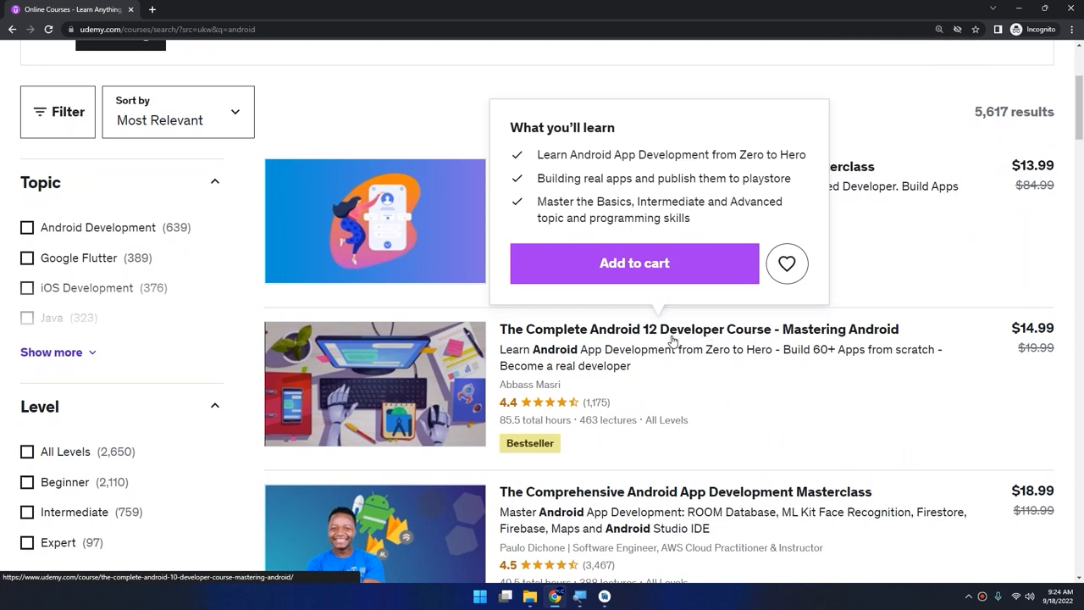
# Browse The Complete Android 12 Developer Course page, then launch the downloaded Android Studio installer.
pyautogui.click(700, 328)
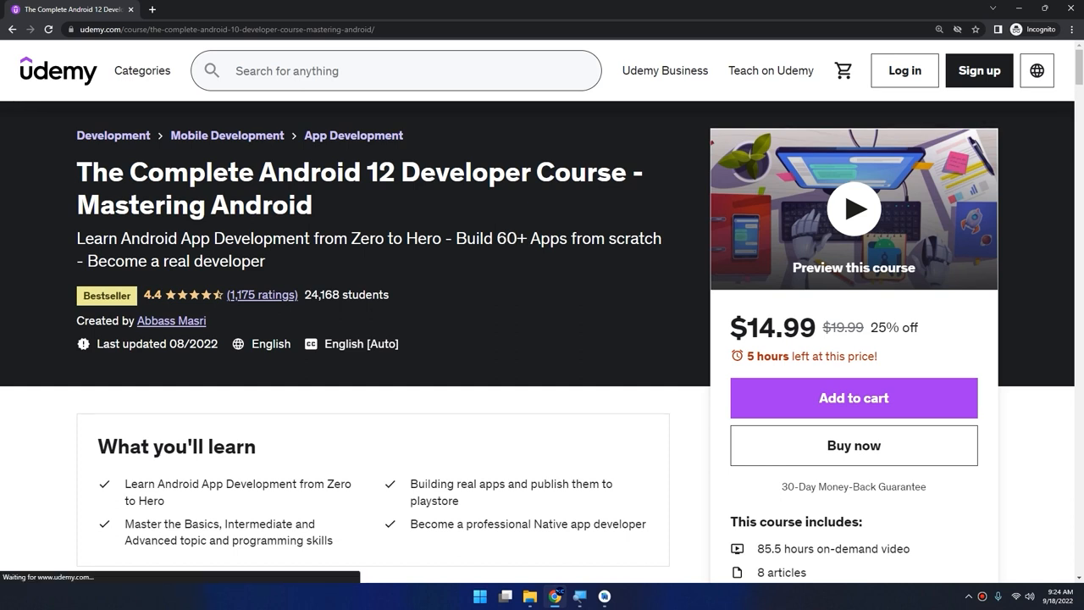
pyautogui.moveTo(630, 331)
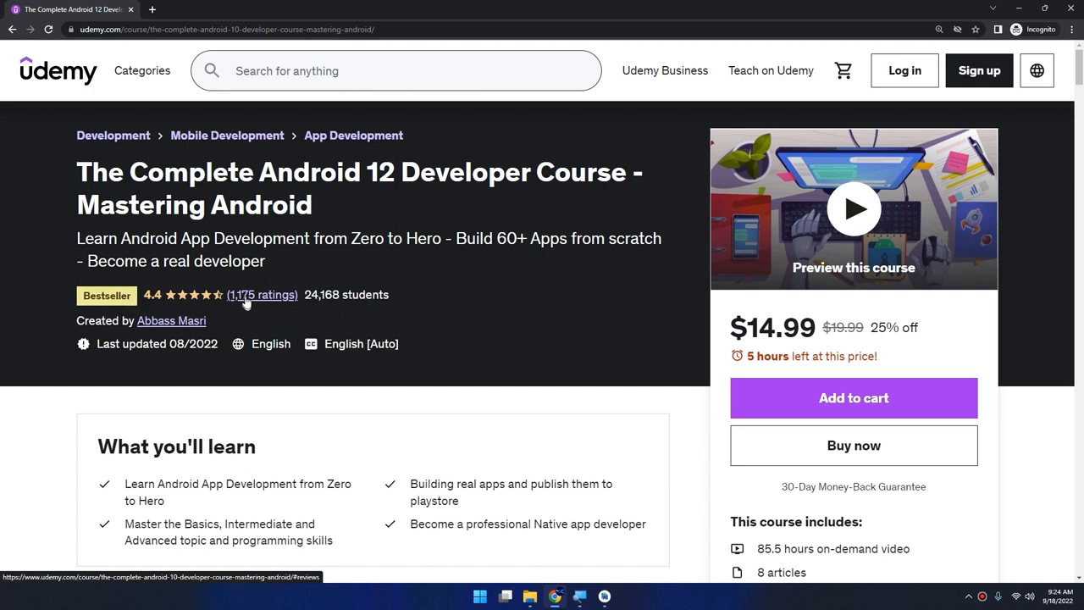
pyautogui.scroll(-3)
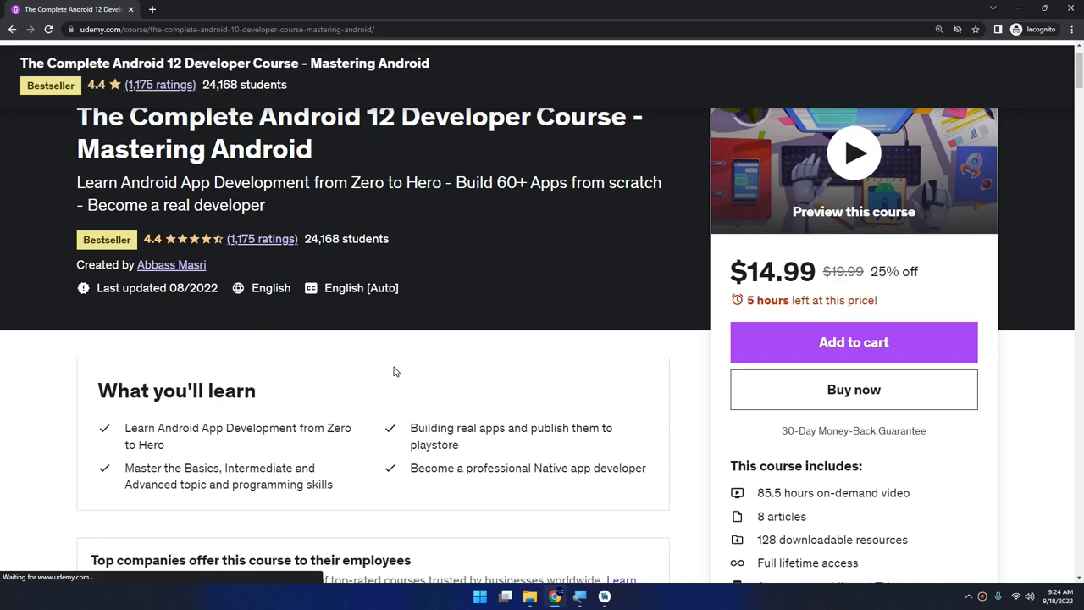
pyautogui.scroll(-3)
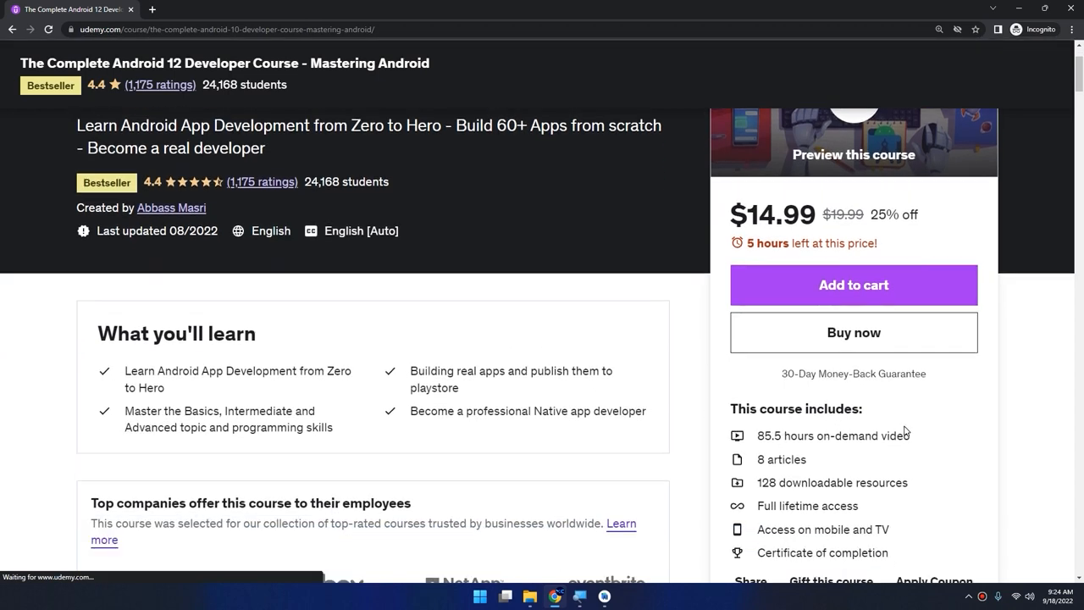
pyautogui.scroll(-3)
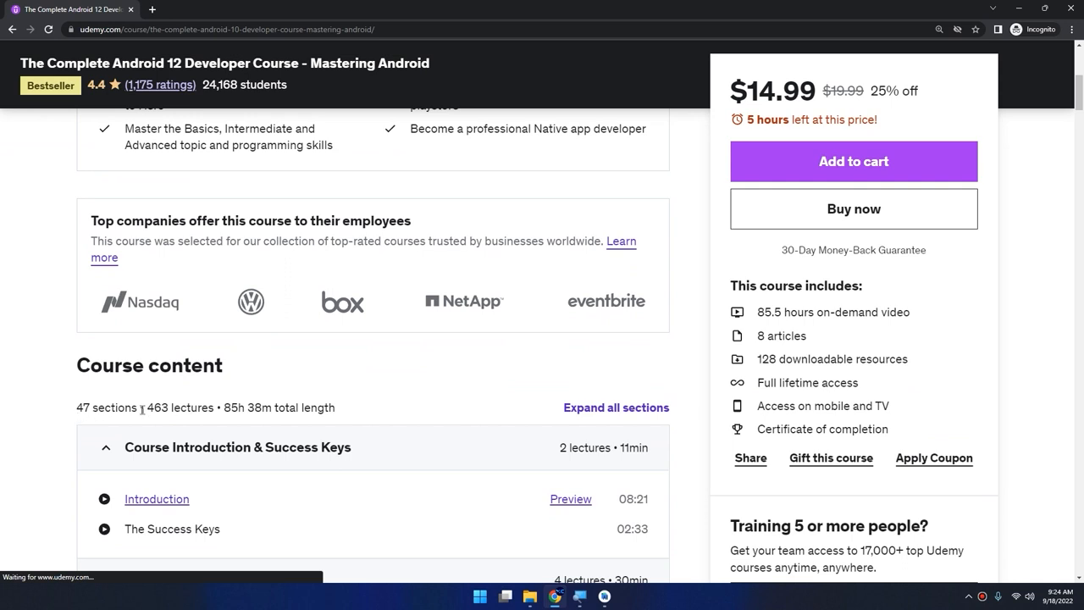
pyautogui.moveTo(142, 407)
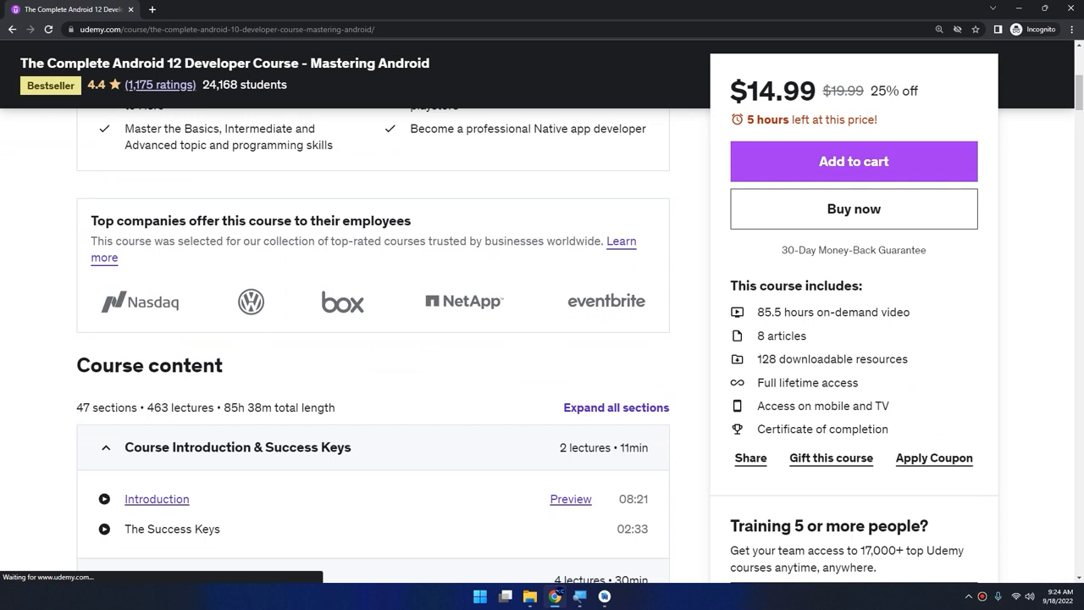
pyautogui.moveTo(385, 423)
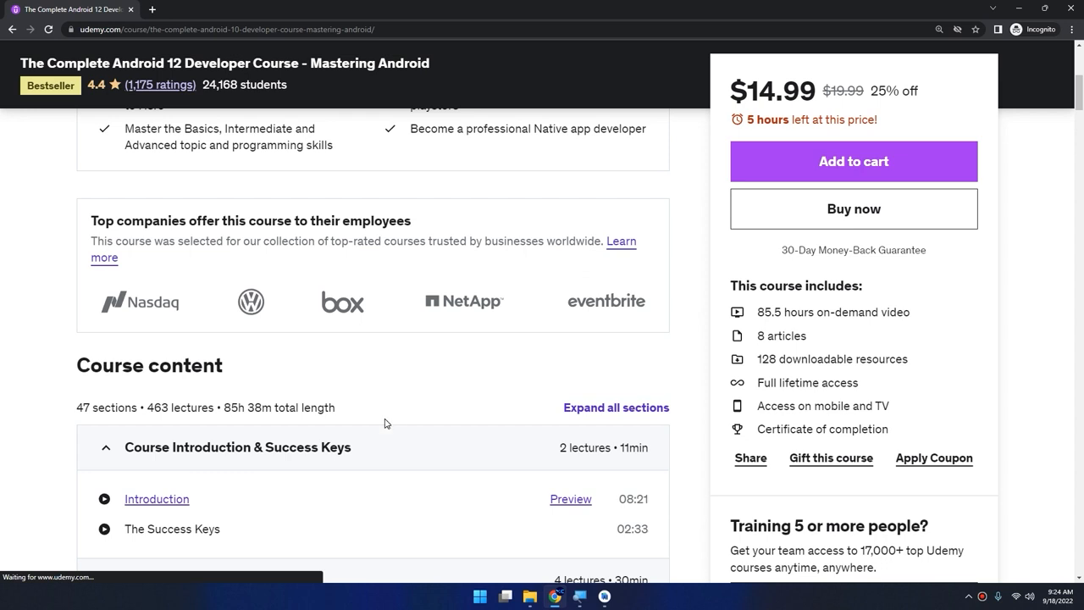
pyautogui.moveTo(335, 421)
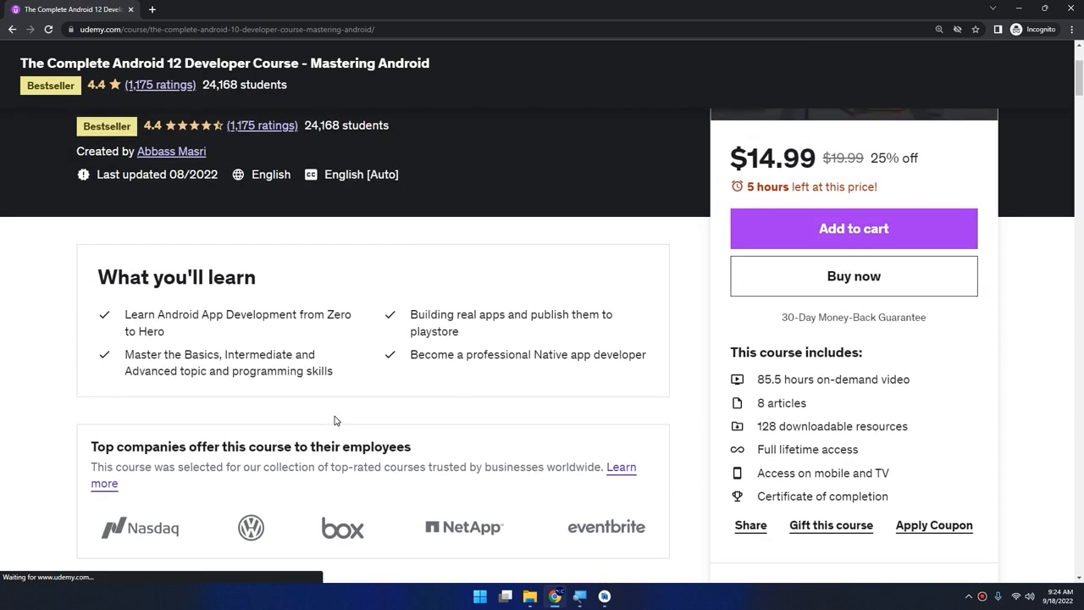
pyautogui.scroll(-3)
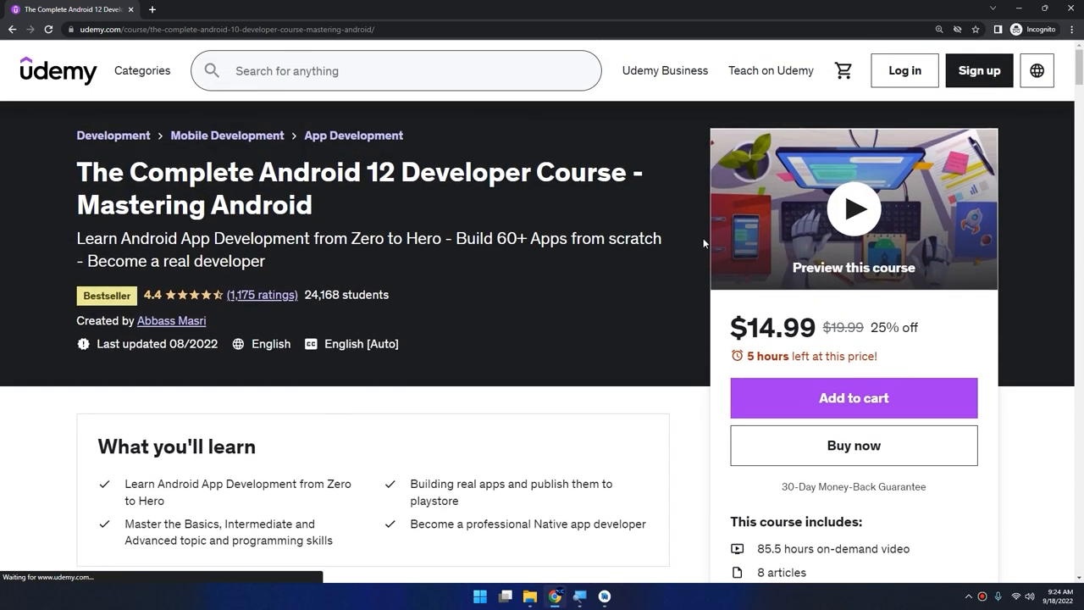
pyautogui.moveTo(1013, 235)
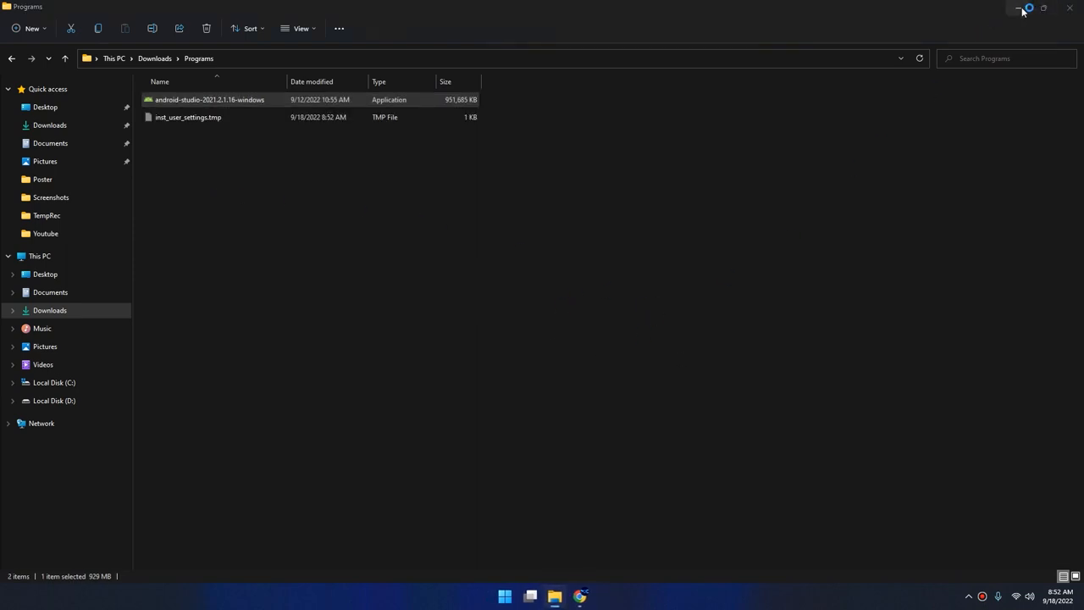
pyautogui.doubleClick(209, 99)
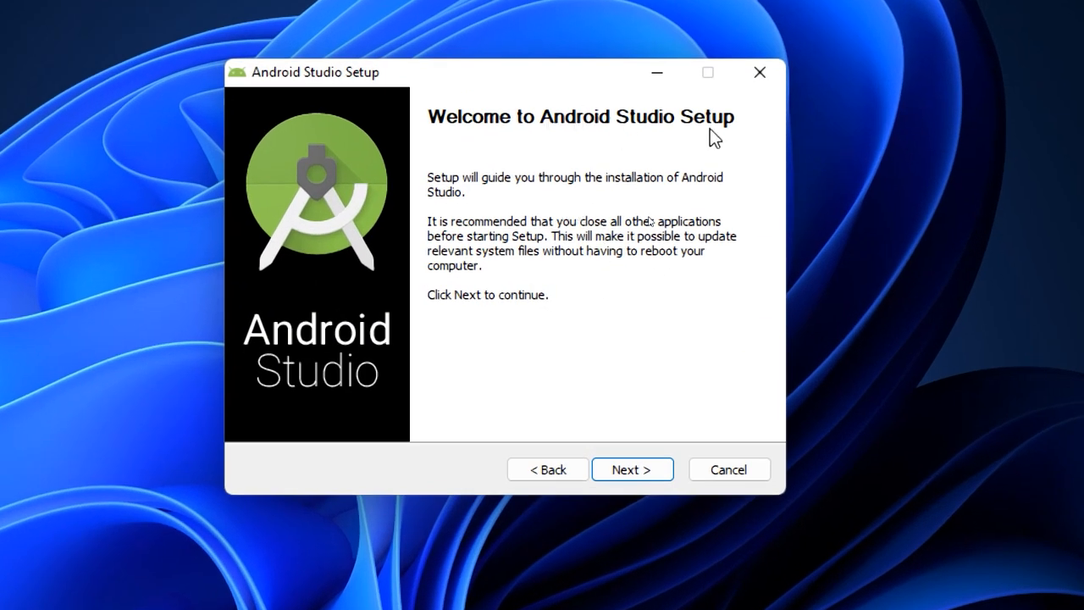
# Install Android Studio with Android Virtual Device into C:\Program Files\Android\Android Studio.
pyautogui.click(632, 469)
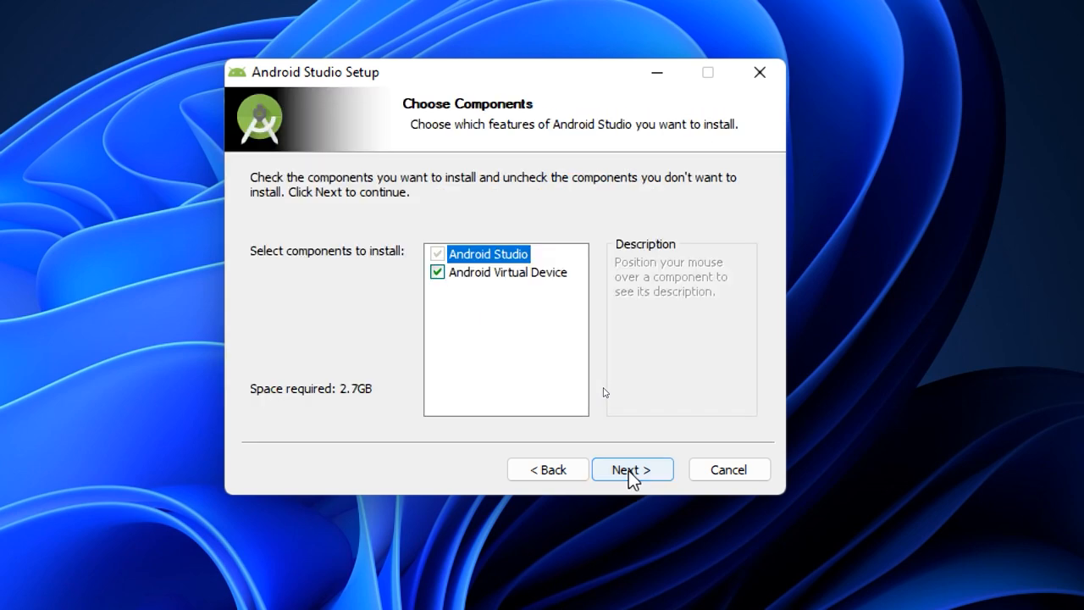
pyautogui.click(508, 271)
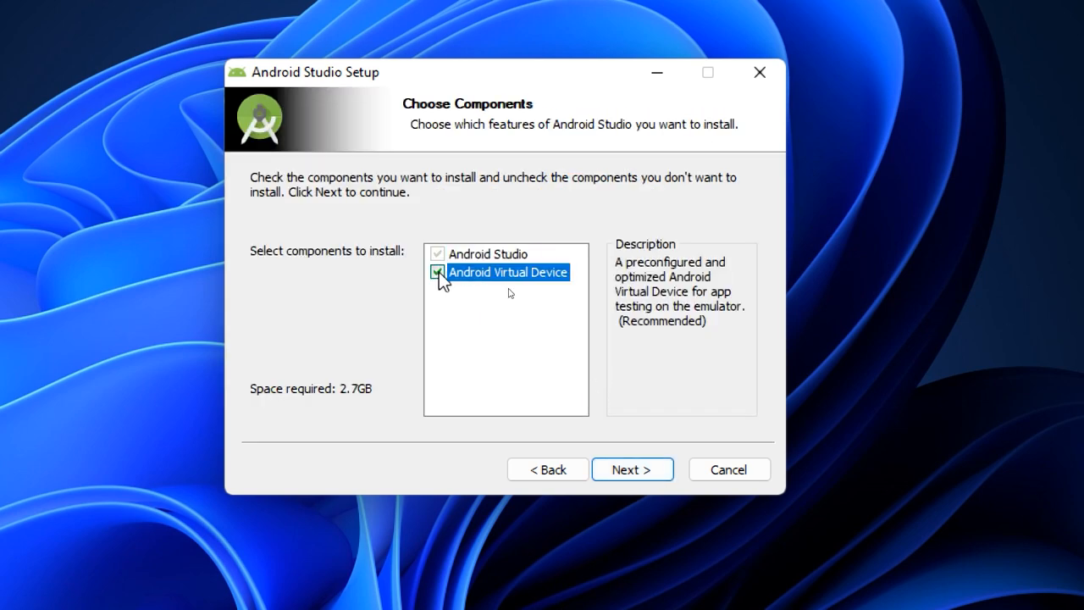
pyautogui.click(632, 470)
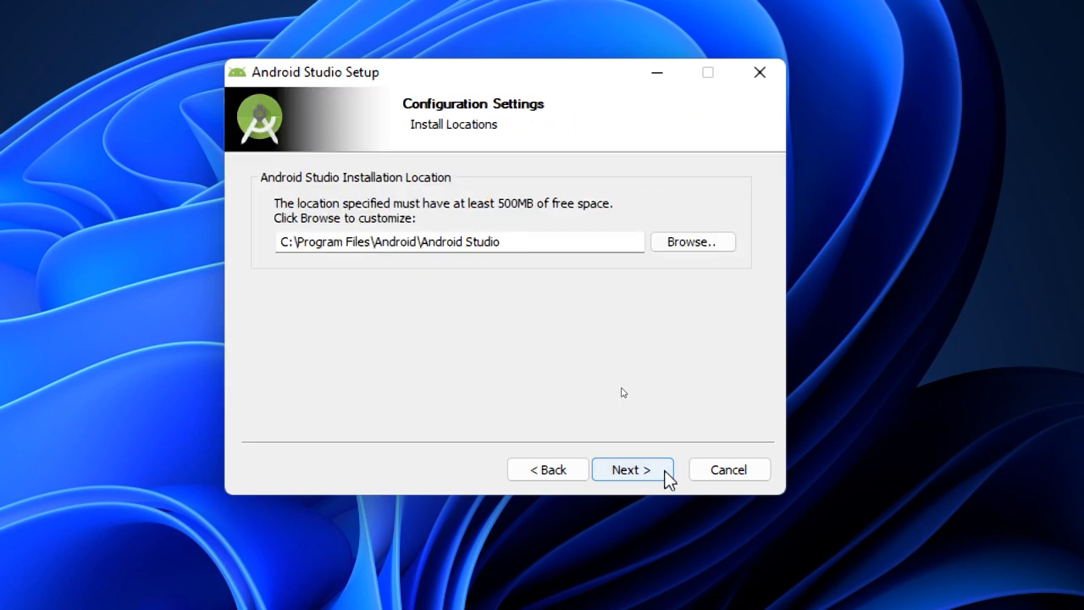
pyautogui.click(632, 469)
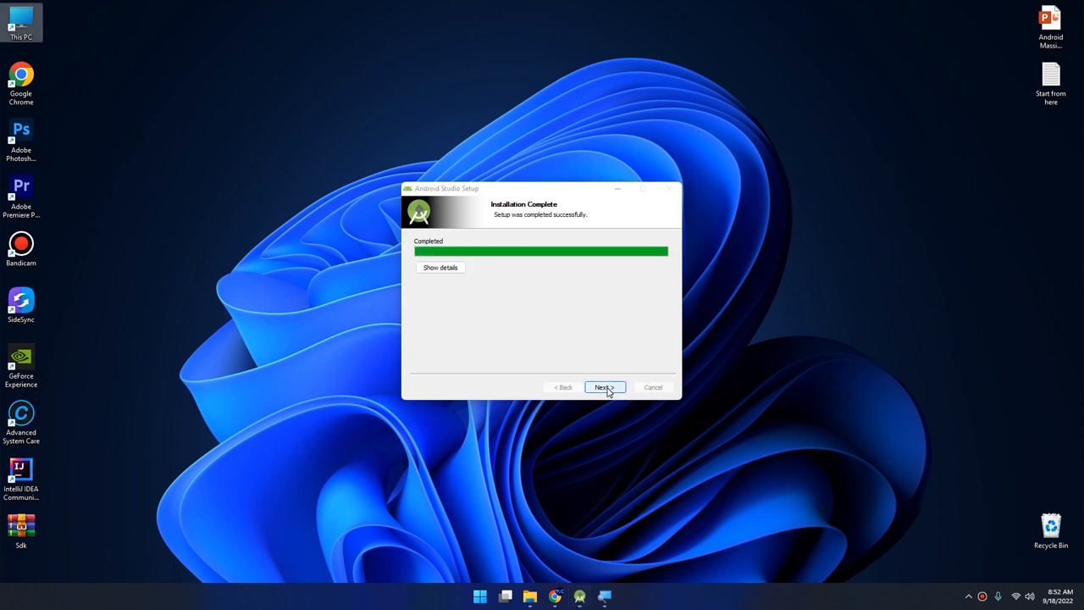
# Finish the installer with Start Android Studio left enabled.
pyautogui.click(604, 387)
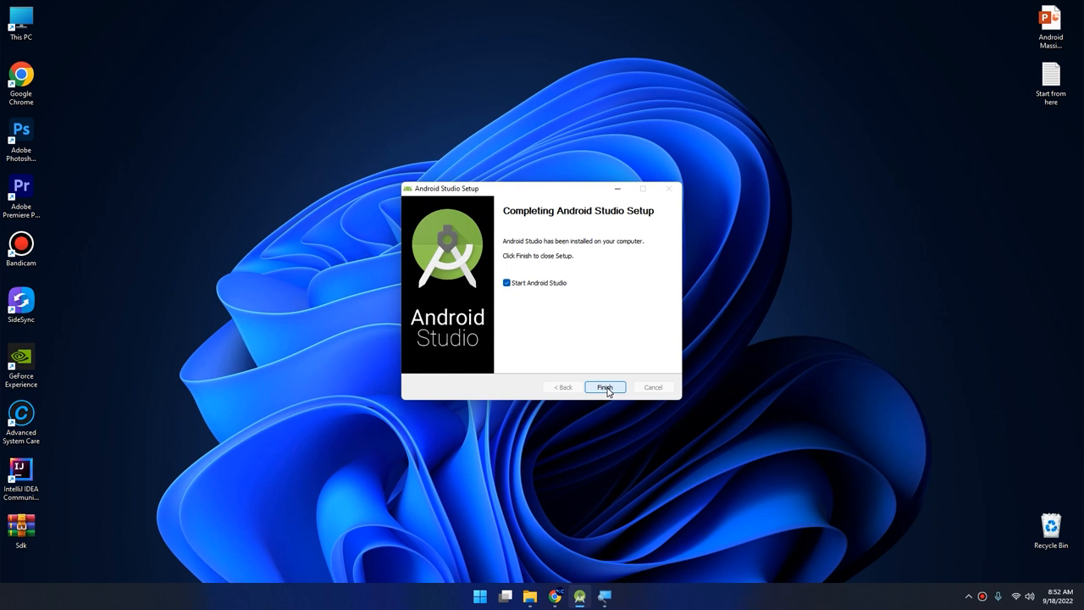
pyautogui.click(604, 387)
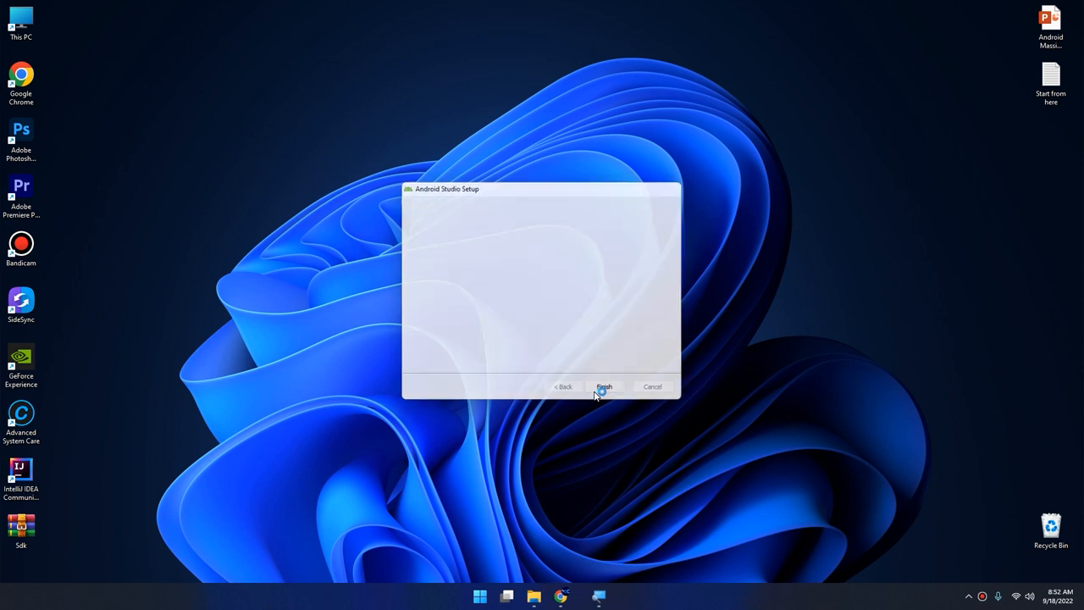
# Launch Android Studio into the Setup Wizard and open the Dolphin 2021.3.1 update details.
pyautogui.click(604, 386)
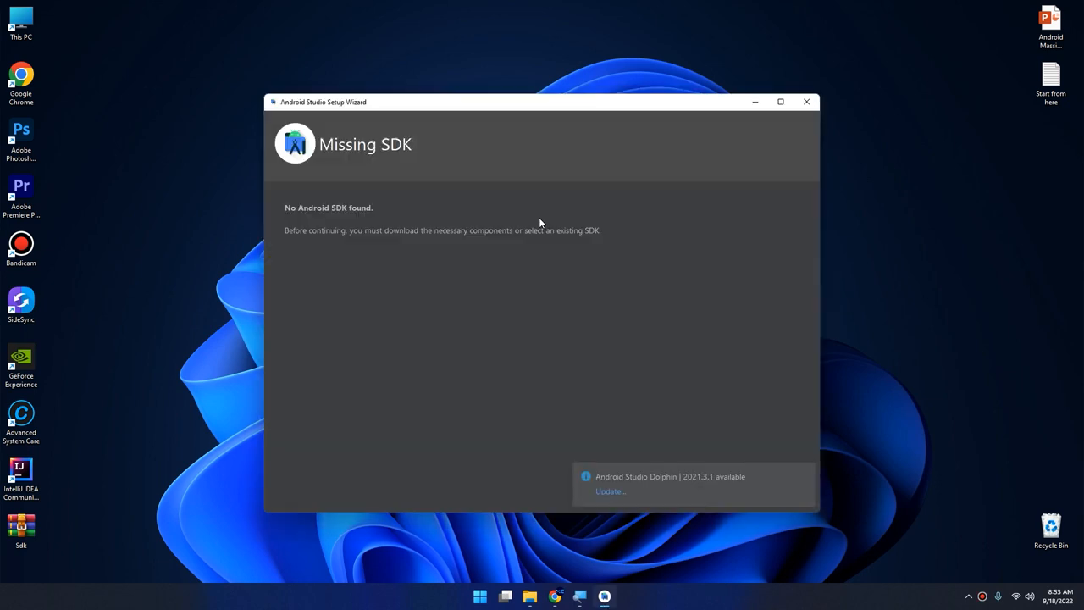
pyautogui.moveTo(465, 110)
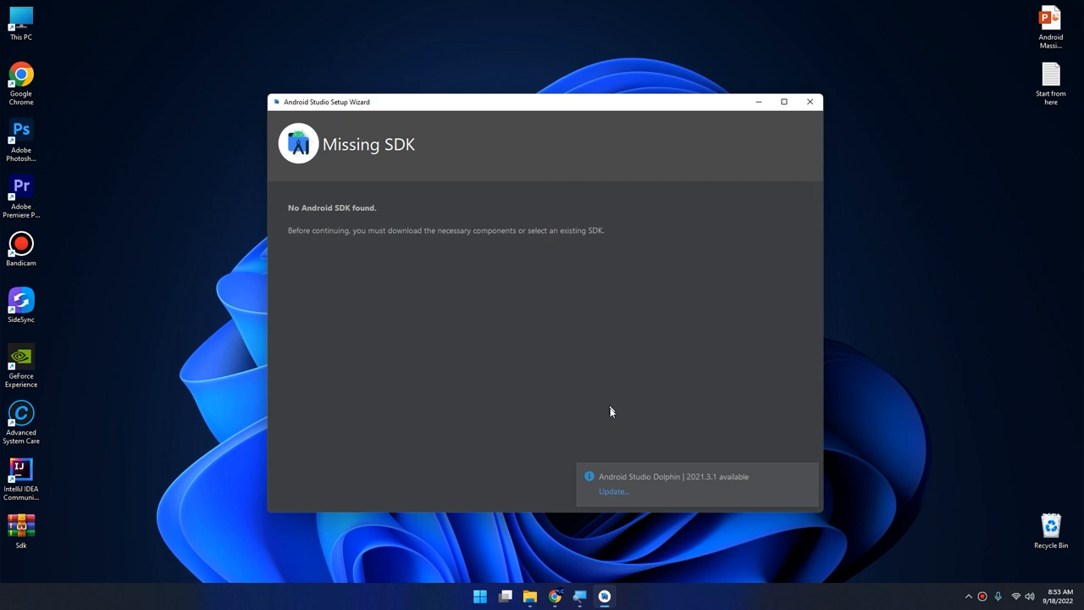
pyautogui.moveTo(780, 491)
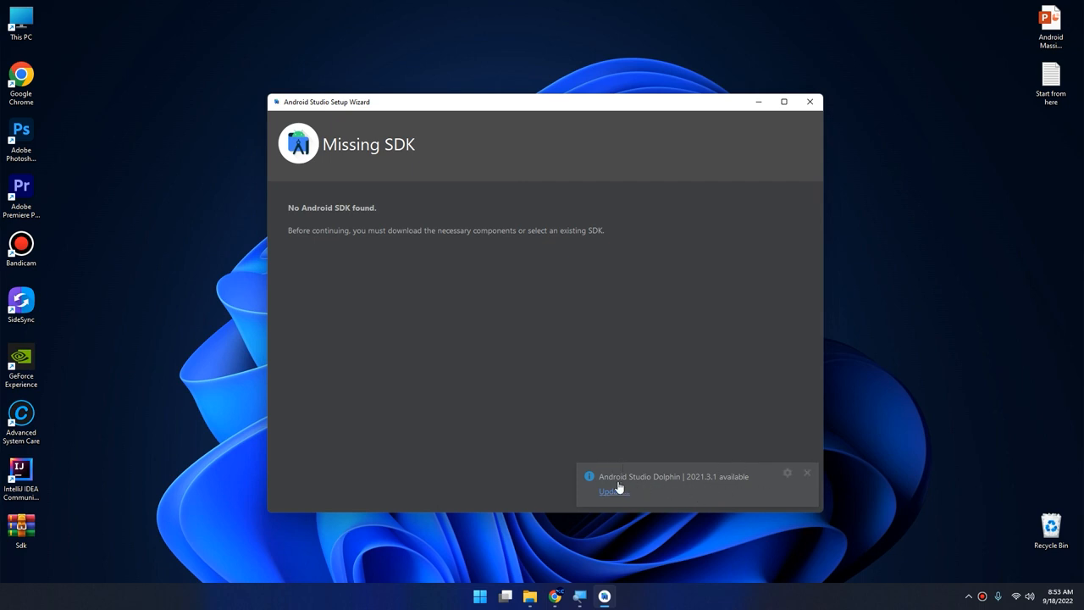
pyautogui.click(611, 491)
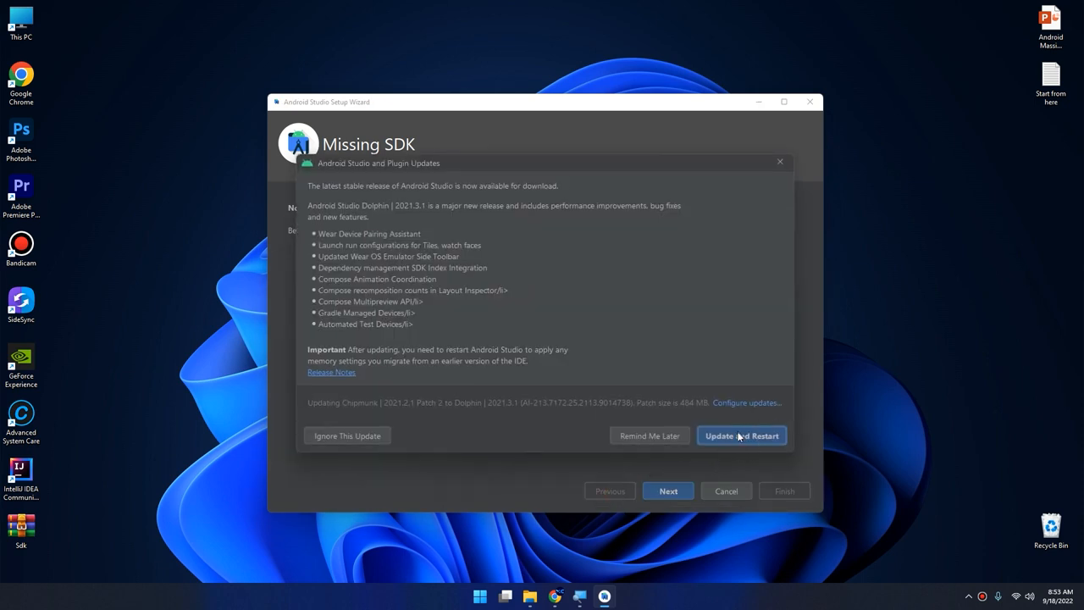
pyautogui.moveTo(356, 409)
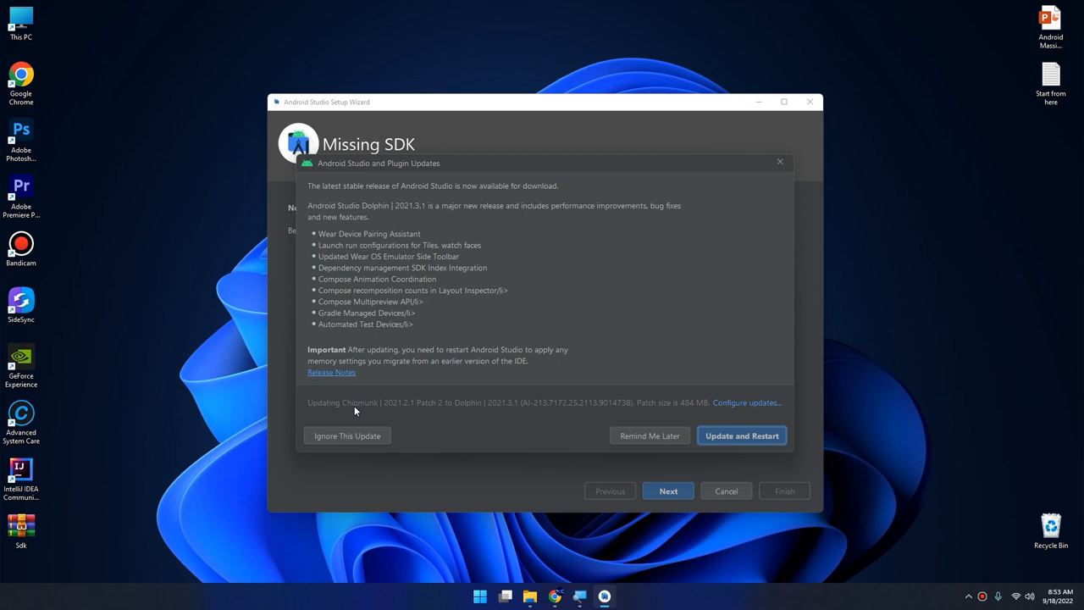
pyautogui.moveTo(467, 418)
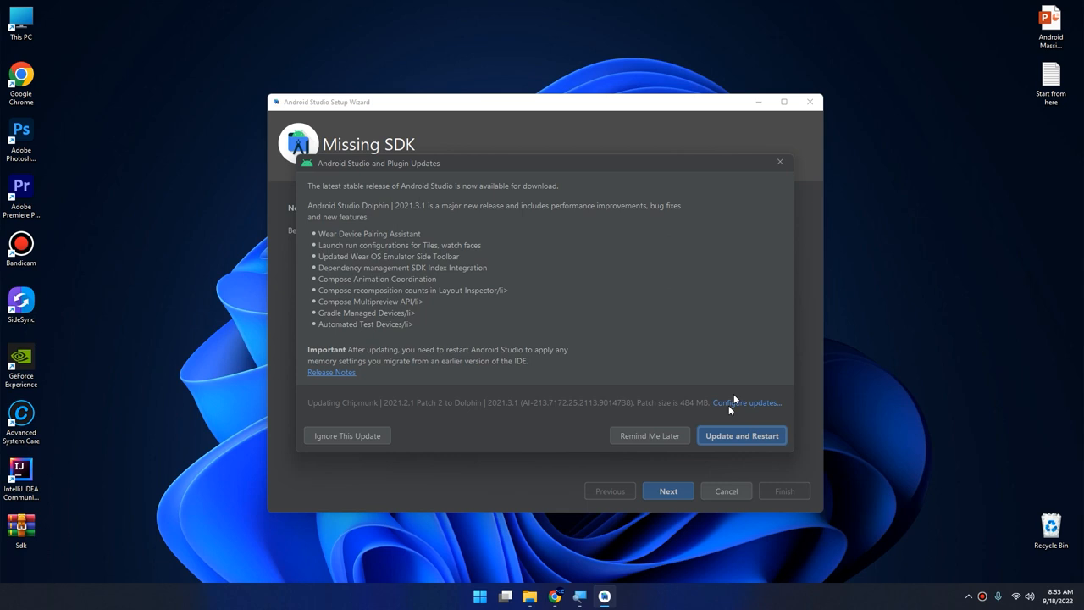
pyautogui.moveTo(637, 439)
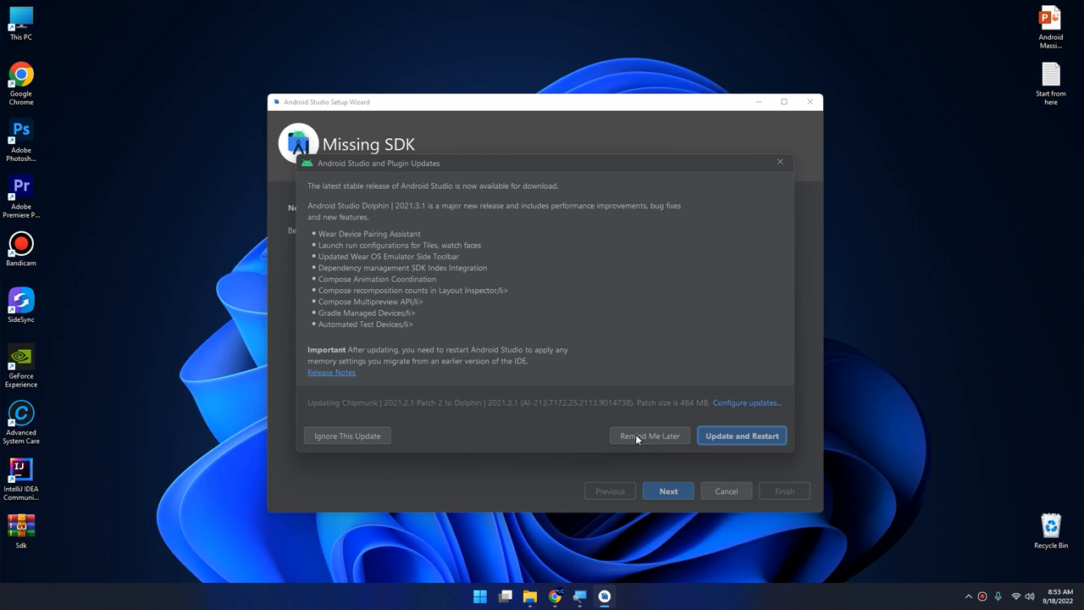
# Postpone the update and continue to SDK Components Setup, reviewing the API 33 platform.
pyautogui.click(649, 436)
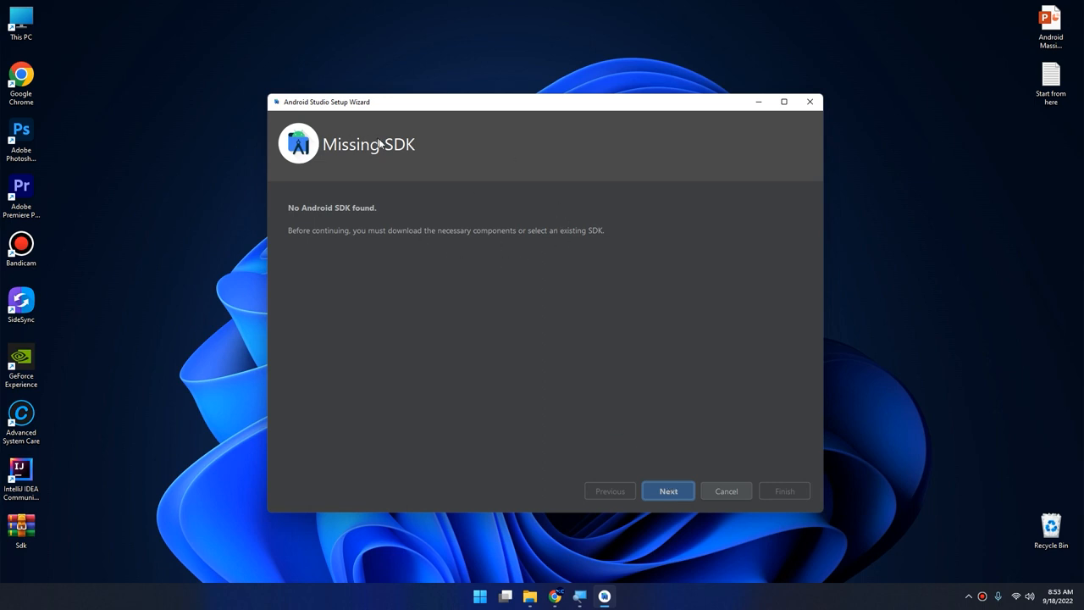
pyautogui.moveTo(668, 490)
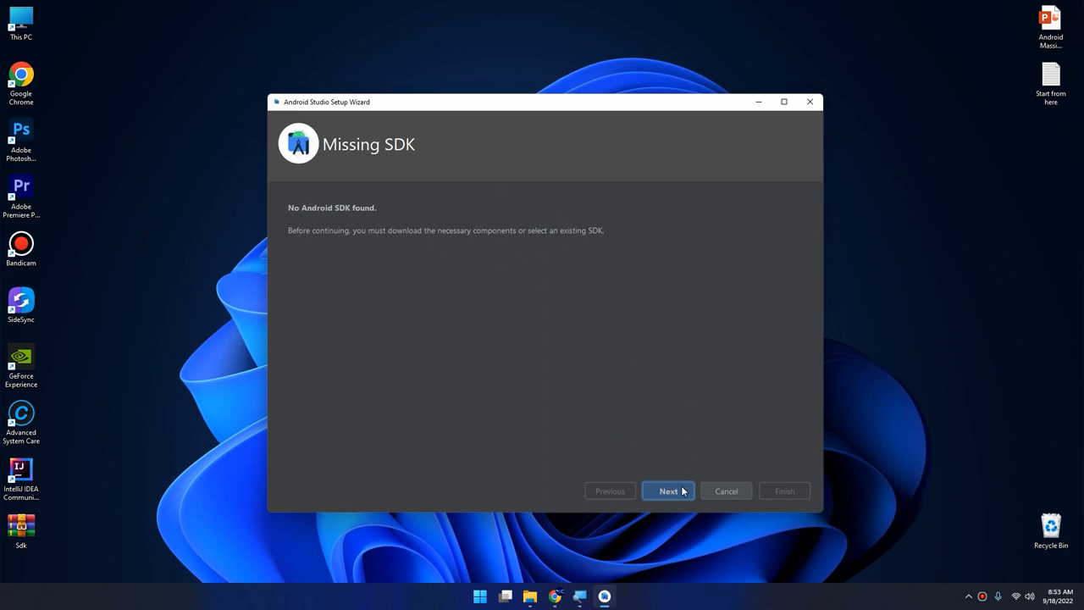
pyautogui.moveTo(681, 491)
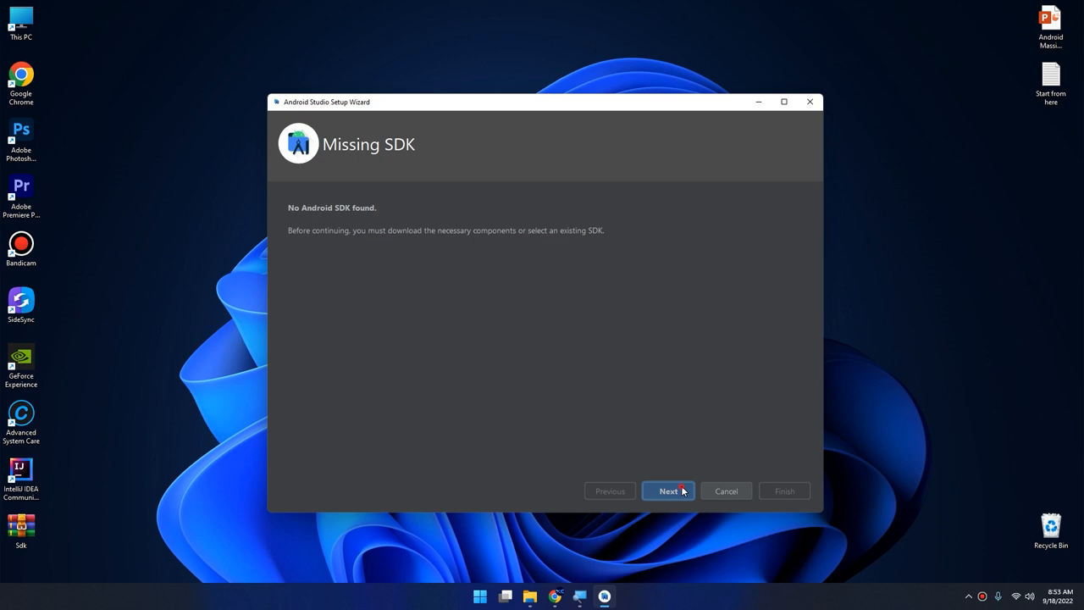
pyautogui.click(668, 491)
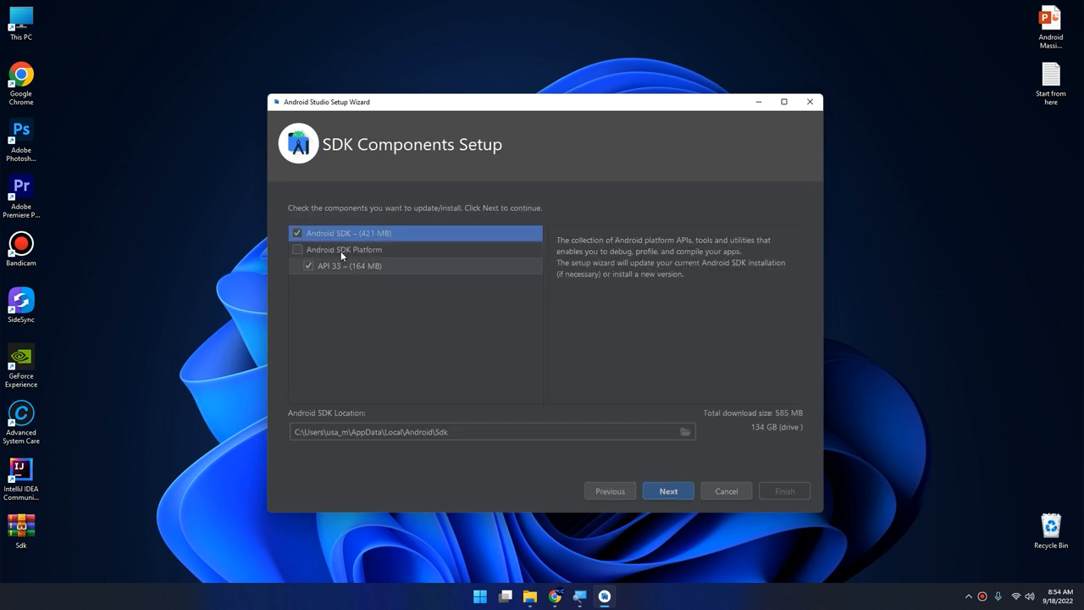
pyautogui.moveTo(401, 294)
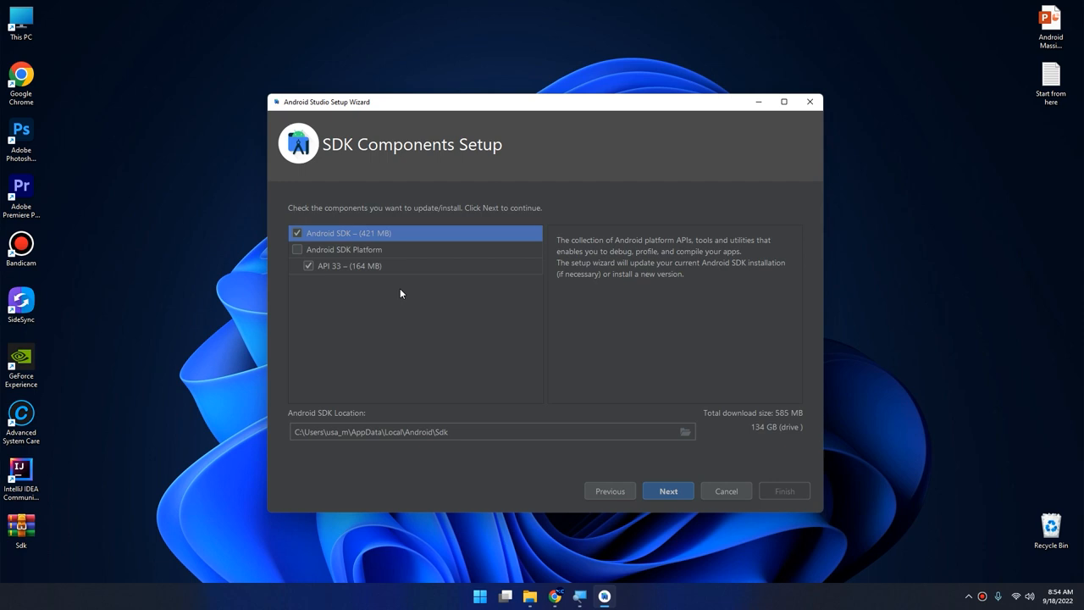
pyautogui.moveTo(418, 255)
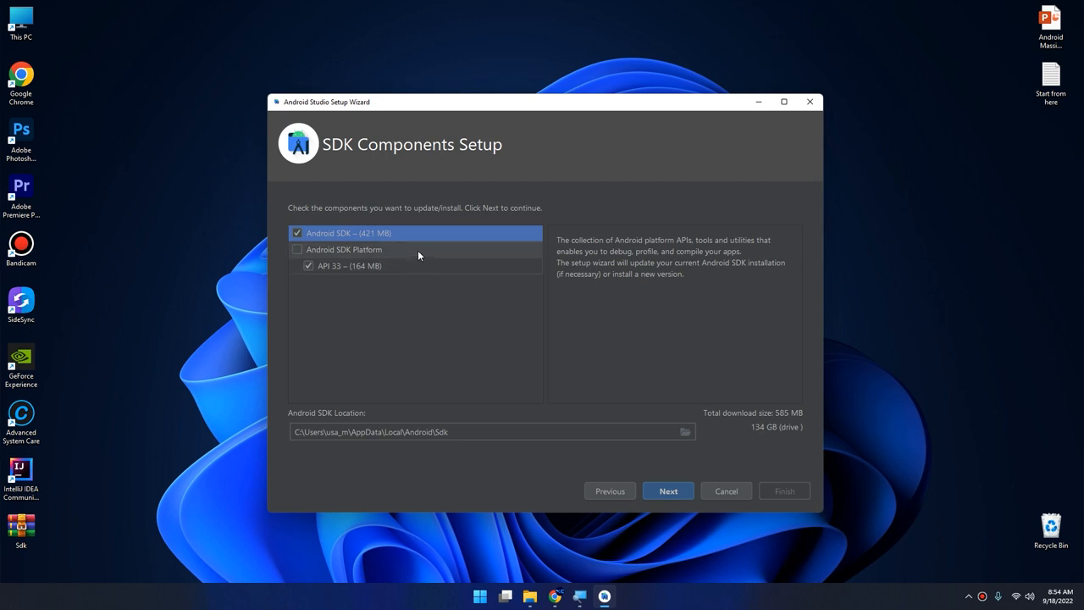
pyautogui.moveTo(428, 275)
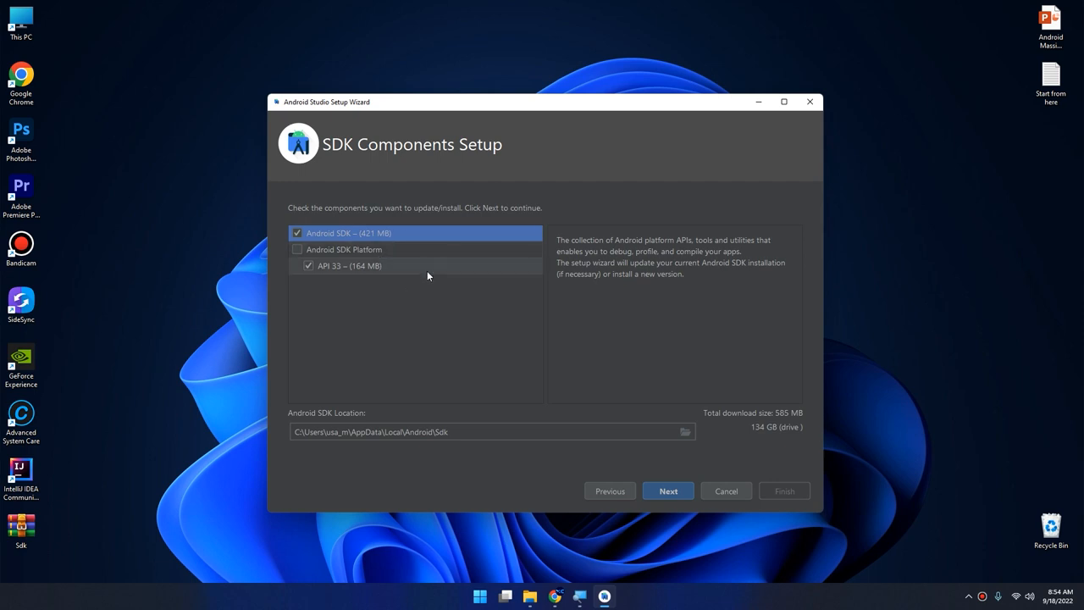
pyautogui.click(350, 266)
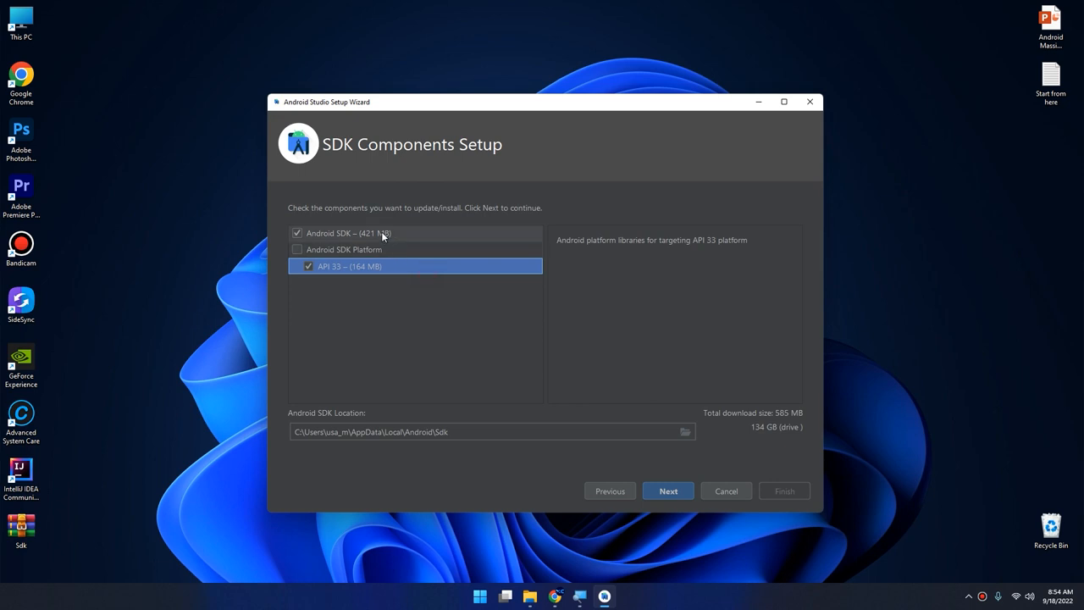
pyautogui.moveTo(368, 235)
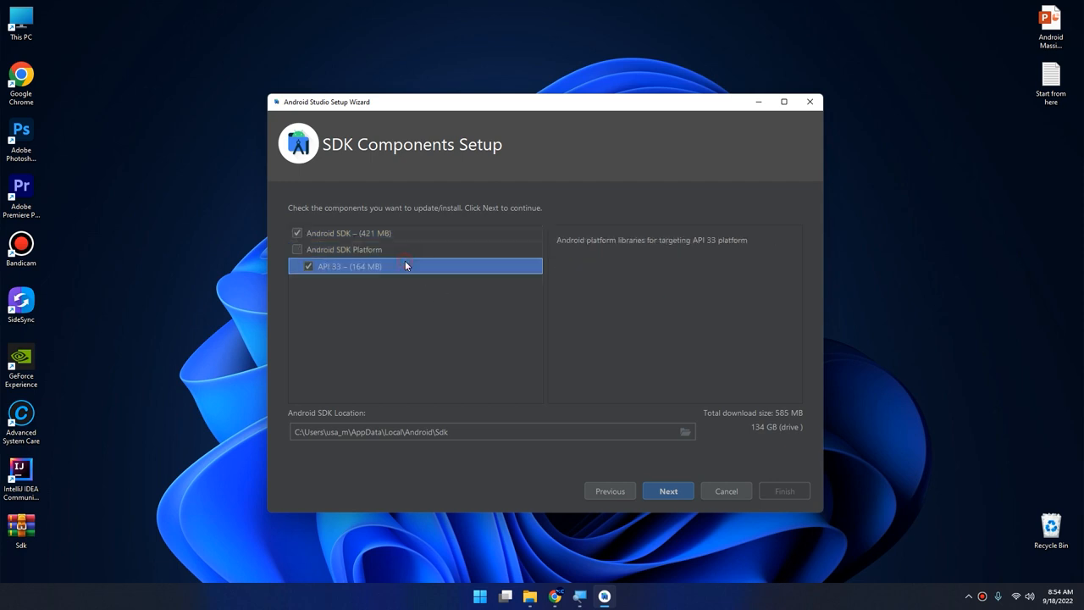
pyautogui.moveTo(447, 359)
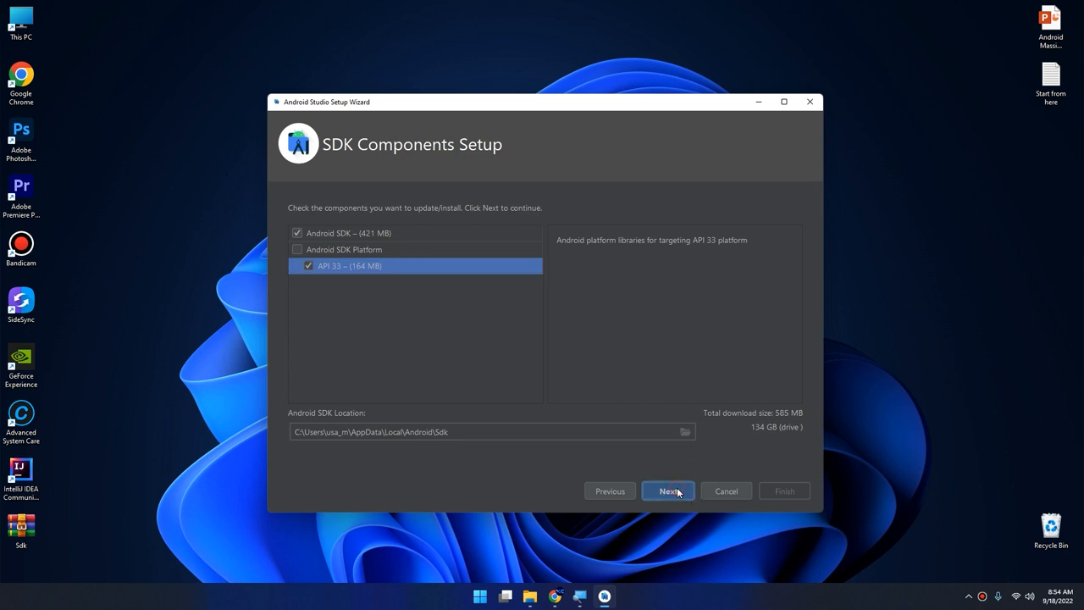
# Accept the SDK licenses and start the component download with the detailed log shown.
pyautogui.click(667, 491)
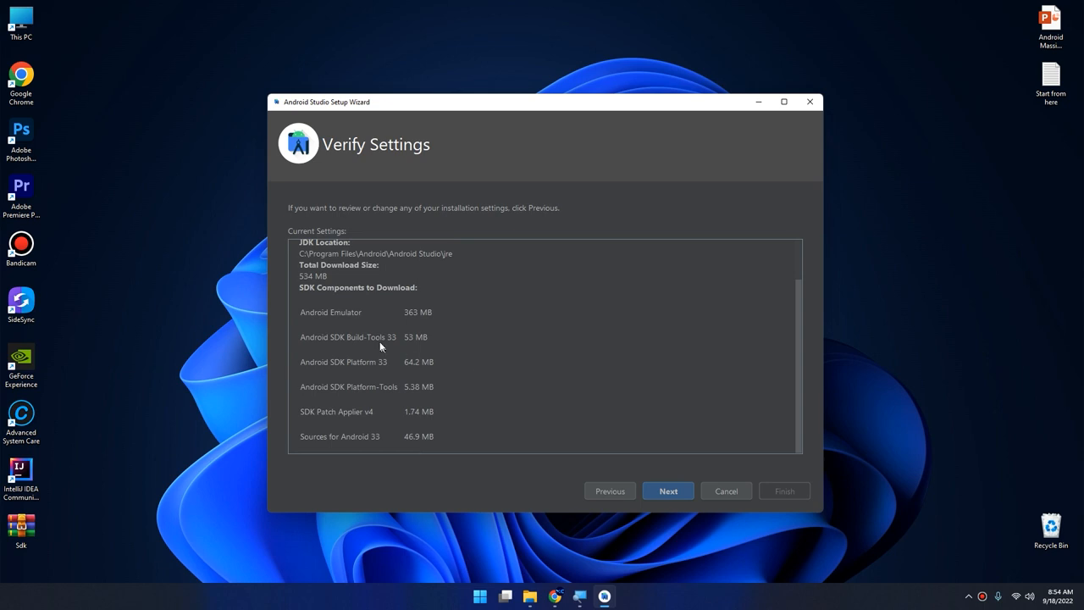
pyautogui.moveTo(414, 316)
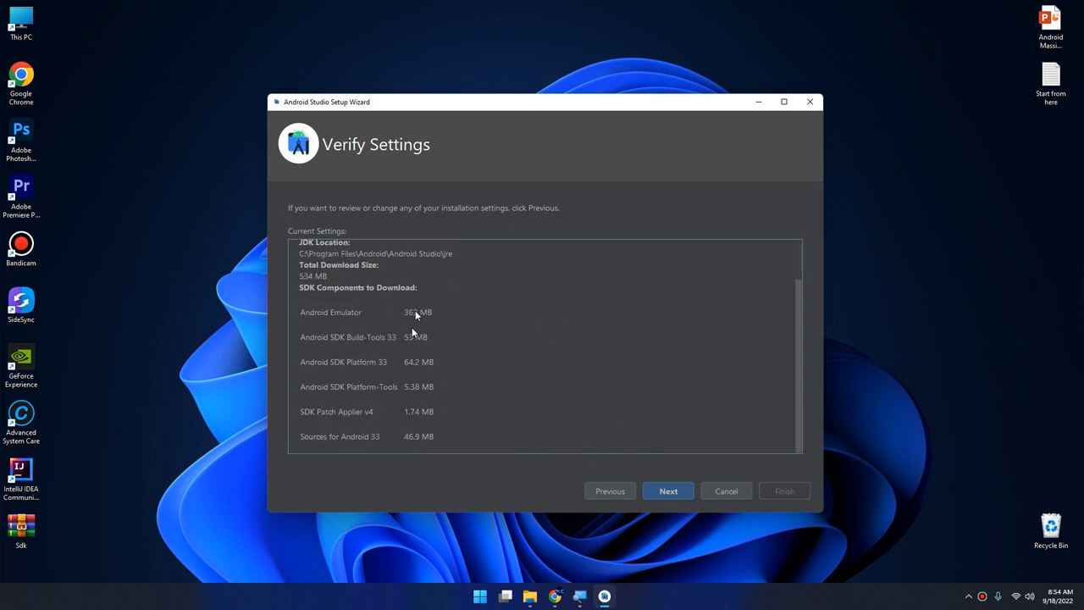
pyautogui.click(668, 490)
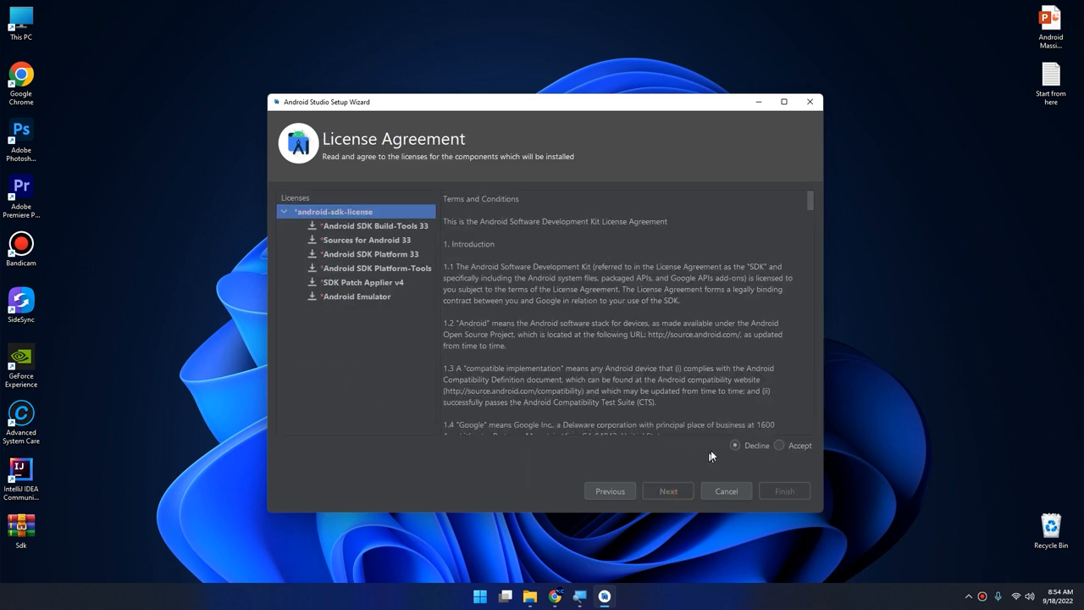
pyautogui.click(777, 445)
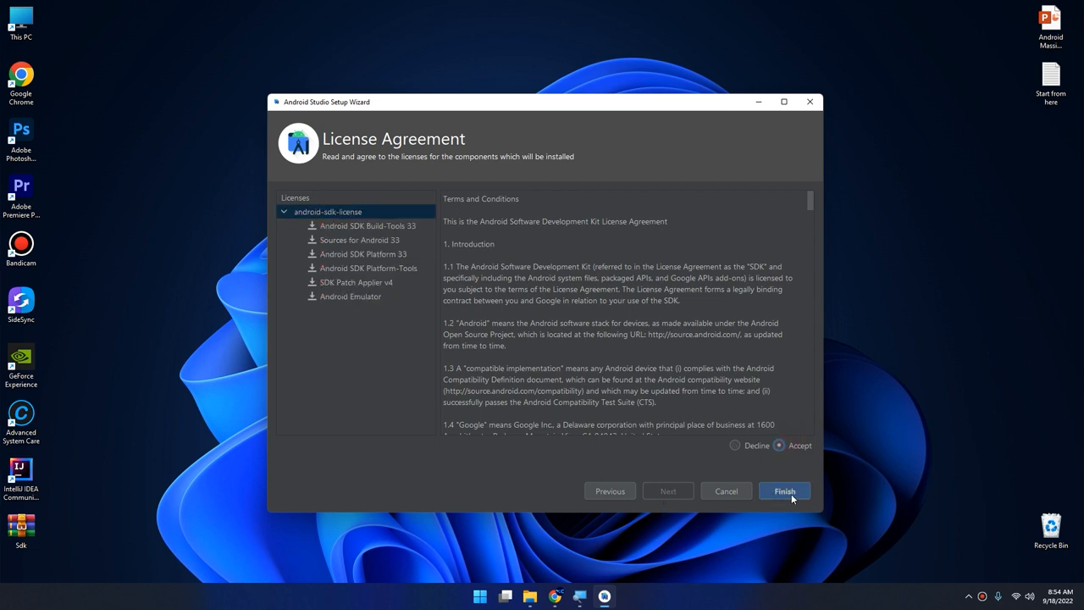
pyautogui.click(784, 491)
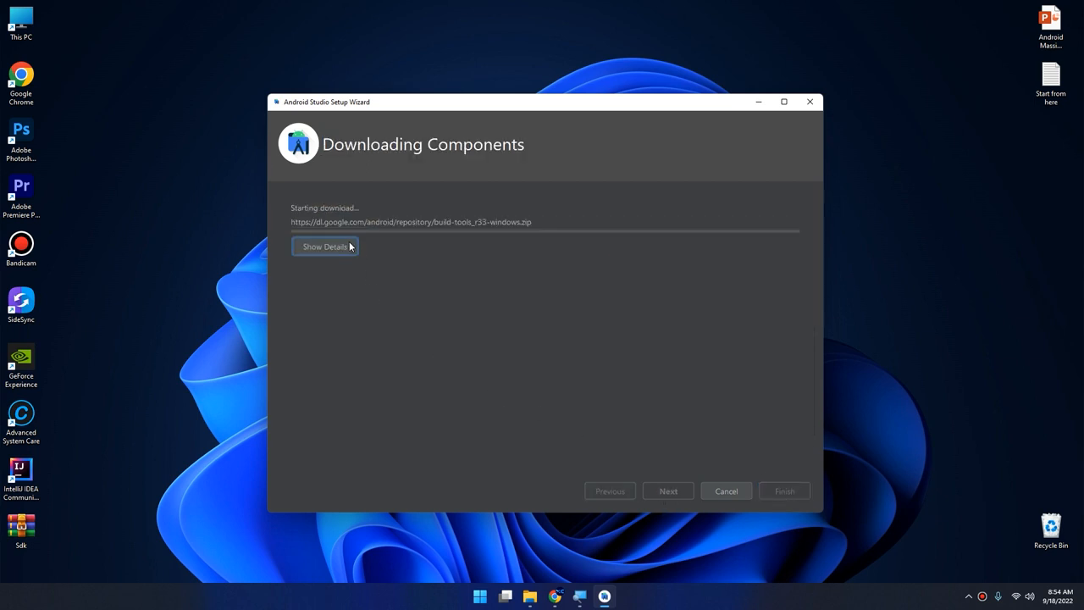
pyautogui.click(325, 245)
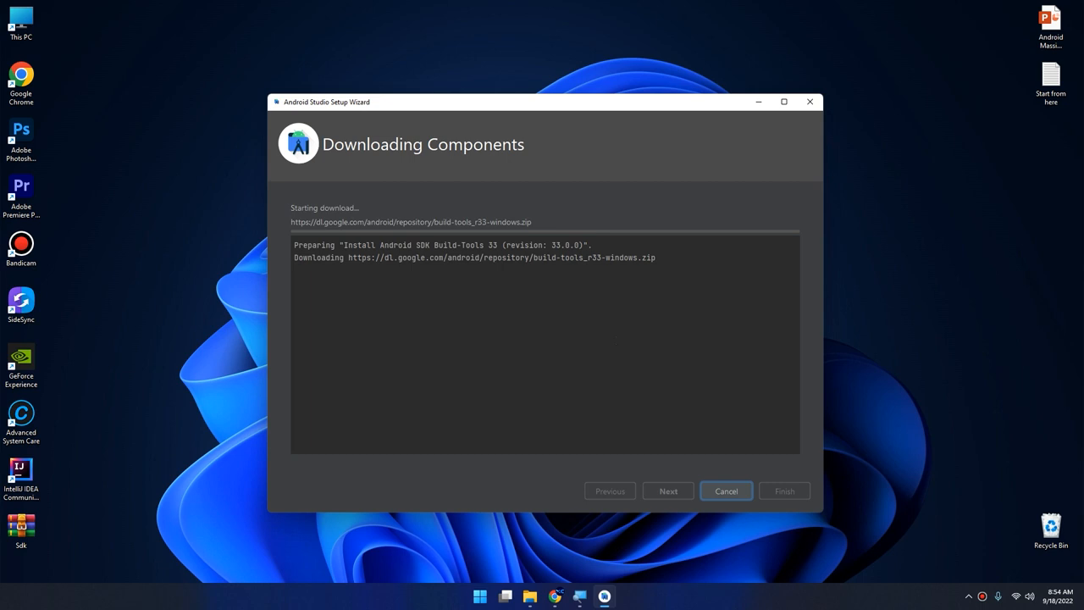
pyautogui.moveTo(898, 338)
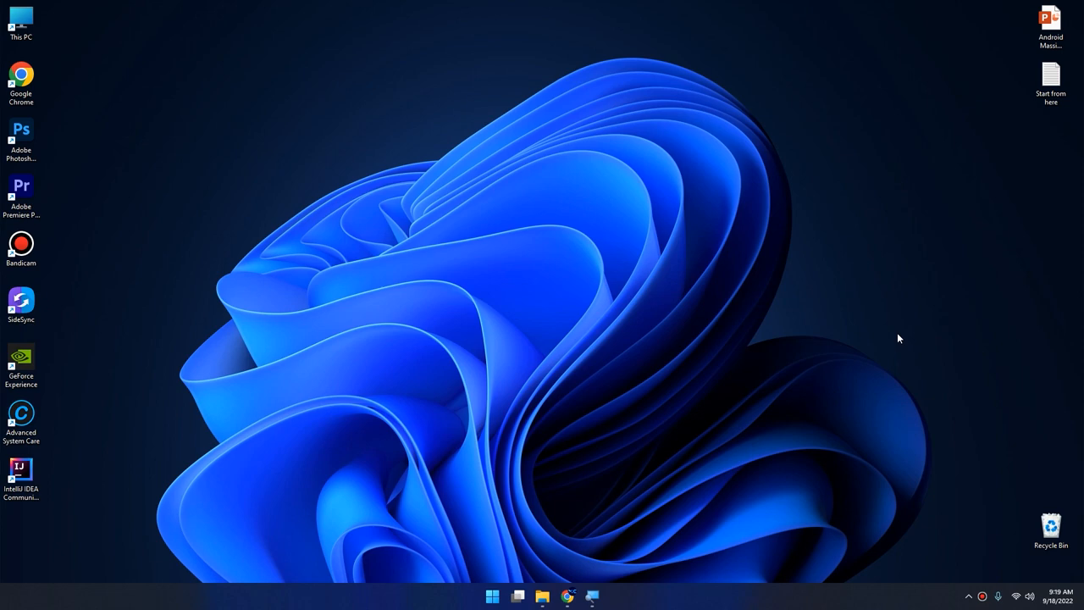
# Launch Android Studio from Start, view the installed plugins, then return to Projects.
pyautogui.write('android')
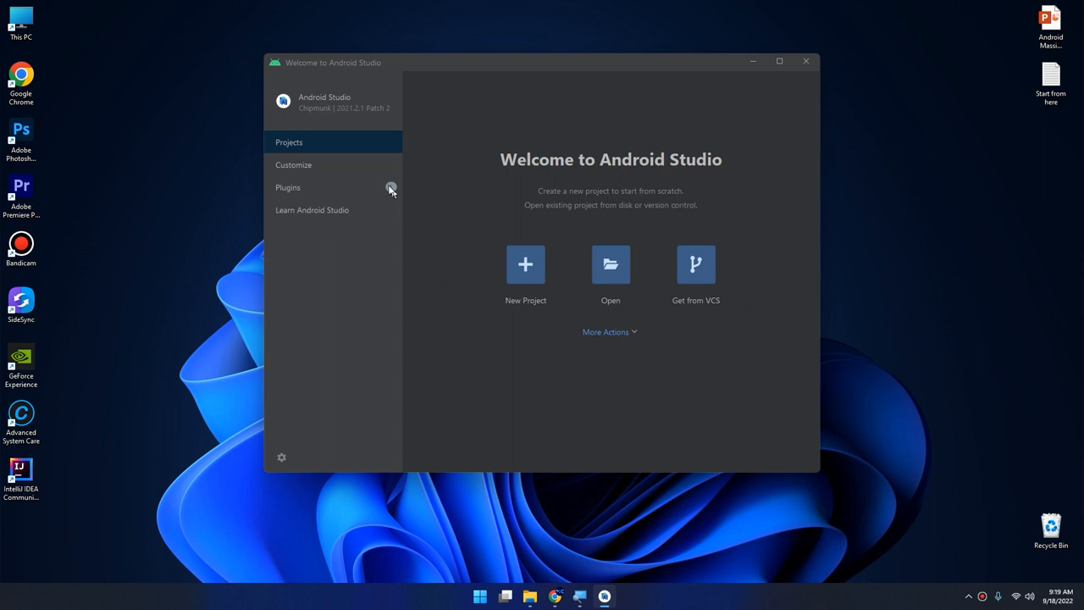
pyautogui.moveTo(311, 234)
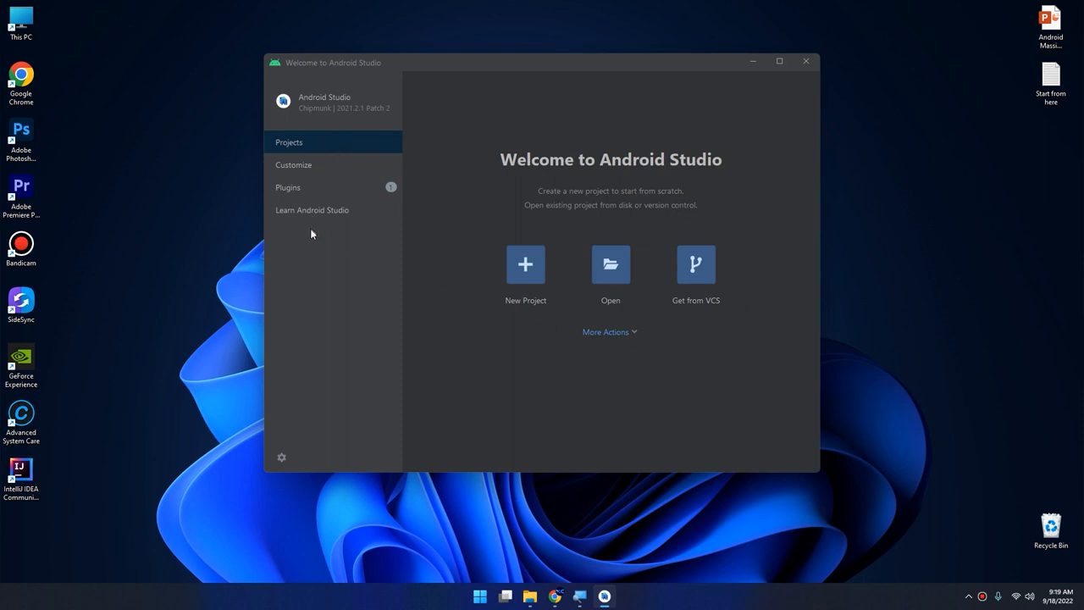
pyautogui.moveTo(284, 170)
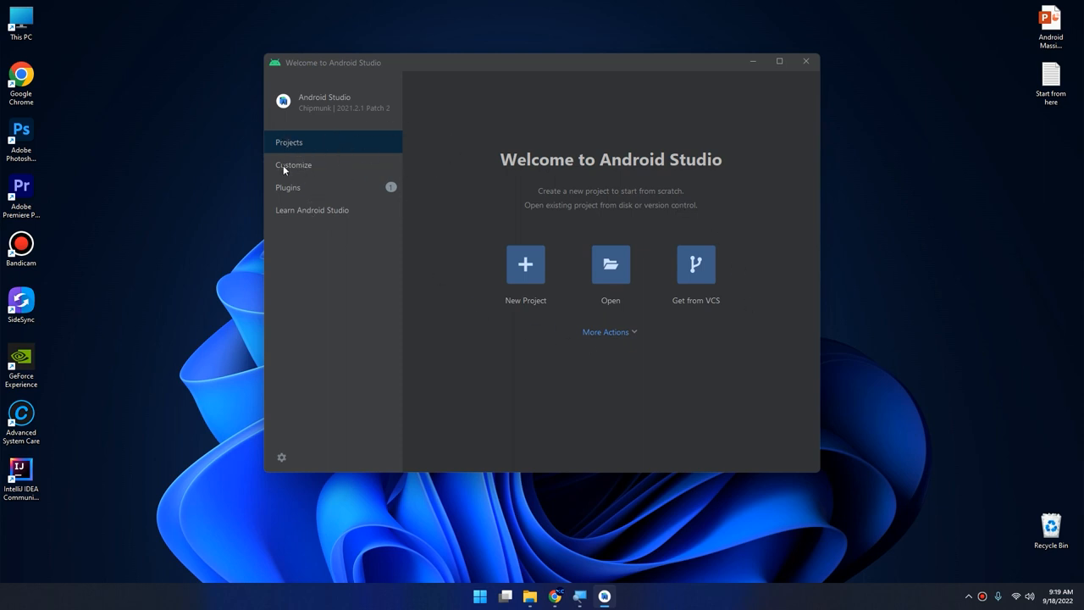
pyautogui.click(288, 187)
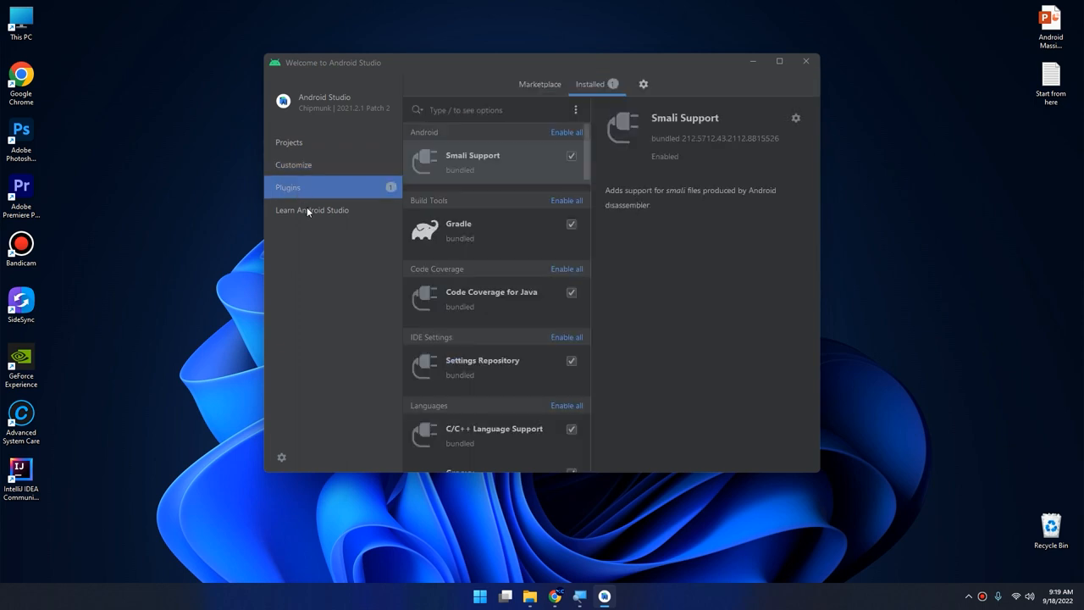
pyautogui.click(289, 141)
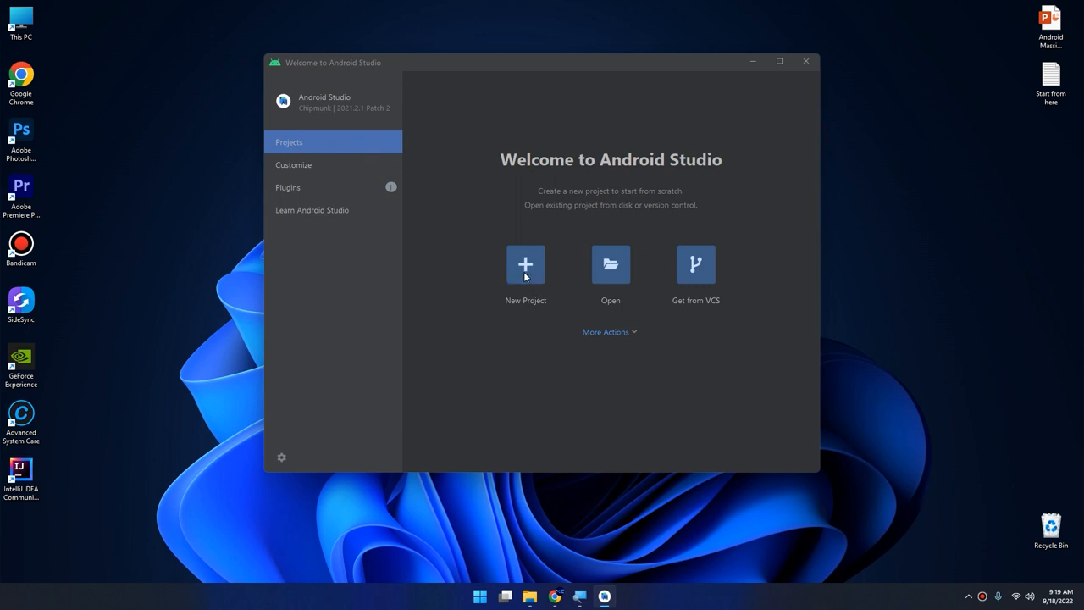
pyautogui.moveTo(632, 272)
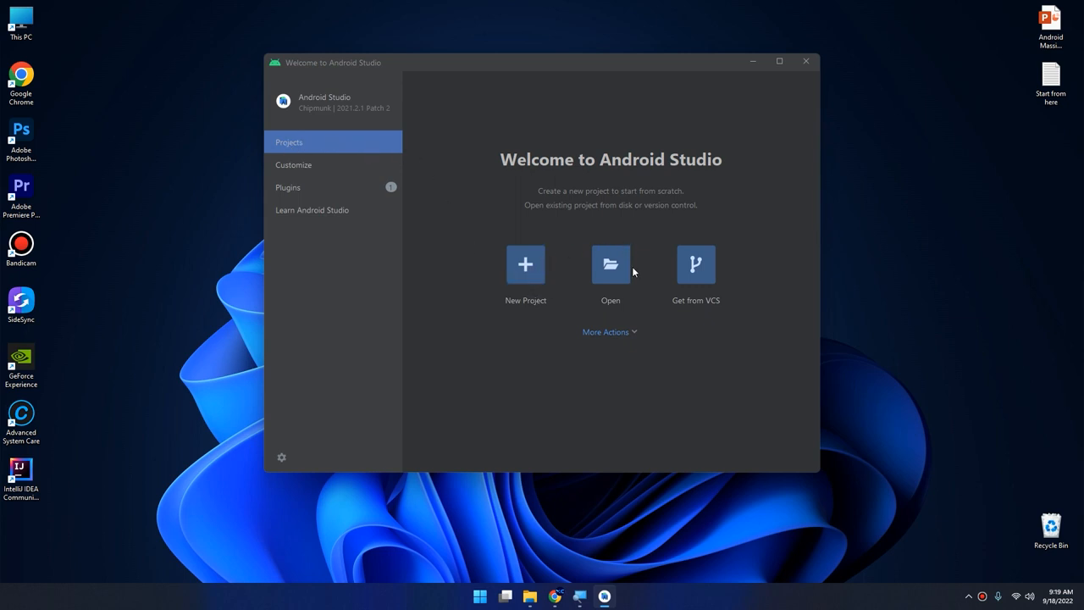
pyautogui.moveTo(638, 291)
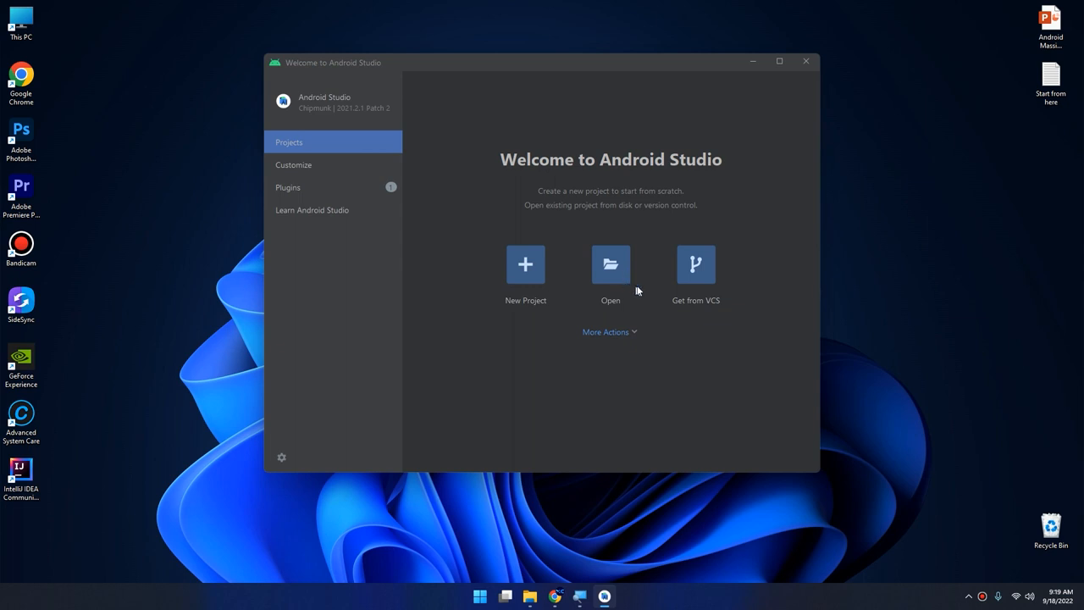
pyautogui.moveTo(737, 311)
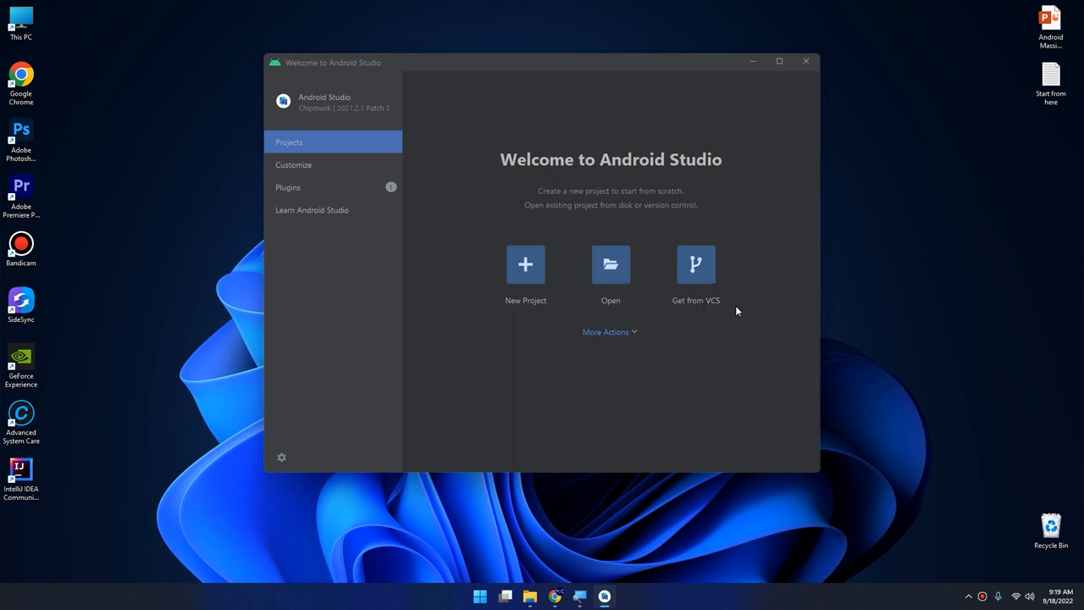
# Open the SDK Manager from the welcome screen's More Actions menu.
pyautogui.click(606, 331)
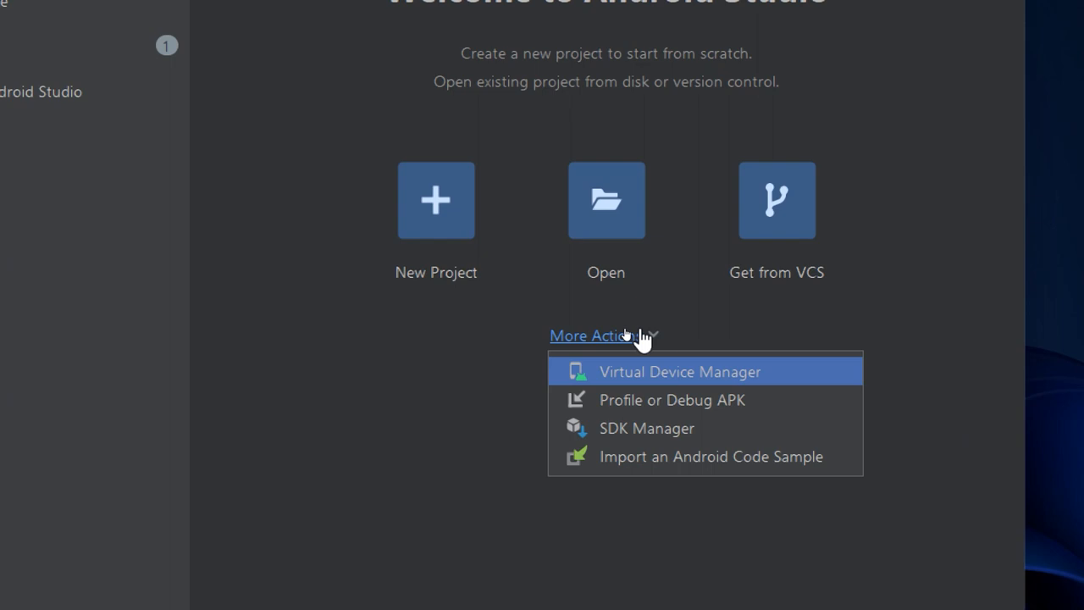
pyautogui.moveTo(628, 384)
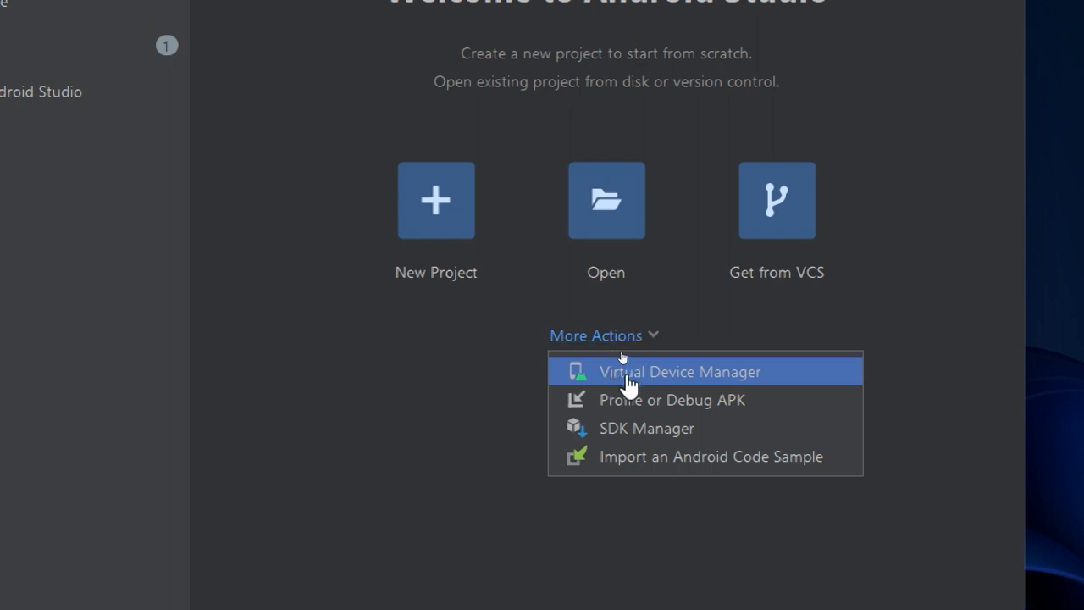
pyautogui.moveTo(656, 399)
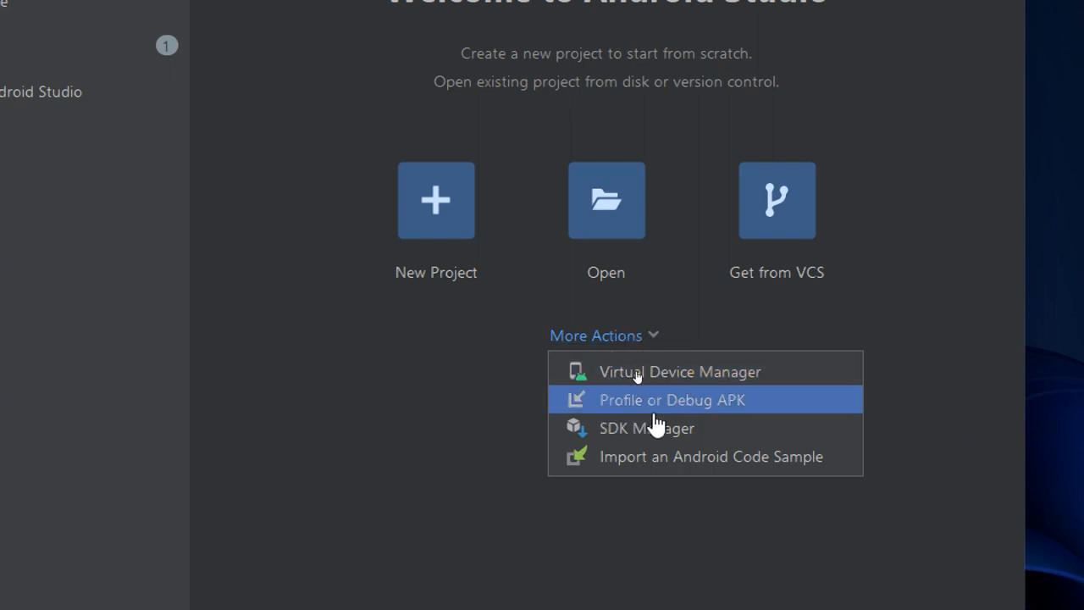
pyautogui.moveTo(669, 427)
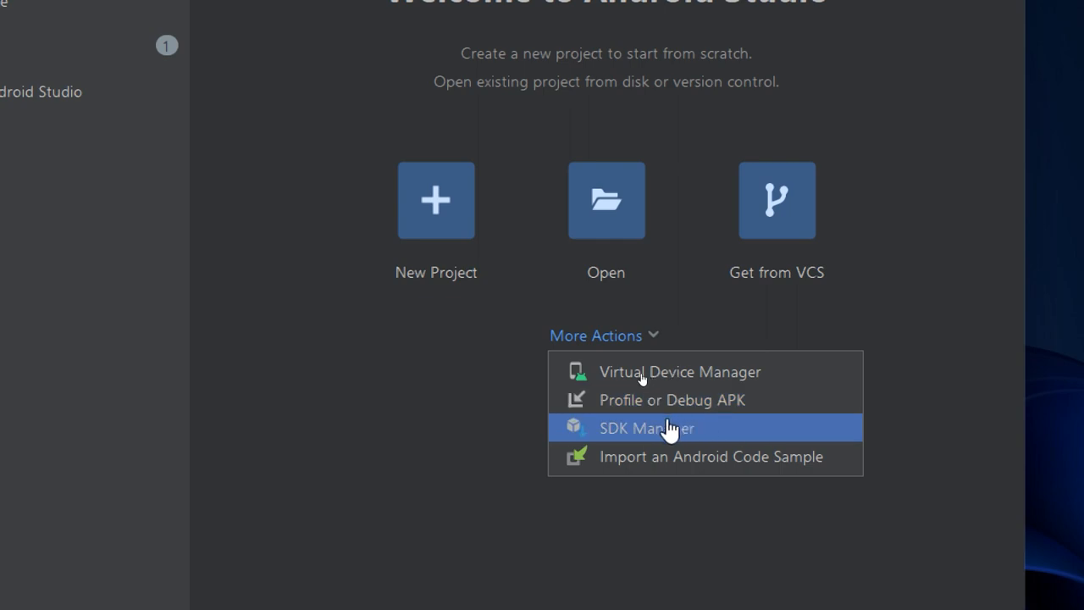
pyautogui.moveTo(695, 466)
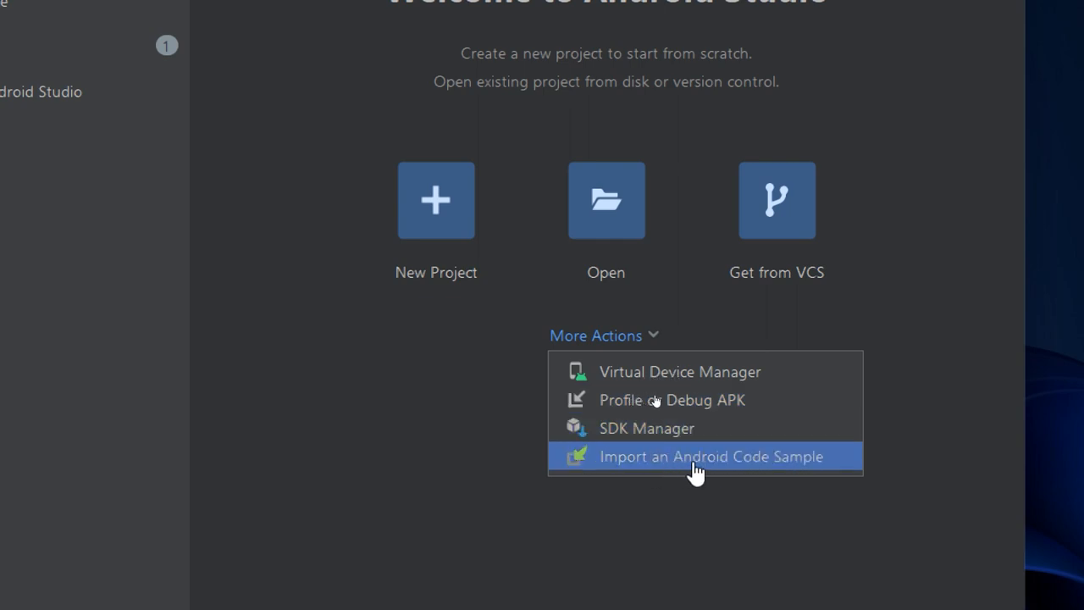
pyautogui.moveTo(710, 464)
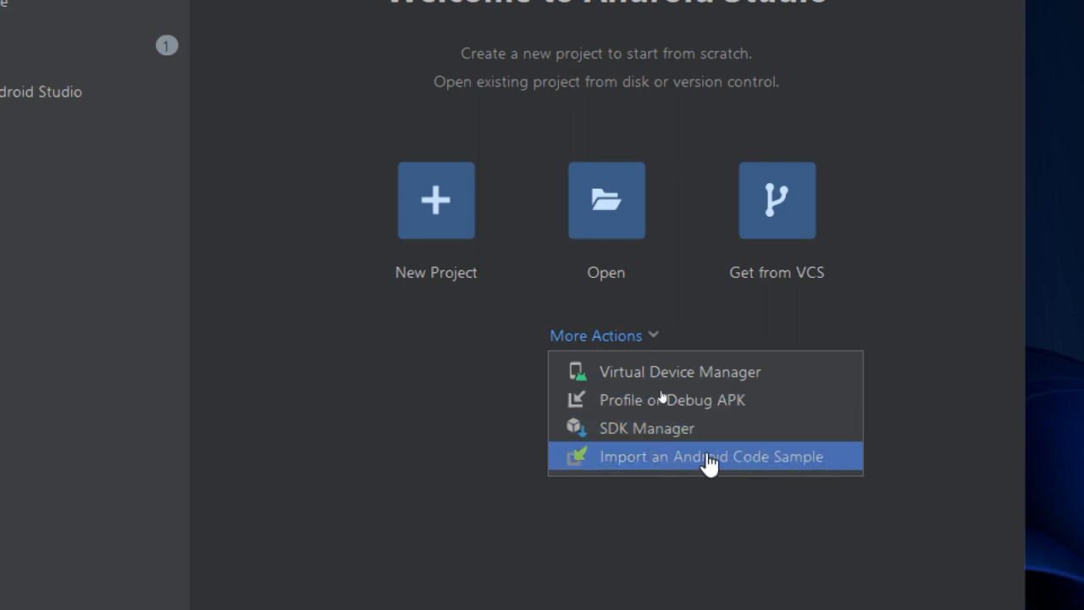
pyautogui.moveTo(639, 428)
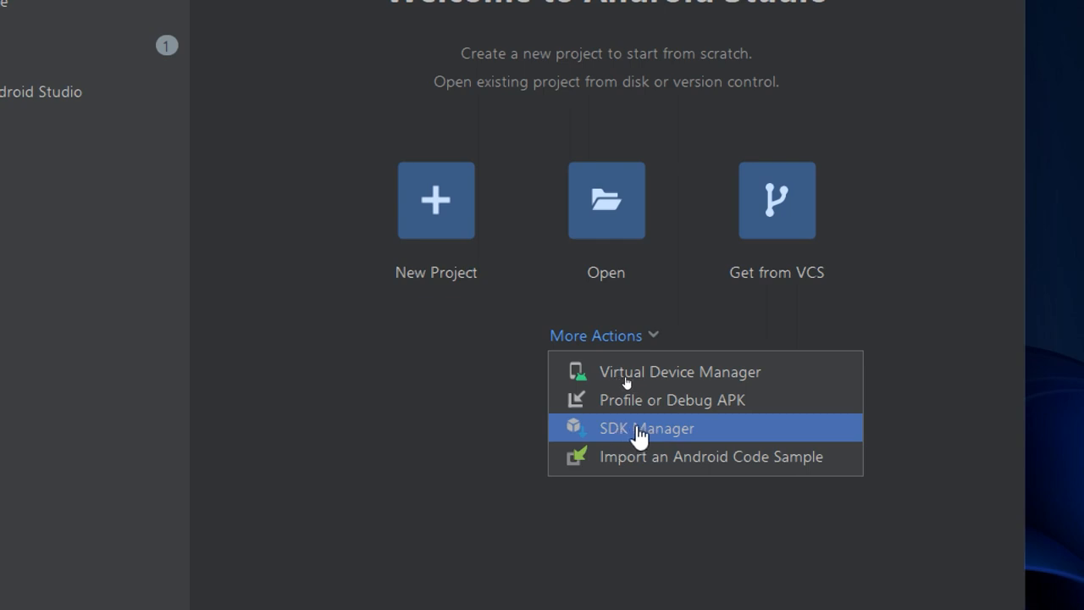
pyautogui.moveTo(716, 399)
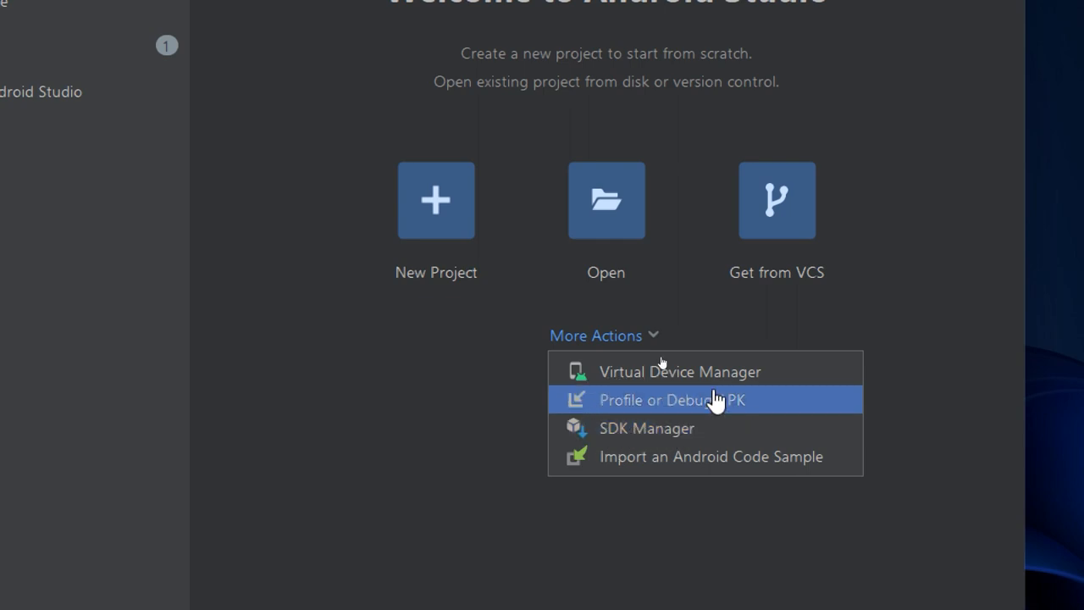
pyautogui.moveTo(678, 371)
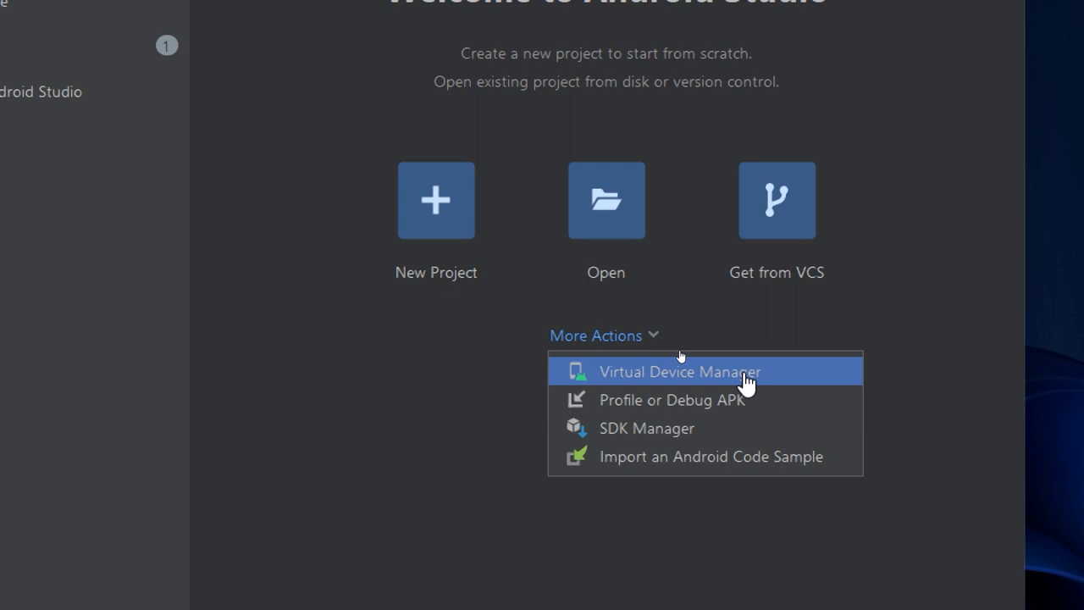
pyautogui.moveTo(703, 428)
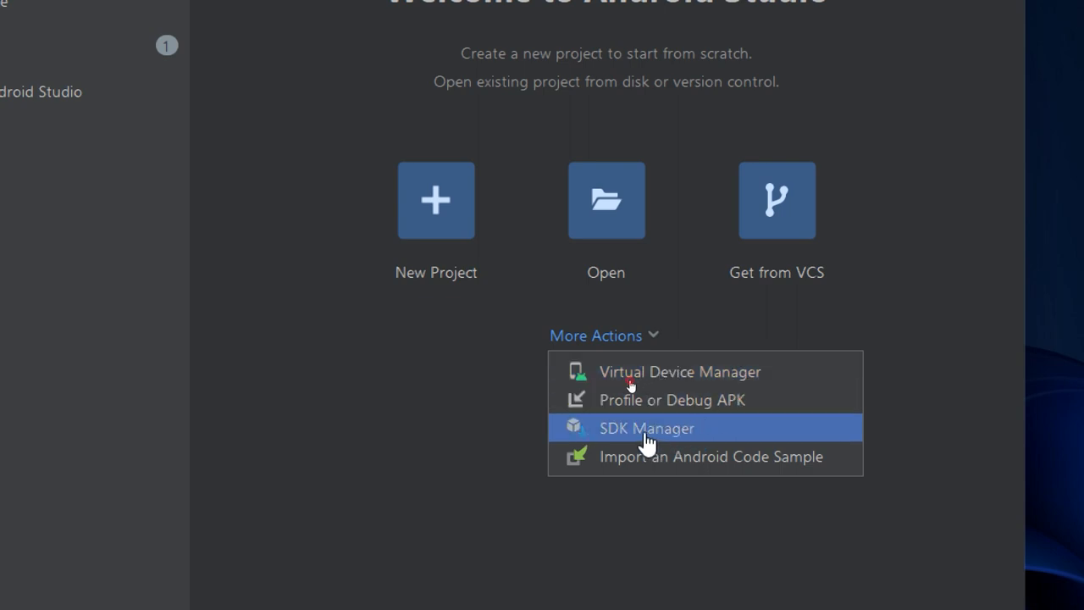
pyautogui.click(647, 427)
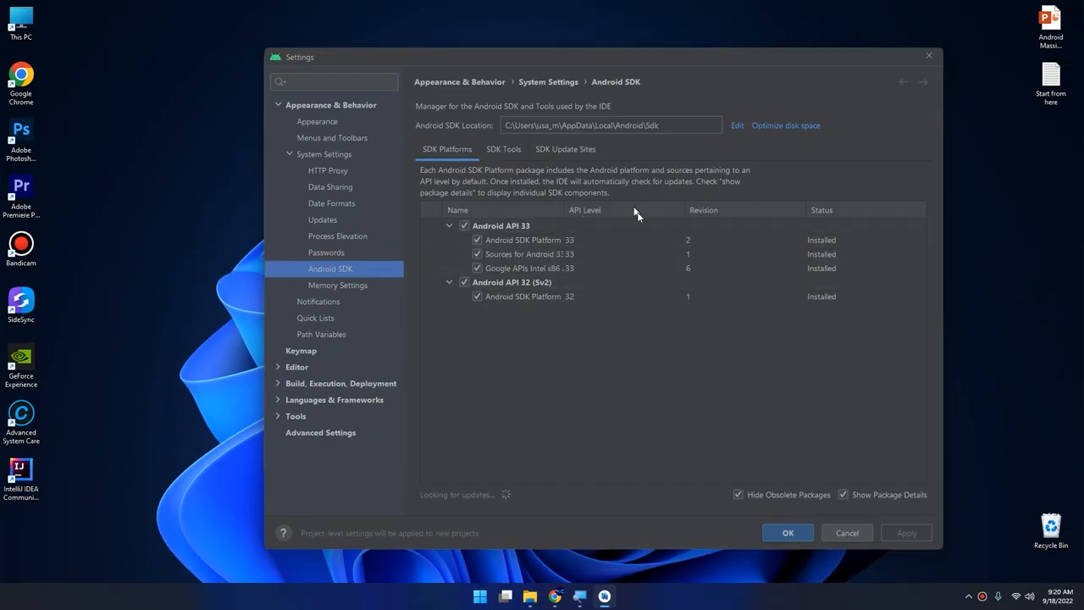
# Select the Android API 33 package group and tick Build-Tools 33 under SDK Tools.
pyautogui.click(843, 494)
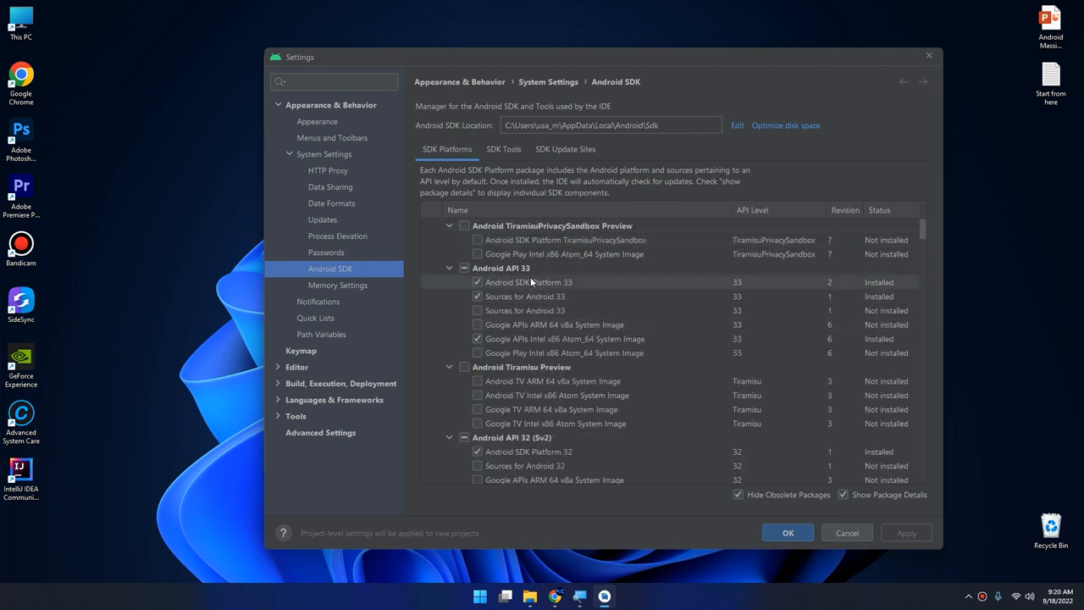
pyautogui.click(501, 268)
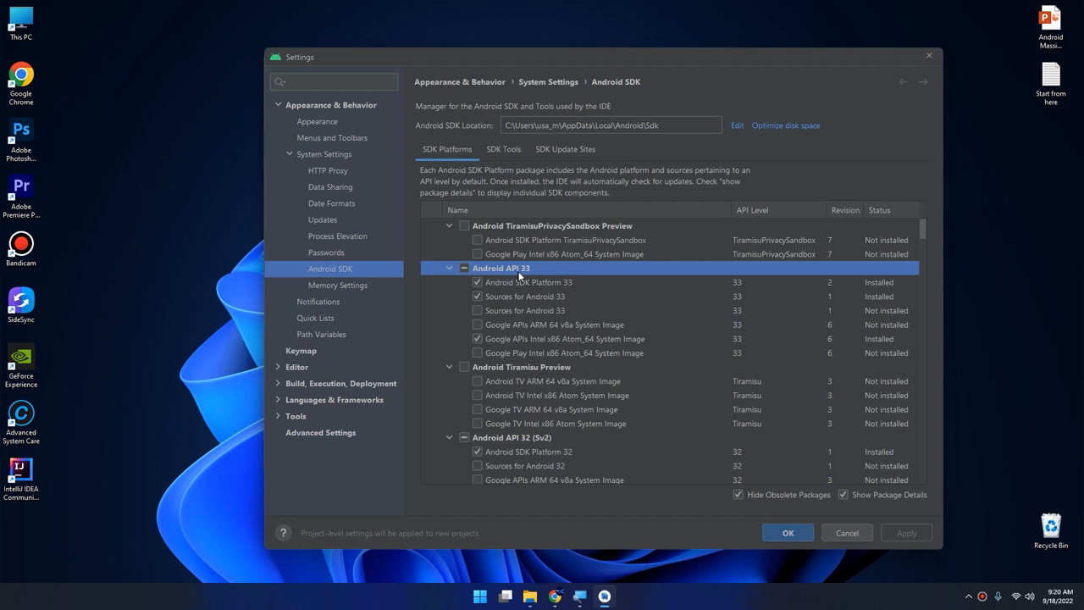
pyautogui.click(529, 282)
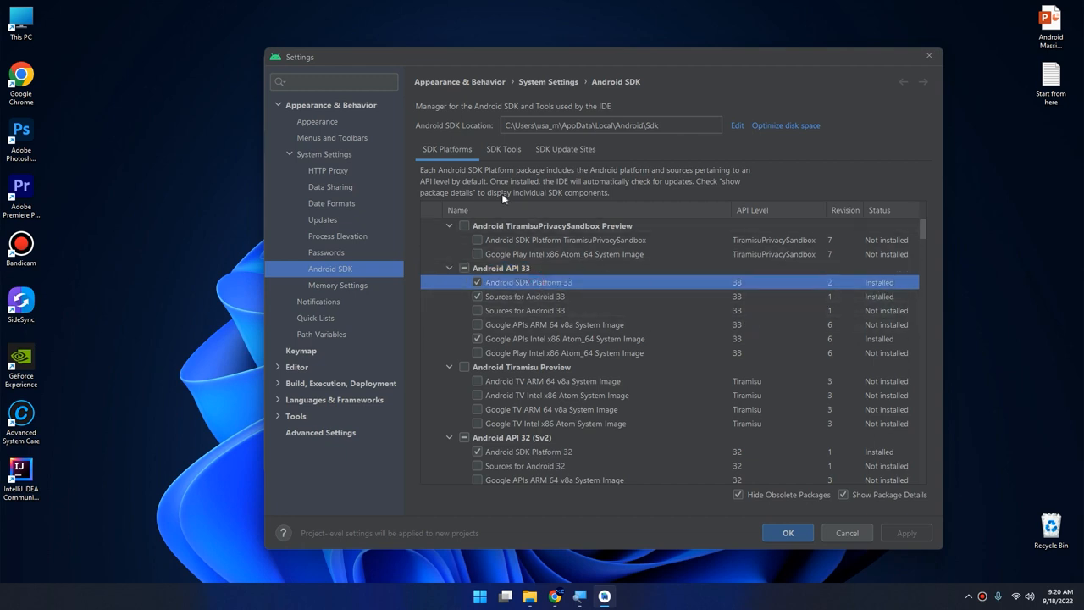
pyautogui.click(504, 149)
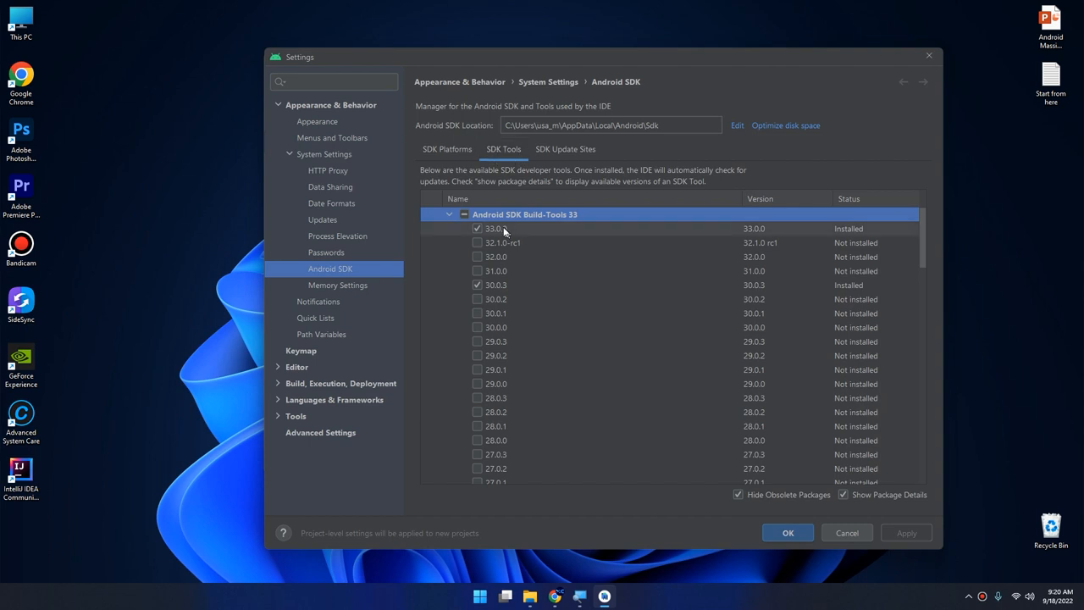
pyautogui.click(463, 214)
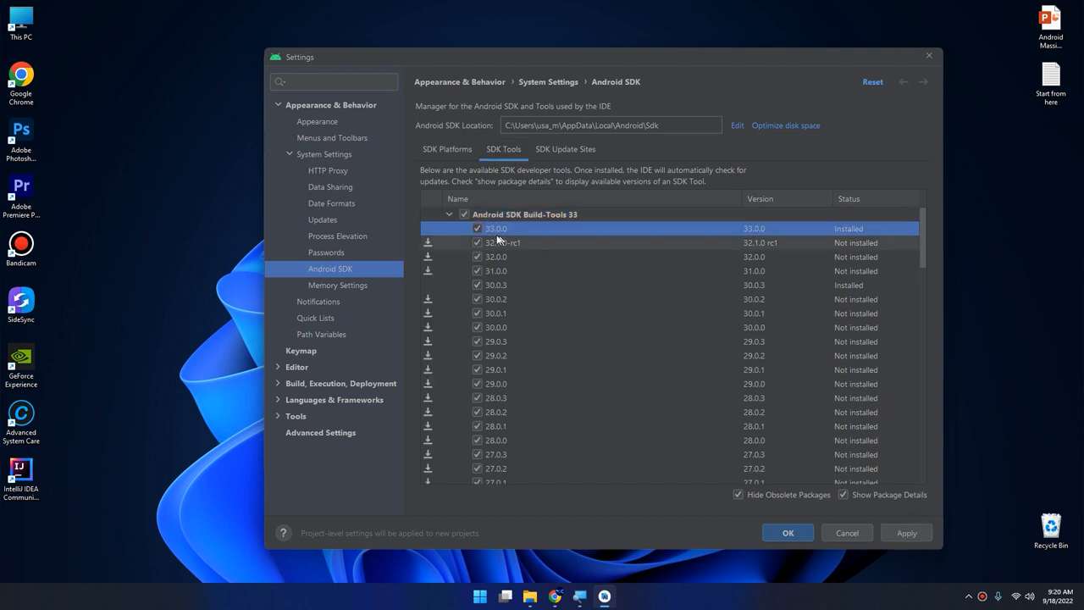
pyautogui.moveTo(565, 166)
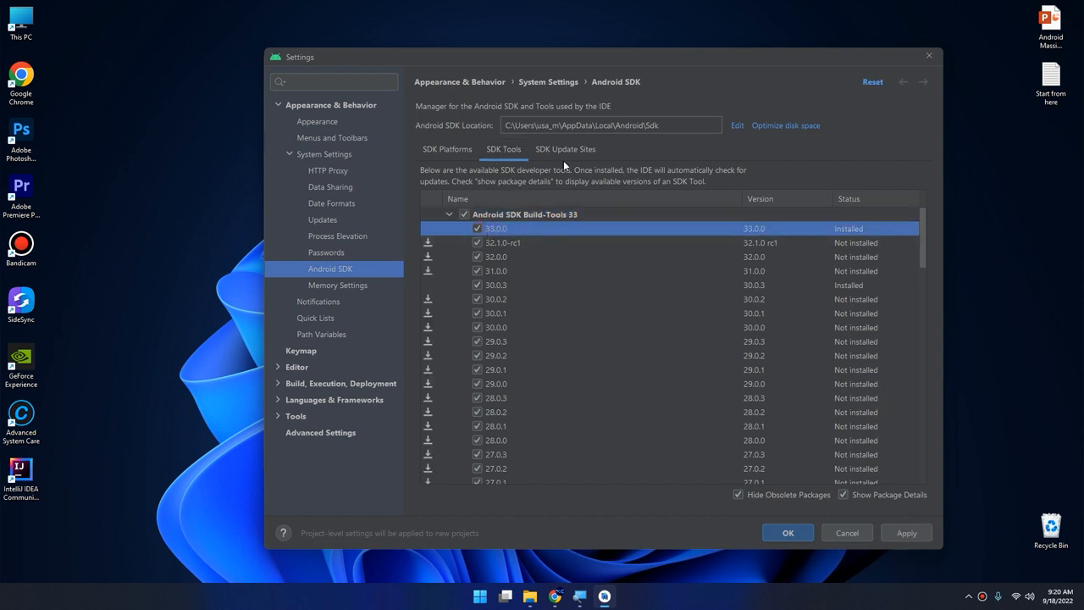
# Review the SDK Update Sites and package lists, then cancel without applying changes.
pyautogui.click(565, 149)
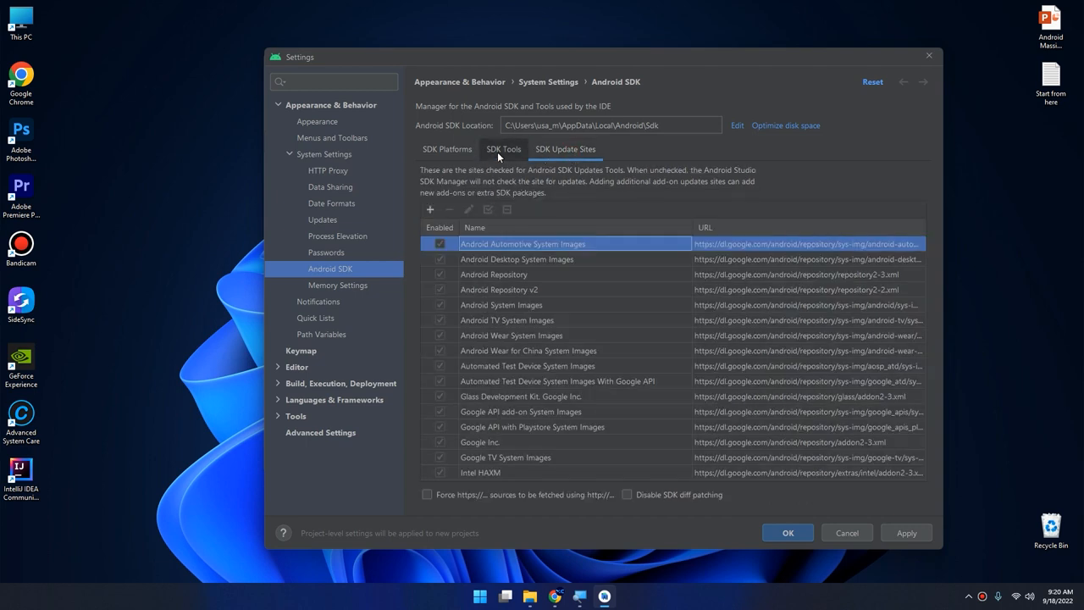
pyautogui.click(447, 150)
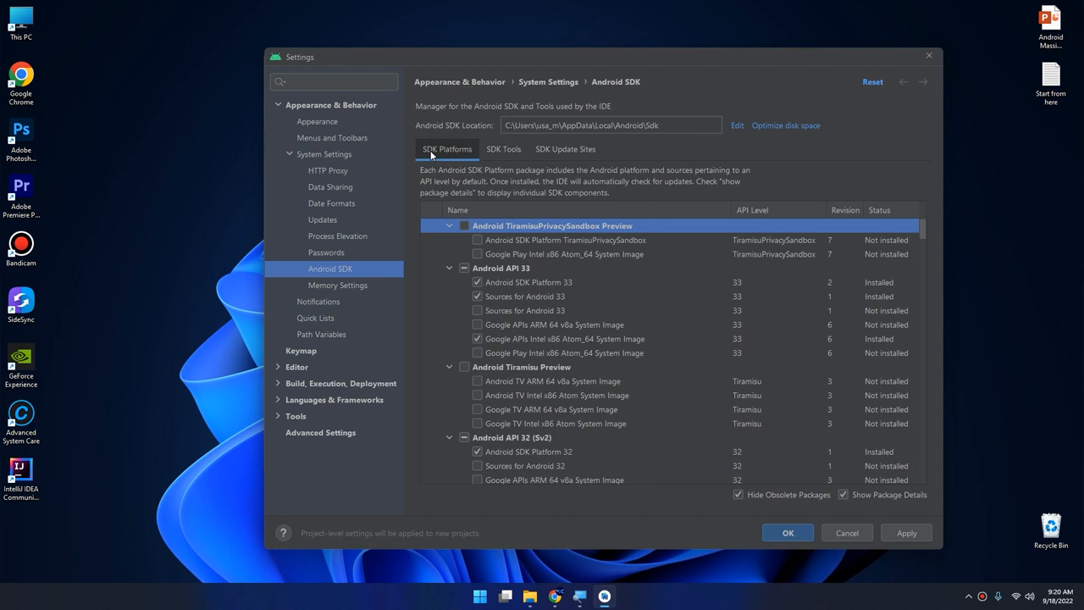
pyautogui.moveTo(455, 168)
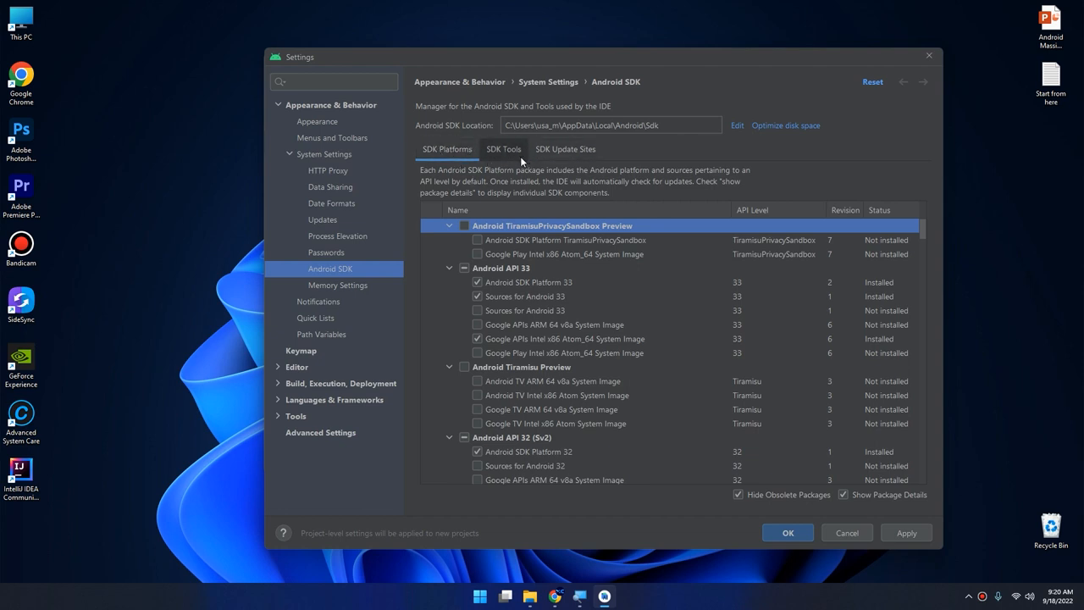
pyautogui.click(503, 149)
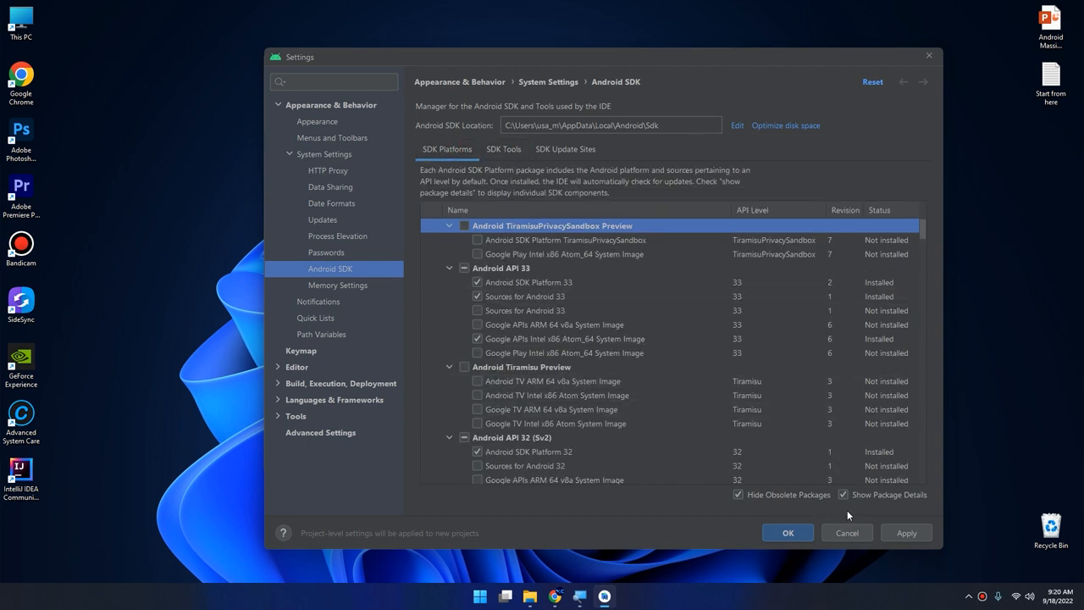
pyautogui.click(846, 532)
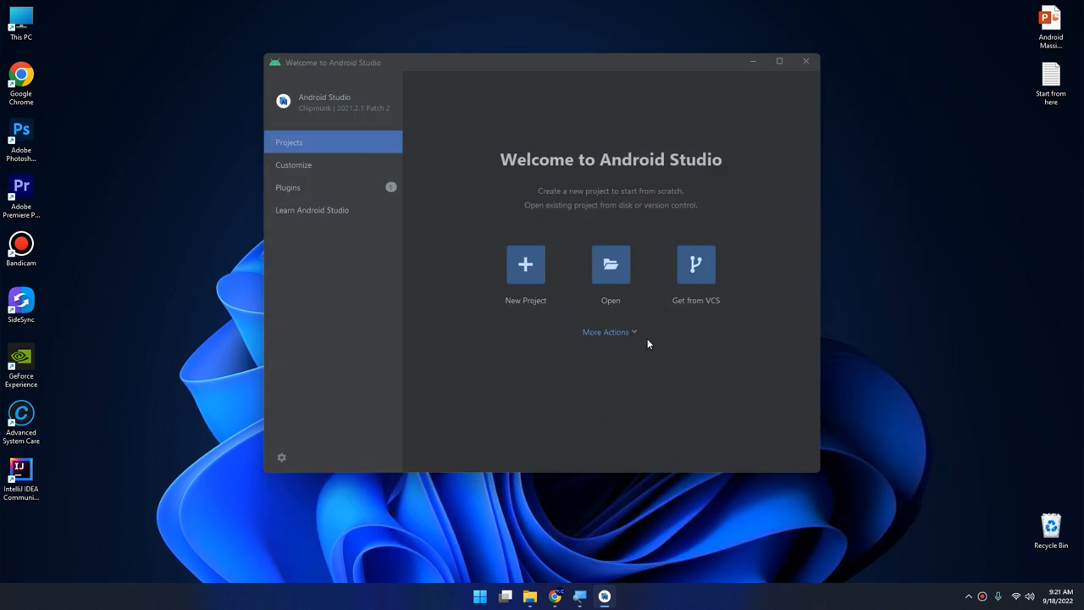
pyautogui.moveTo(380, 411)
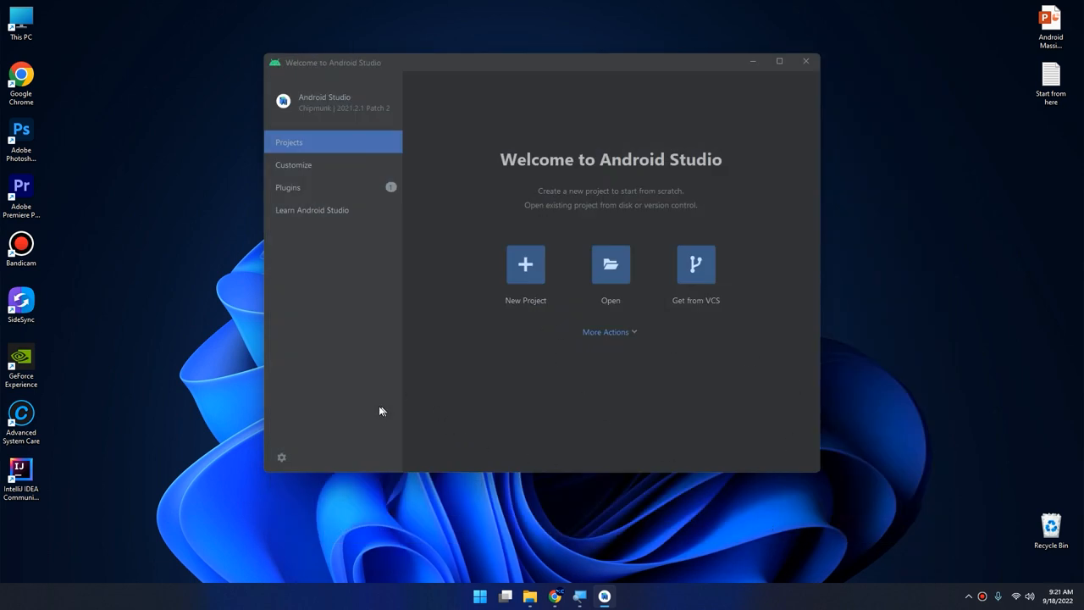
pyautogui.moveTo(483, 168)
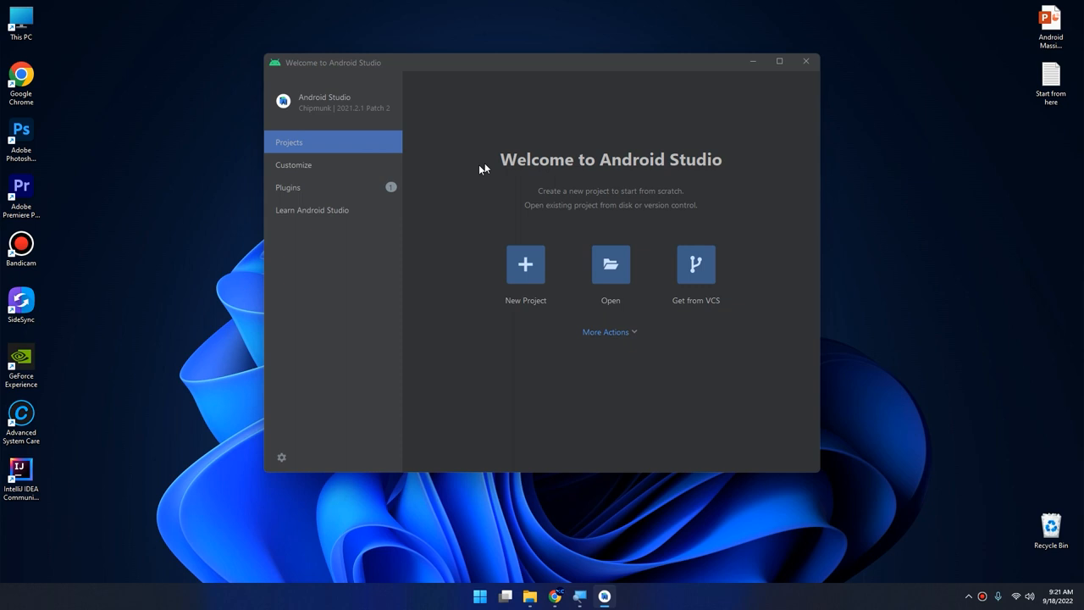
pyautogui.moveTo(516, 287)
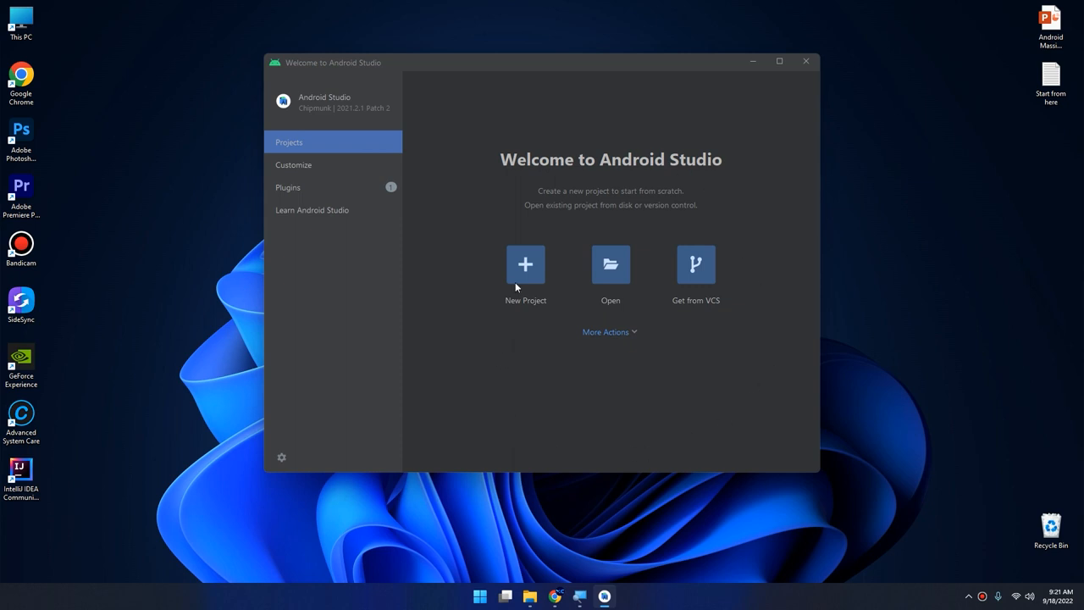
pyautogui.moveTo(788, 396)
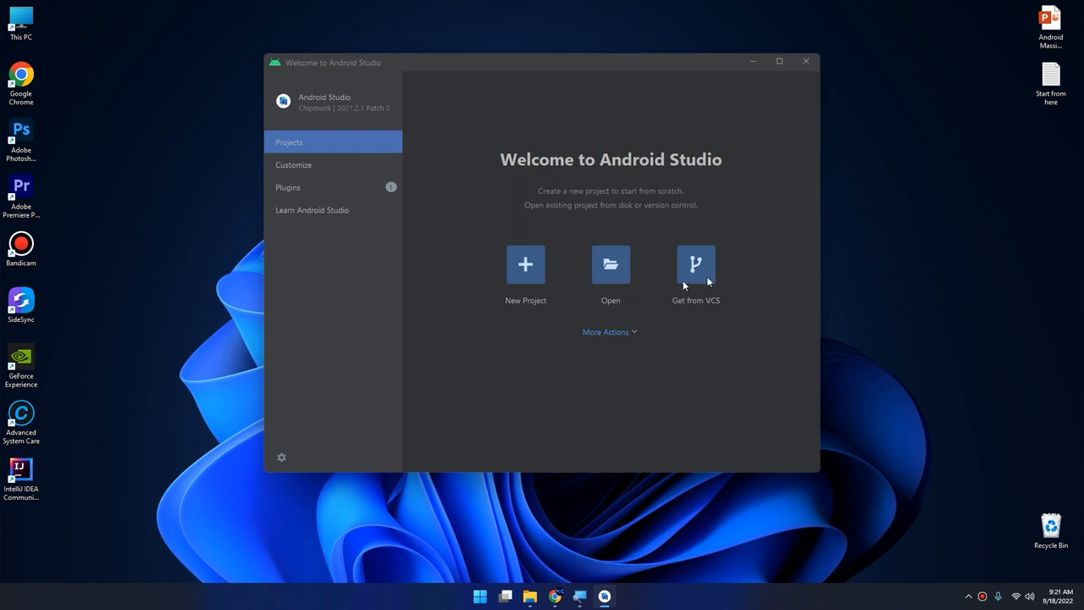
# Try the IntelliJ Light and High contrast themes, then revert to Darcula.
pyautogui.click(294, 165)
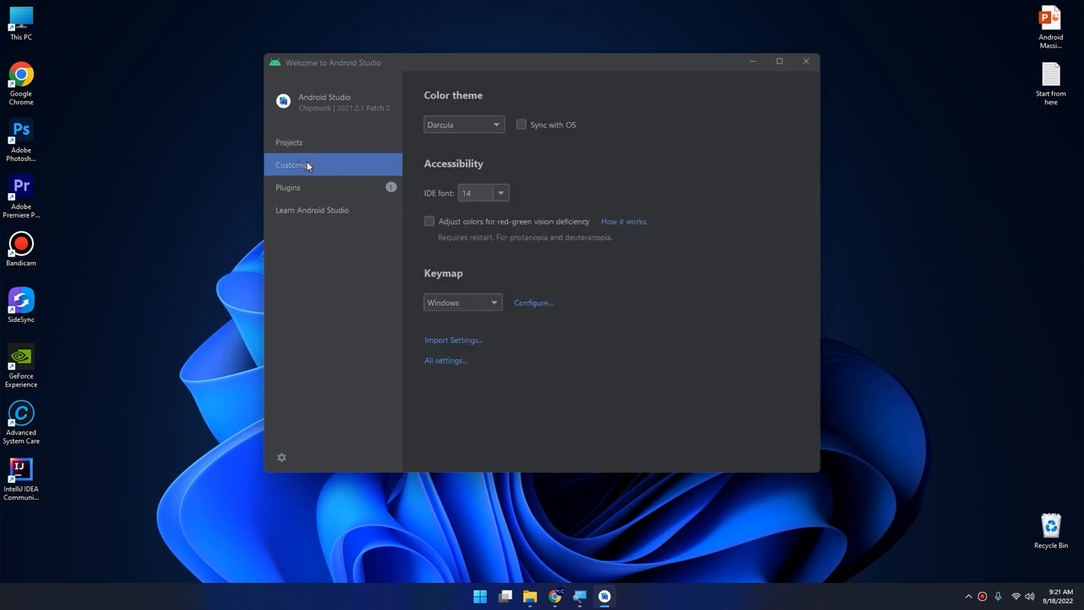
pyautogui.moveTo(305, 163)
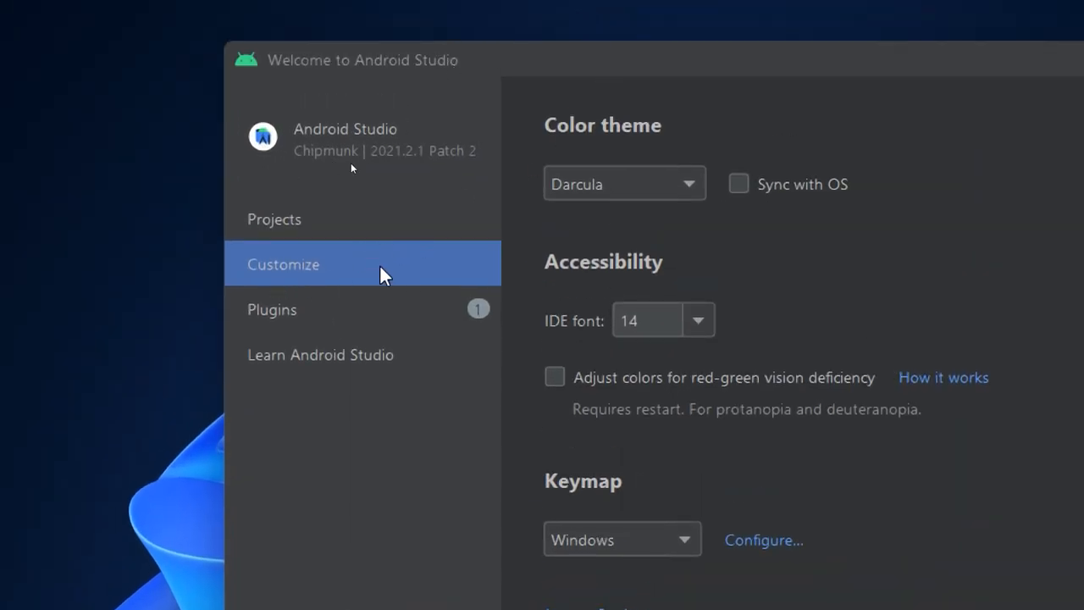
pyautogui.click(624, 183)
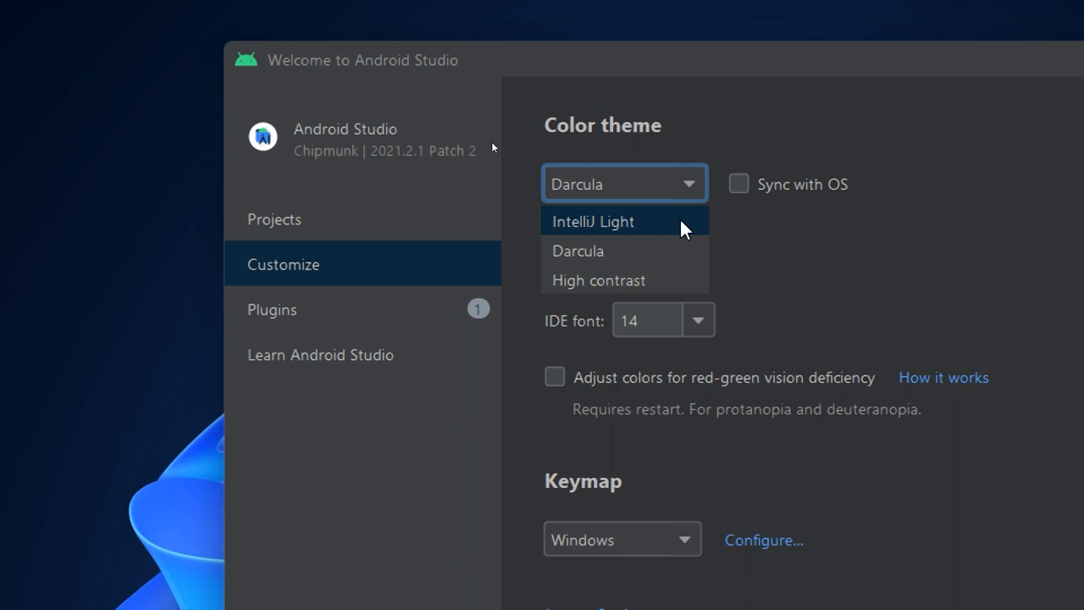
pyautogui.click(593, 221)
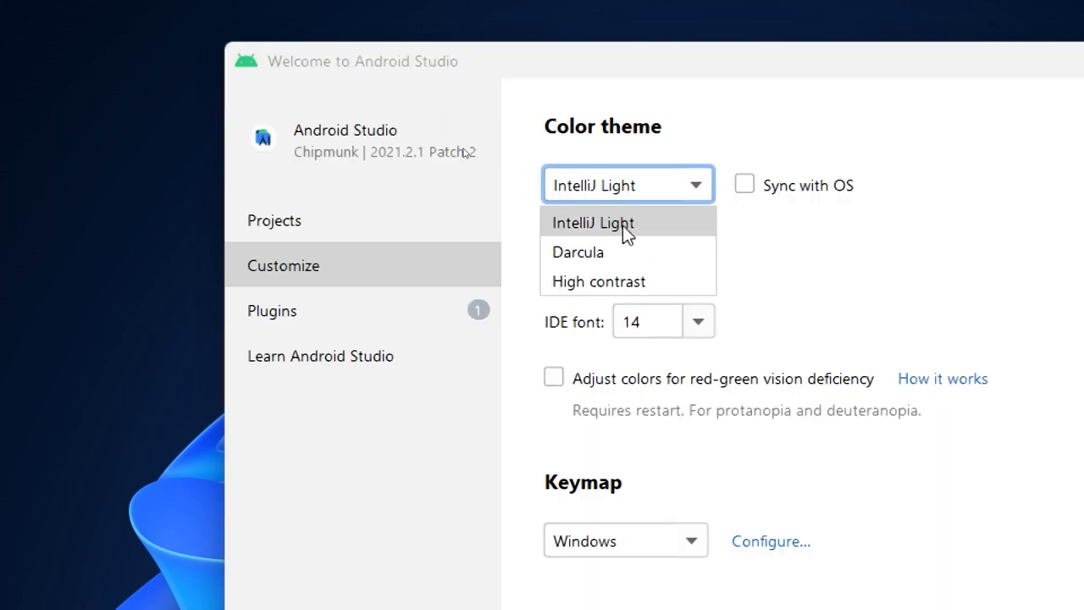
pyautogui.click(579, 252)
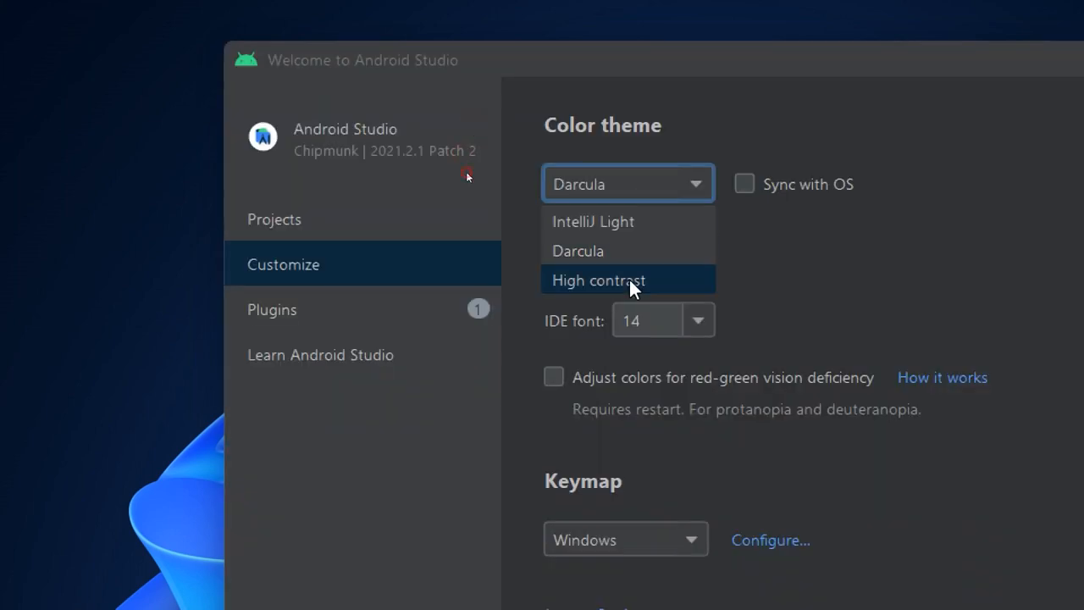
pyautogui.click(599, 280)
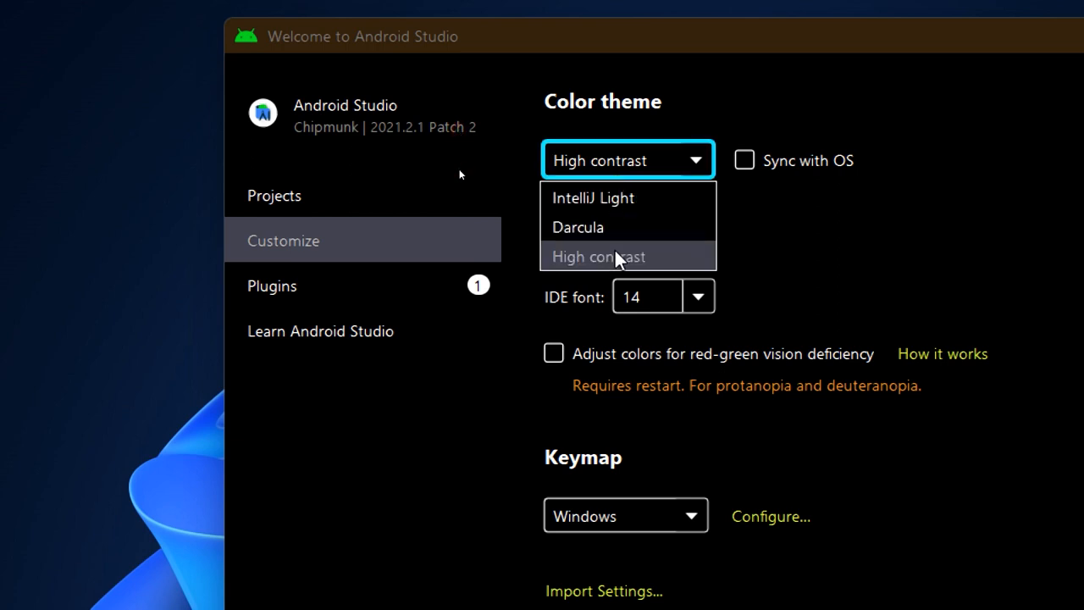
pyautogui.click(579, 227)
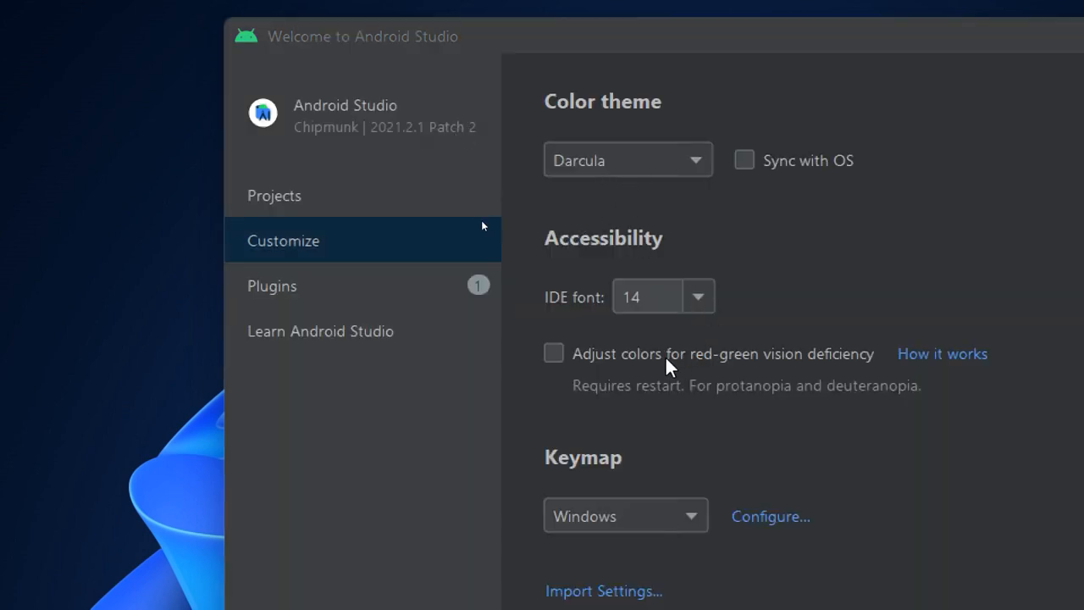
# Change the IDE font to 22, then 16, back to 14, and view installed plugins.
pyautogui.click(698, 296)
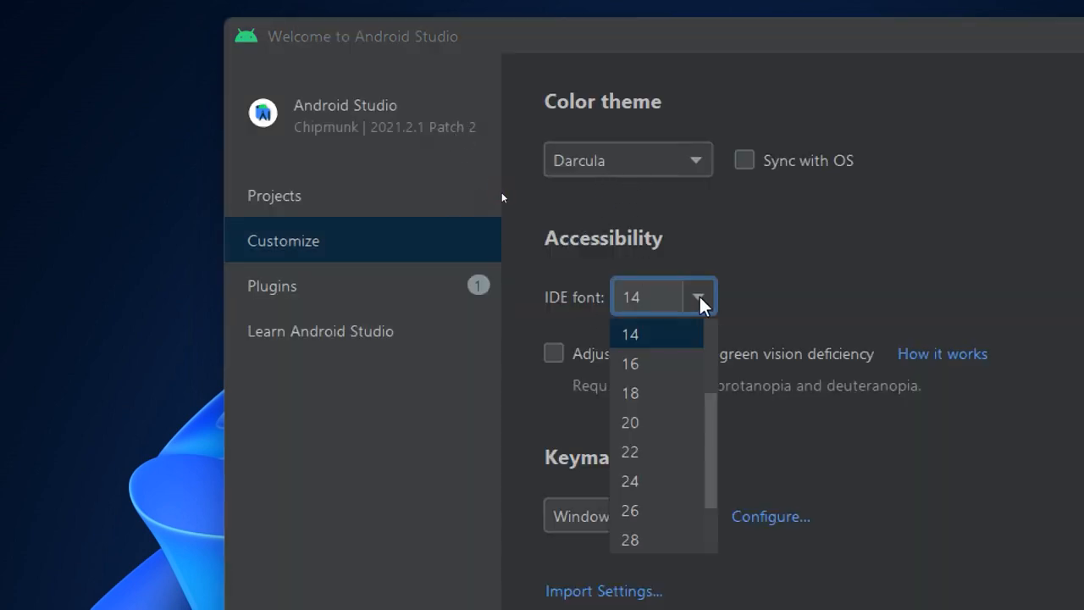
pyautogui.click(630, 452)
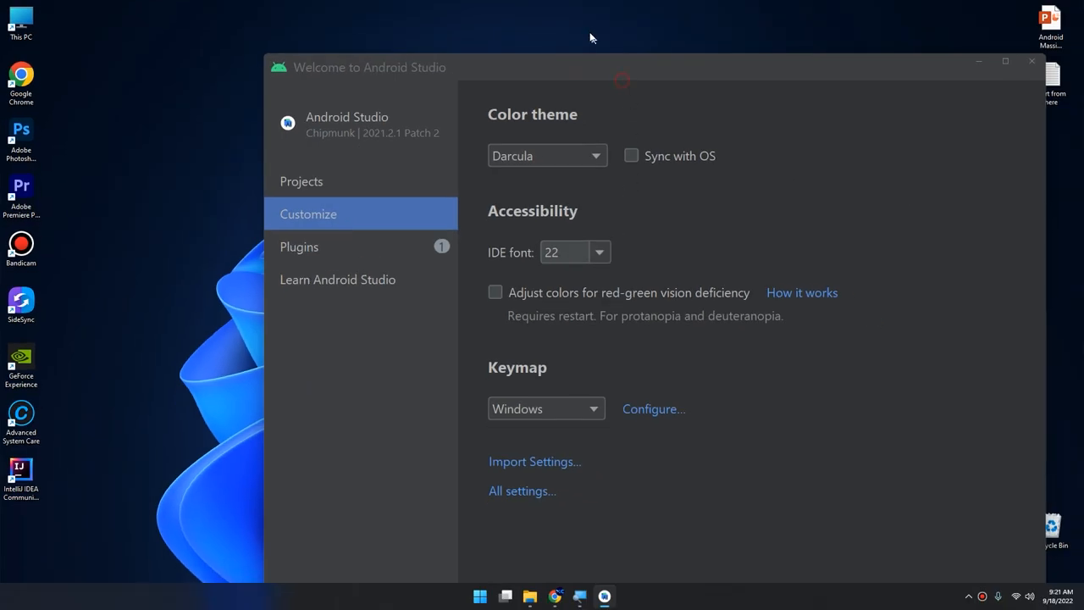
pyautogui.click(599, 252)
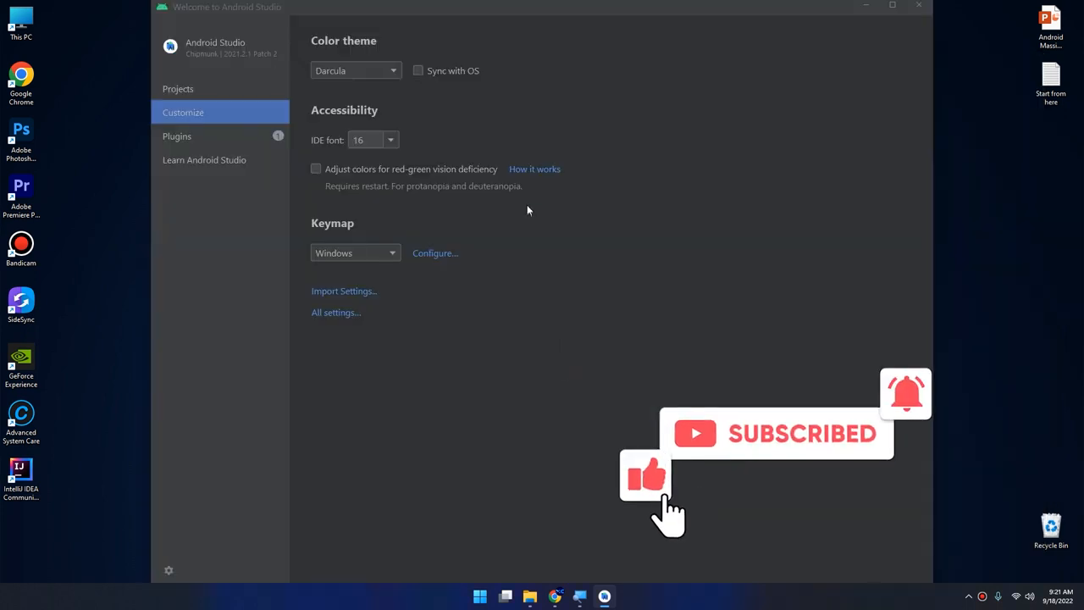
pyautogui.click(373, 140)
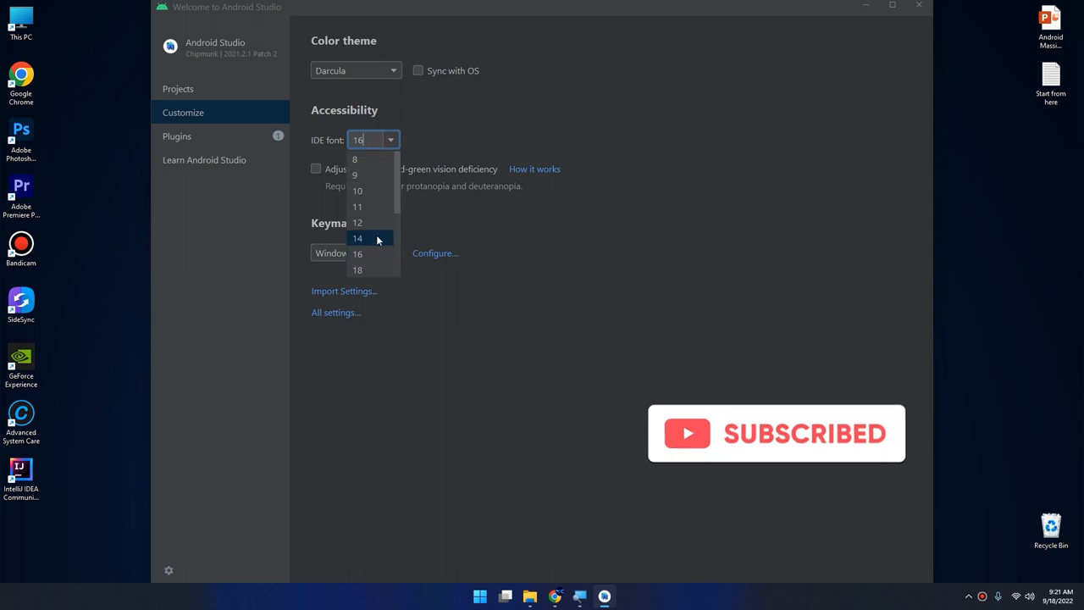
pyautogui.click(357, 238)
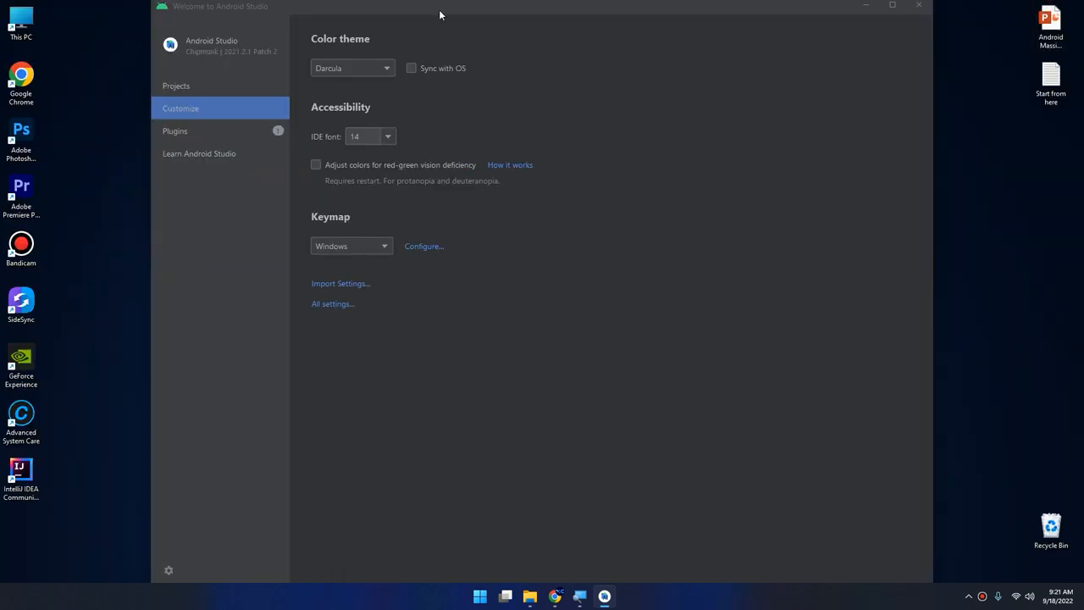
pyautogui.click(175, 130)
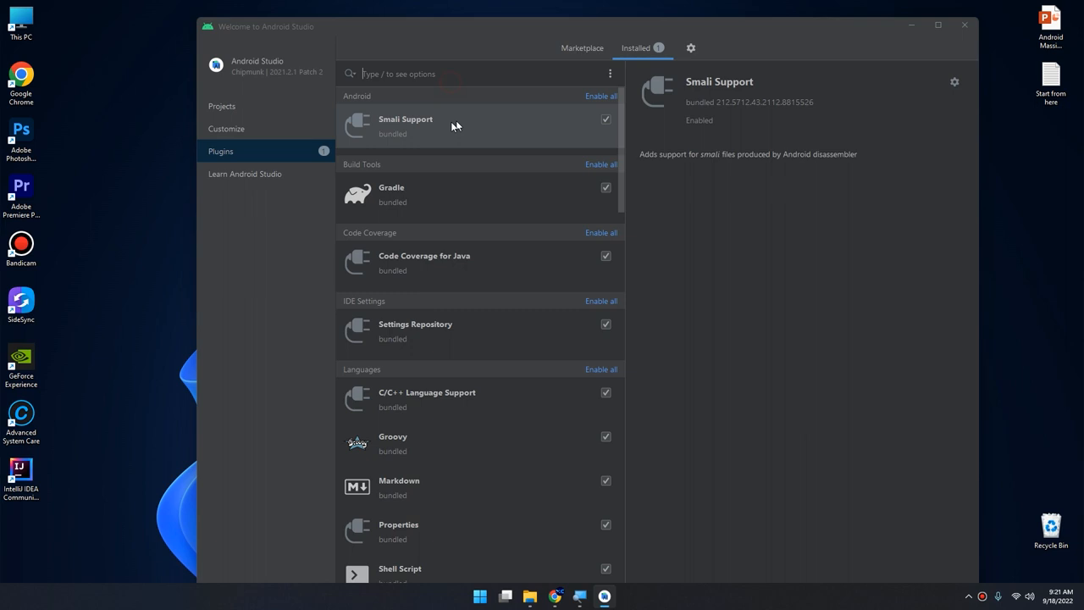
# Look at the Learn Android Studio resources, then return to the Projects page.
pyautogui.click(245, 174)
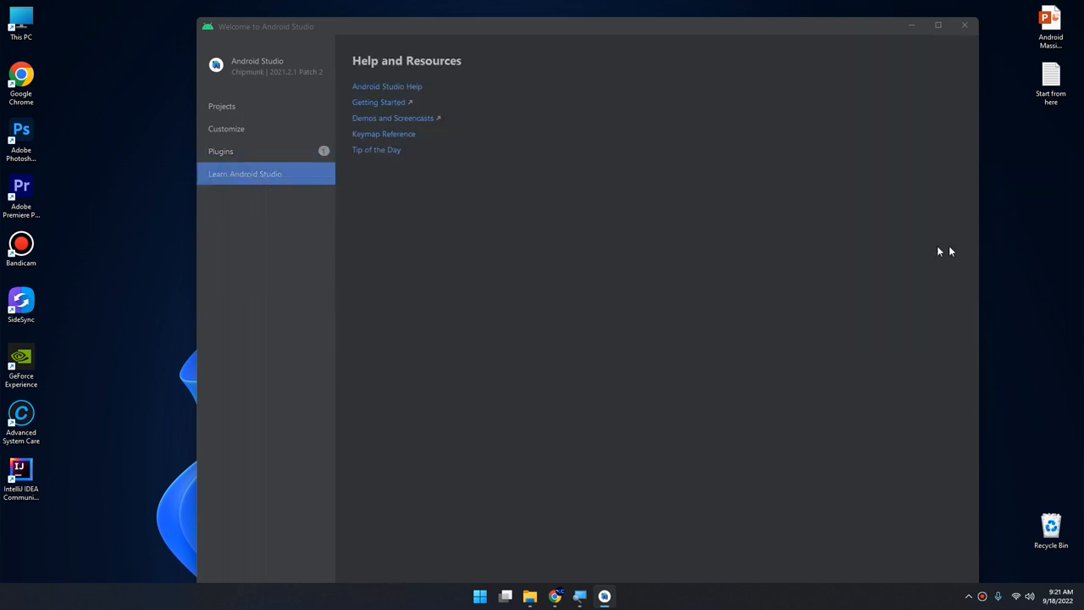
pyautogui.click(221, 105)
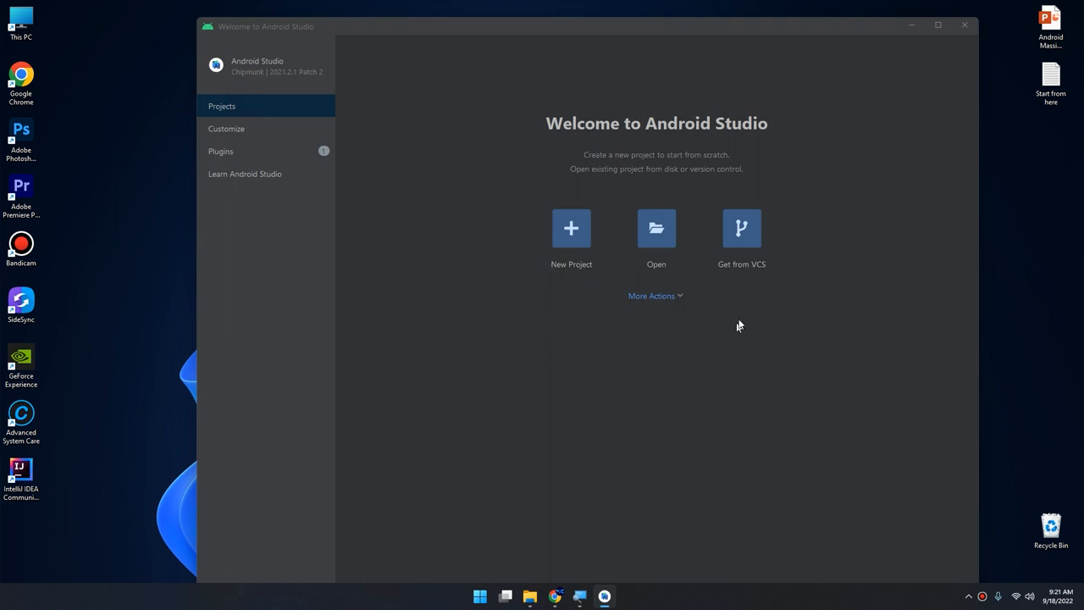
pyautogui.moveTo(1046, 298)
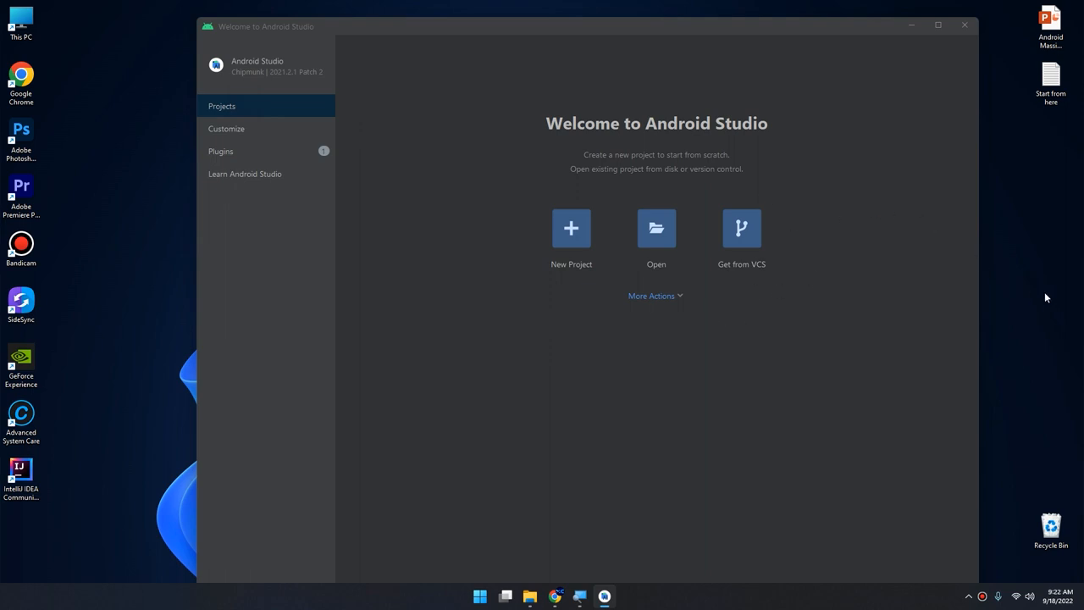